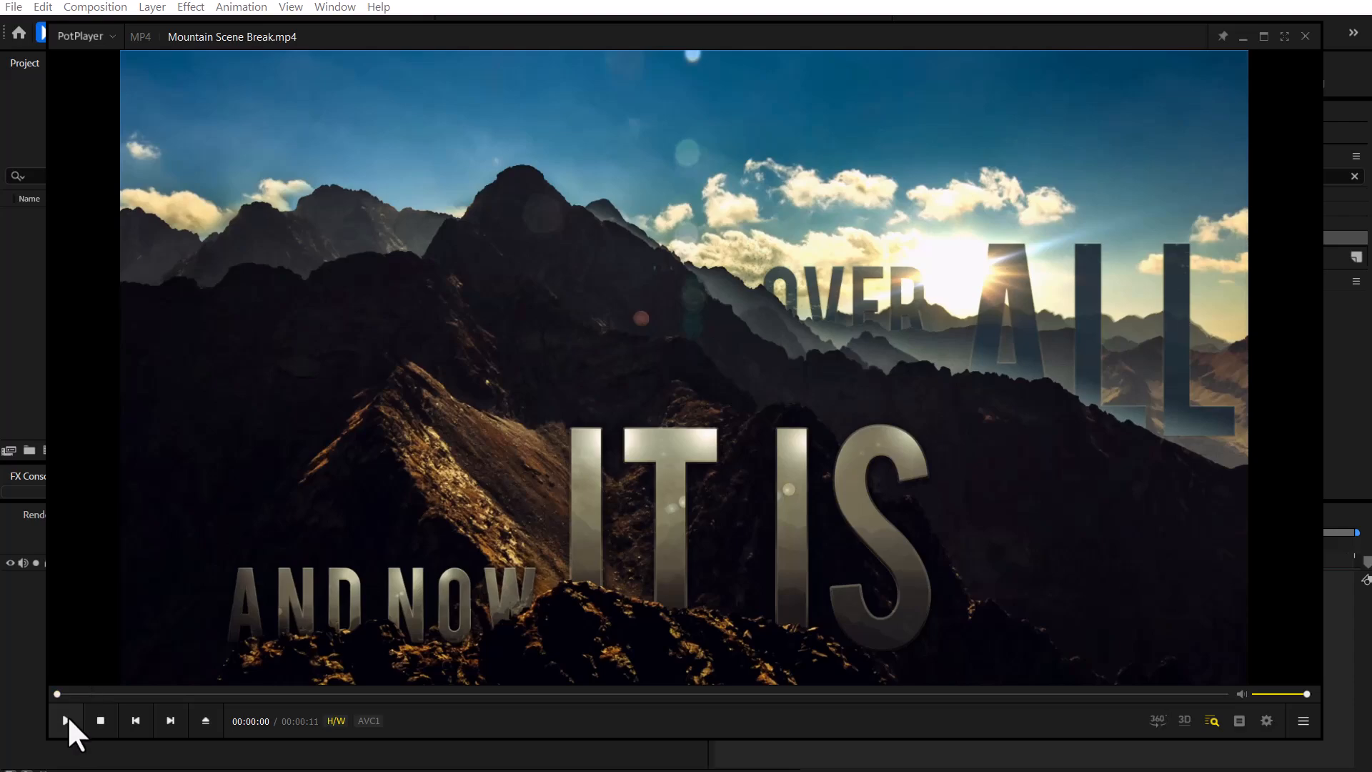
Play the Mountain Scene Break clip, restart it, and pause on the layered 3D breakdown
left_click(65, 721)
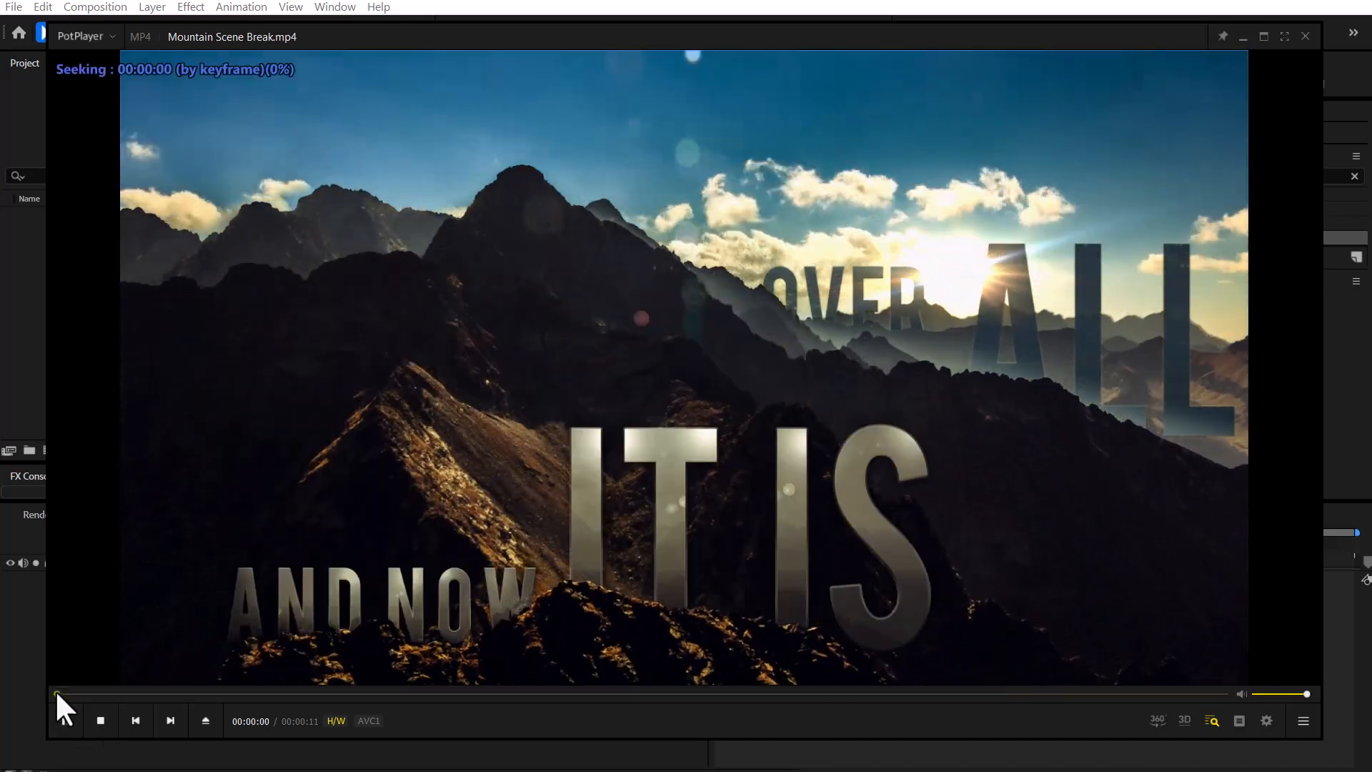
left_click(65, 720)
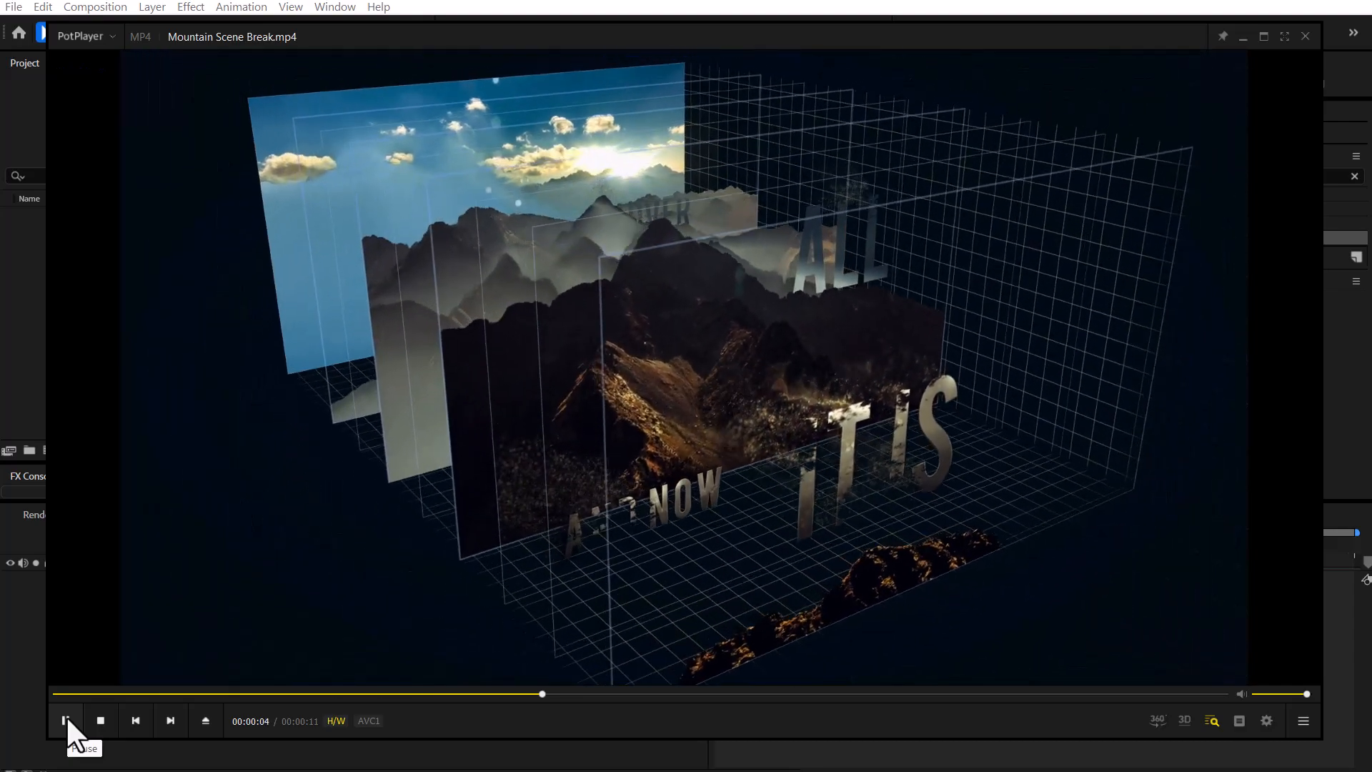
left_click(65, 720)
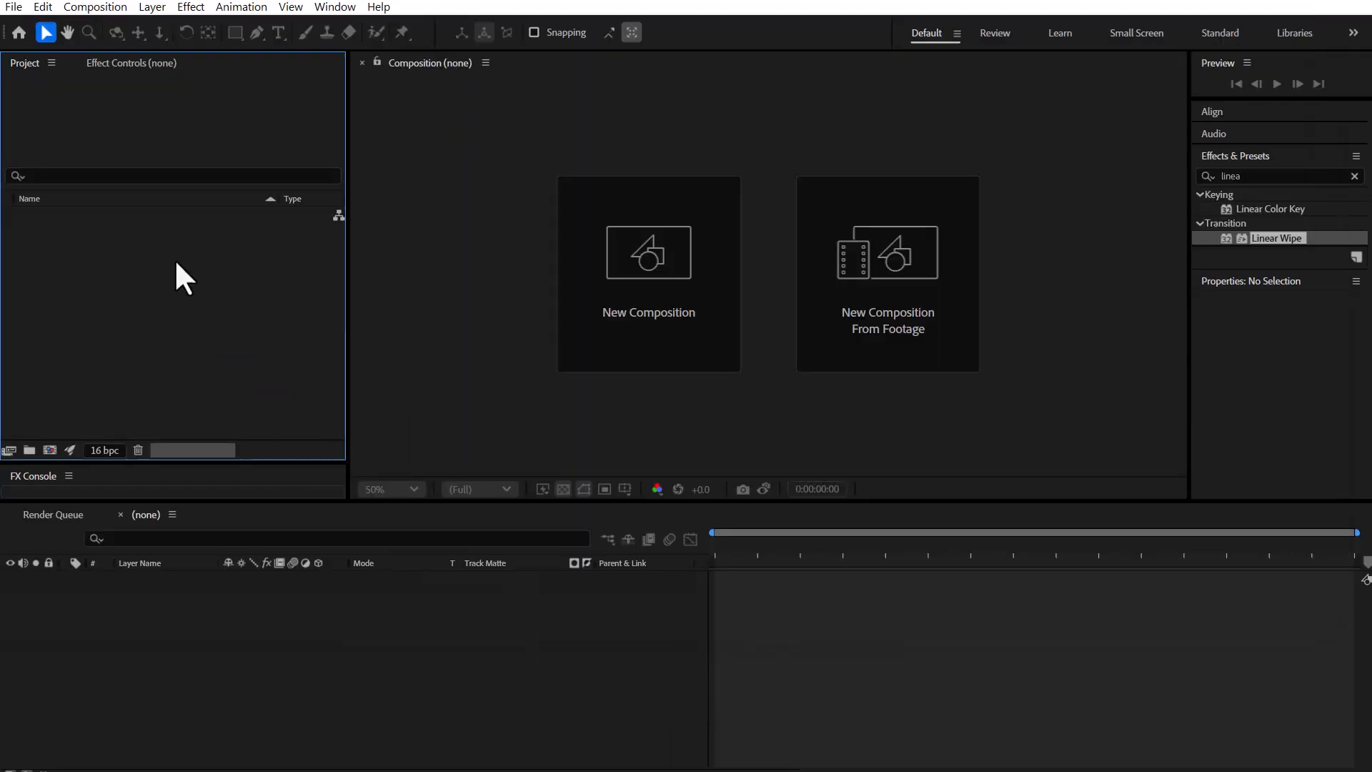
Import the Layers folder and create a 1920×1080 composition from the mountain layers
left_click(29, 451)
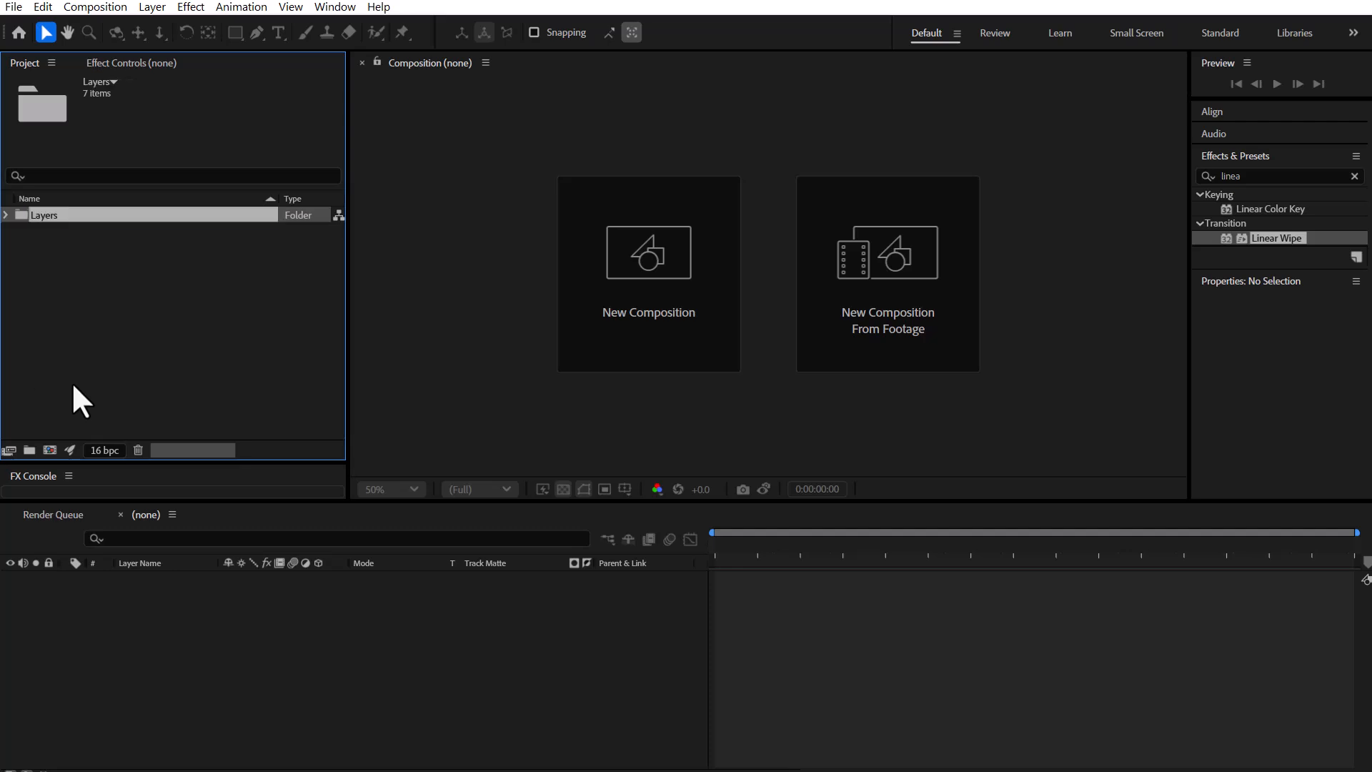
left_click(648, 254)
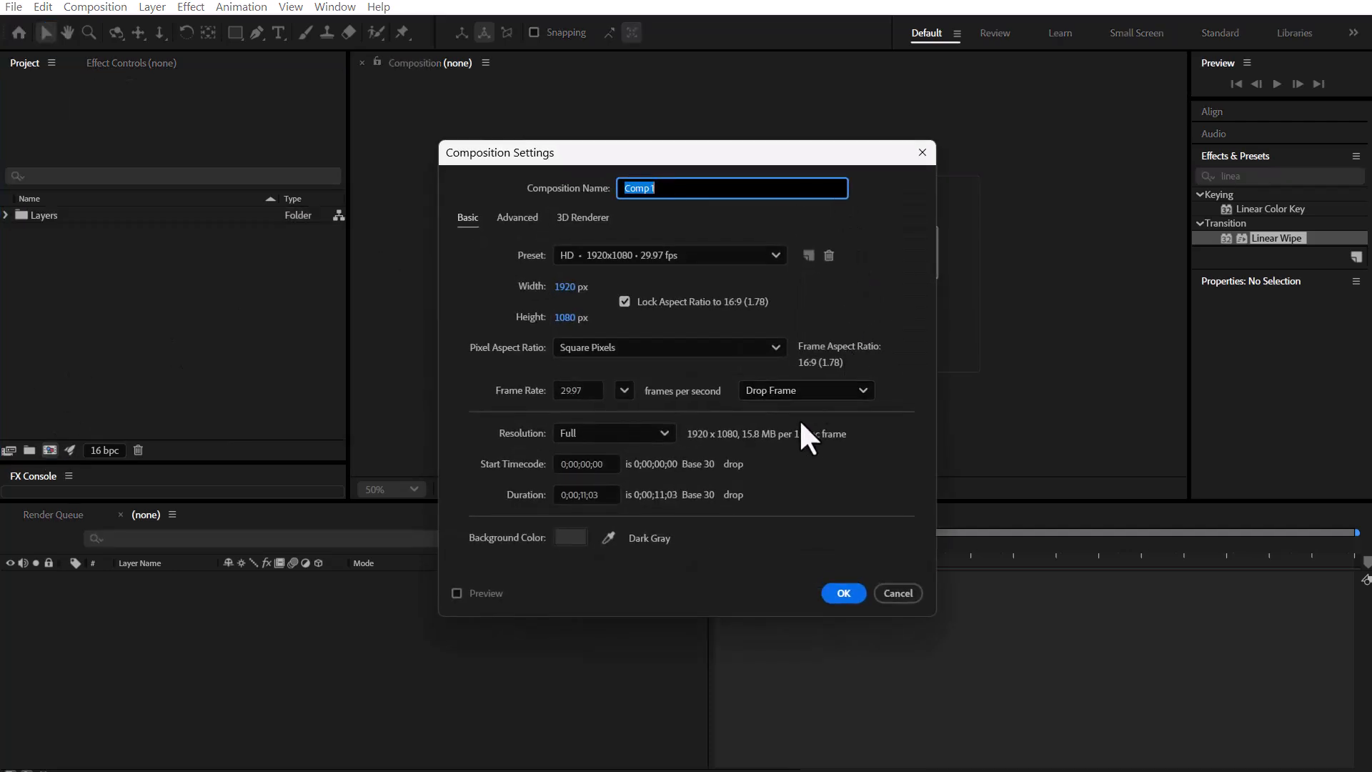
left_click(842, 593)
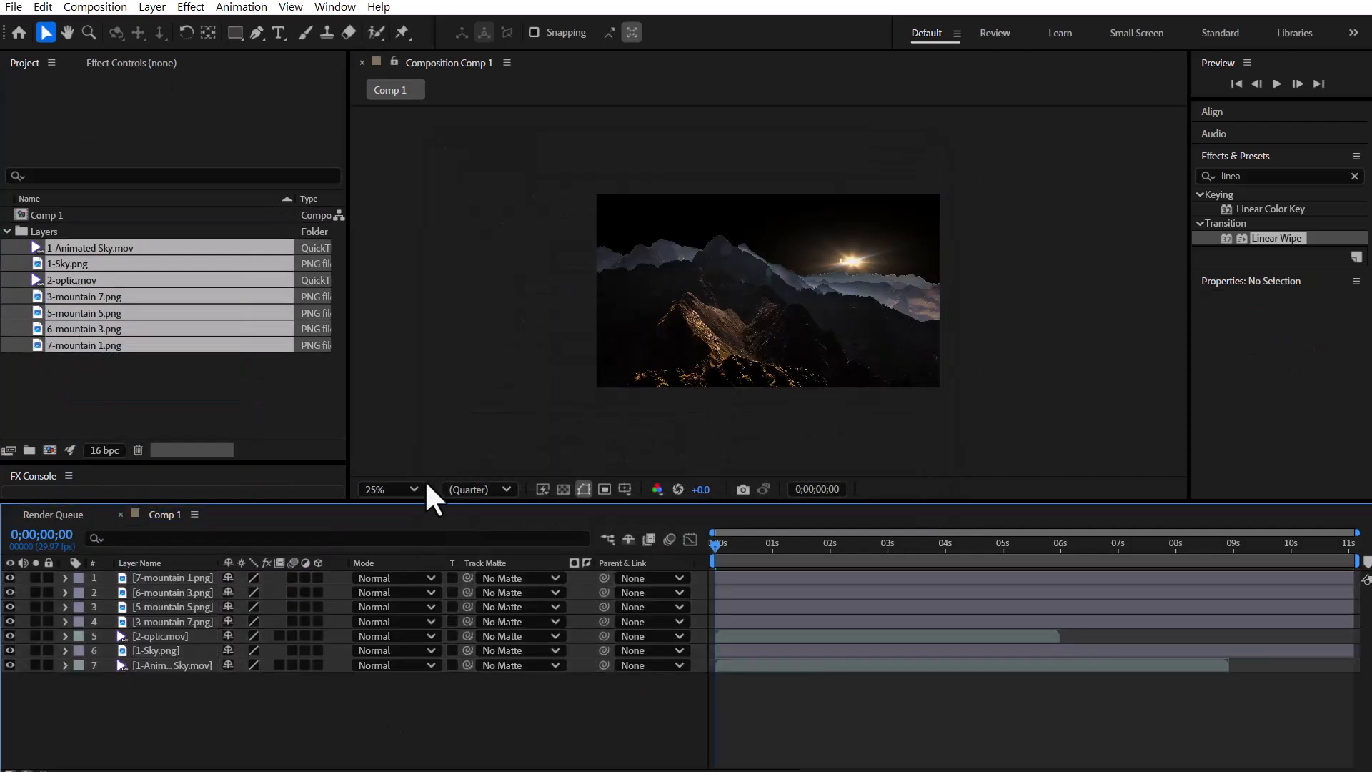
Fit the preview and set the optic flare layer's blending mode to Add
left_click(774, 543)
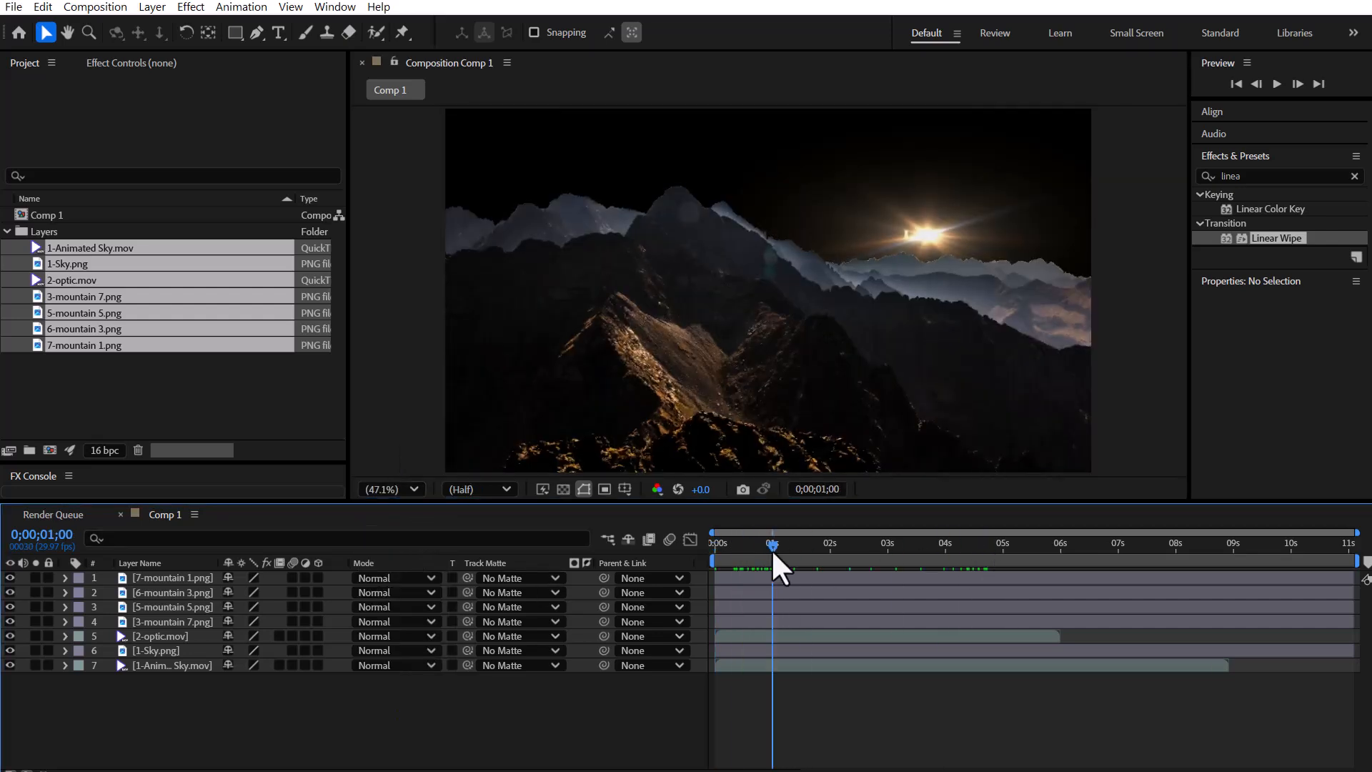
left_click(160, 636)
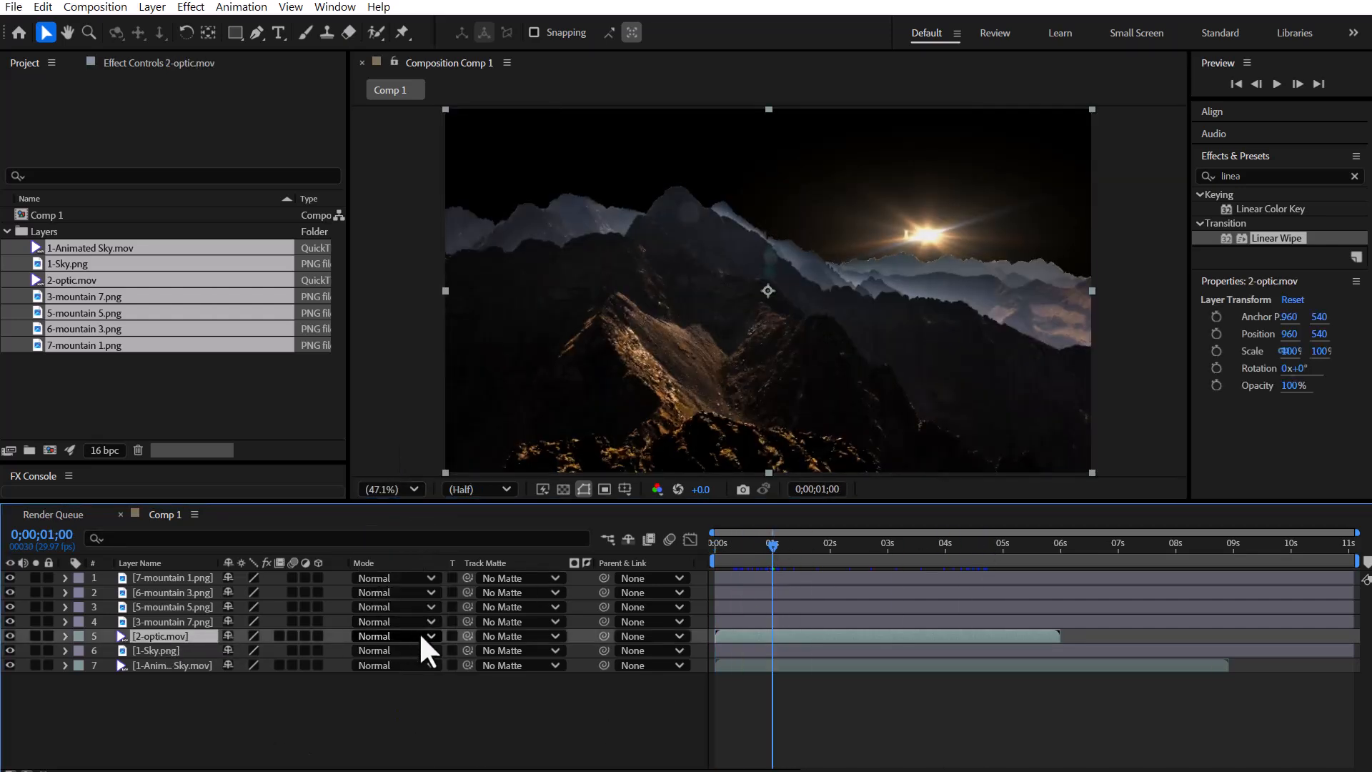
left_click(393, 636)
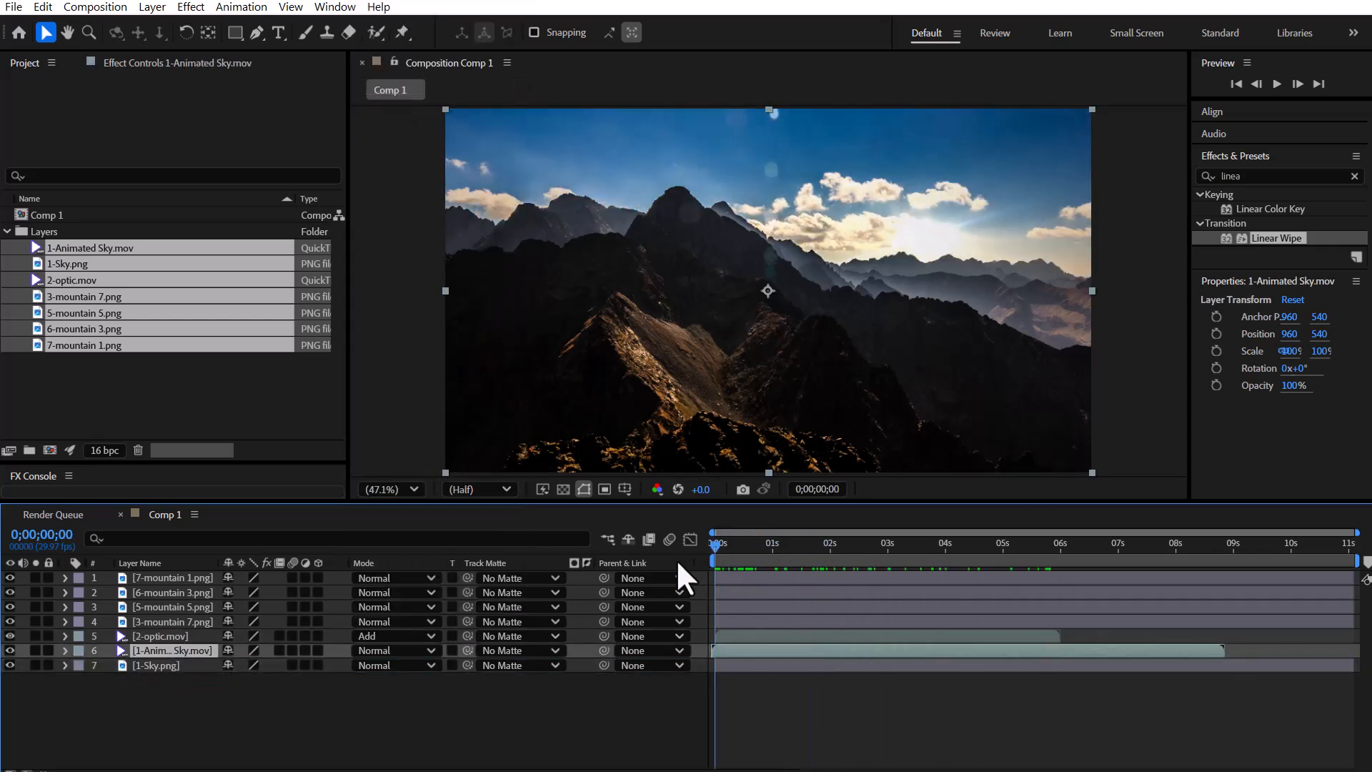
Pre-compose the sky and mountain layers, moving all attributes into the new compositions
key("ctrl+shift+c")
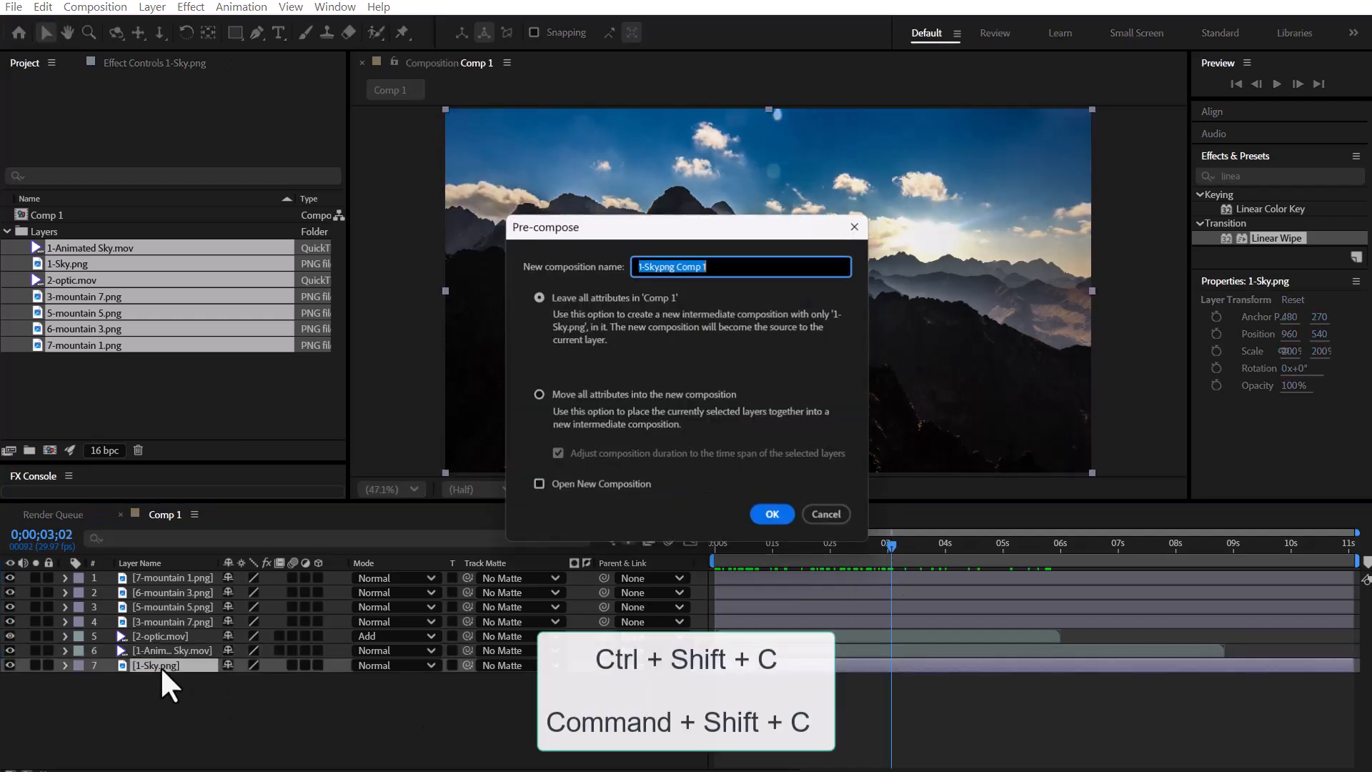
left_click(538, 394)
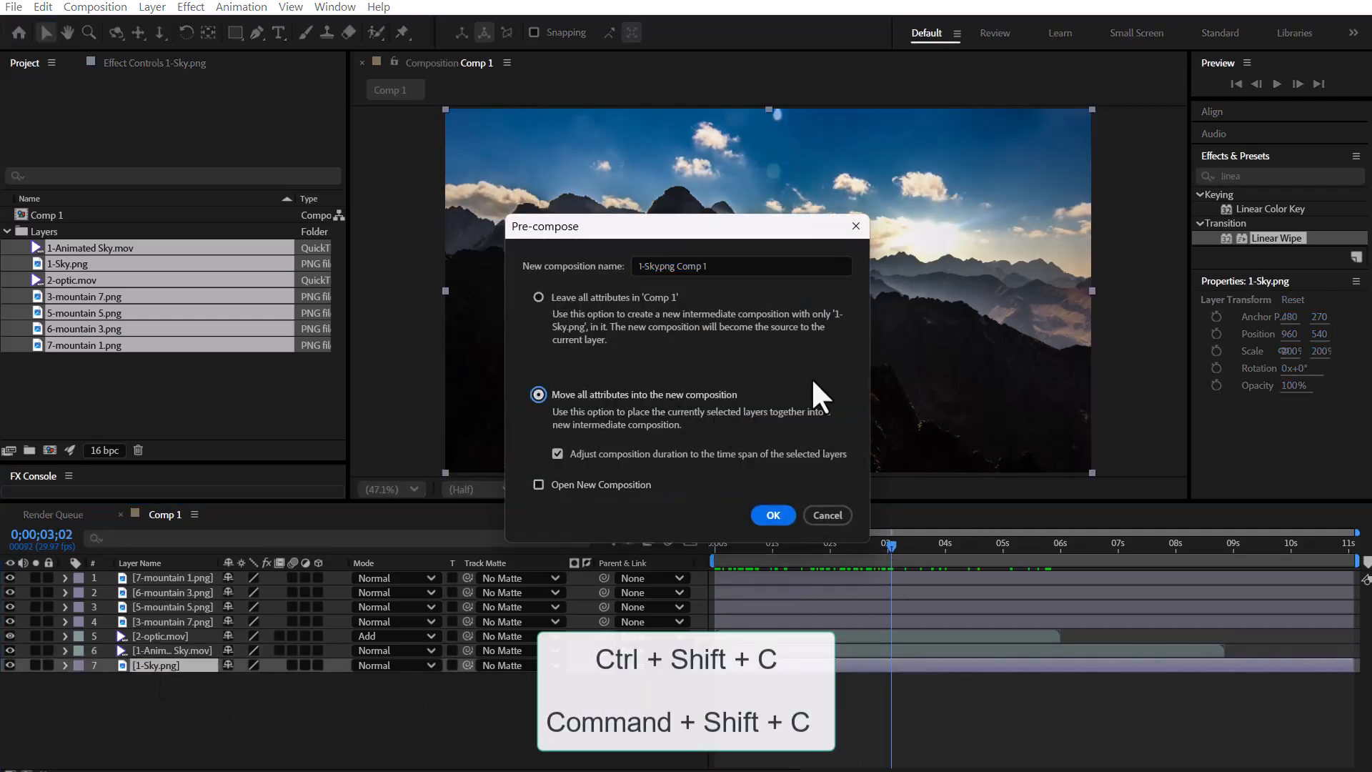
left_click(772, 514)
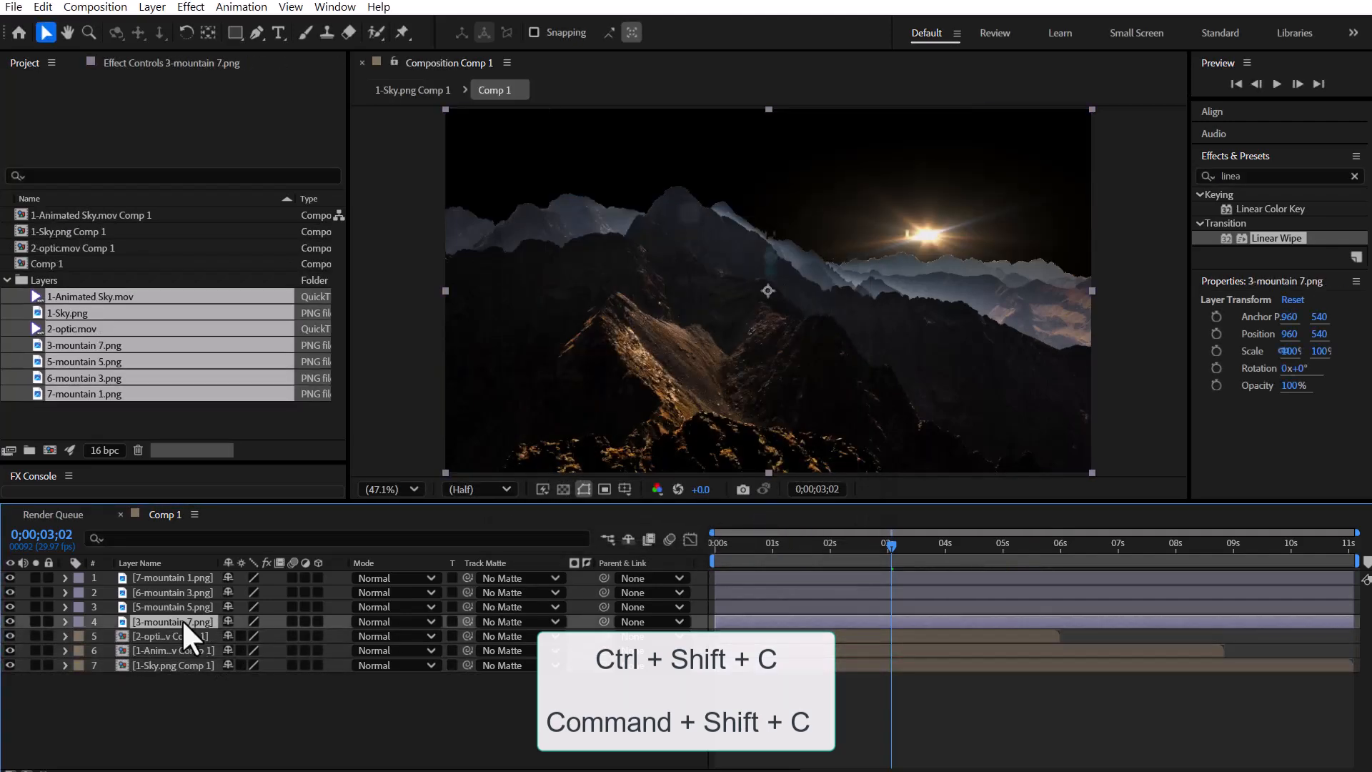
key("ctrl+shift+c")
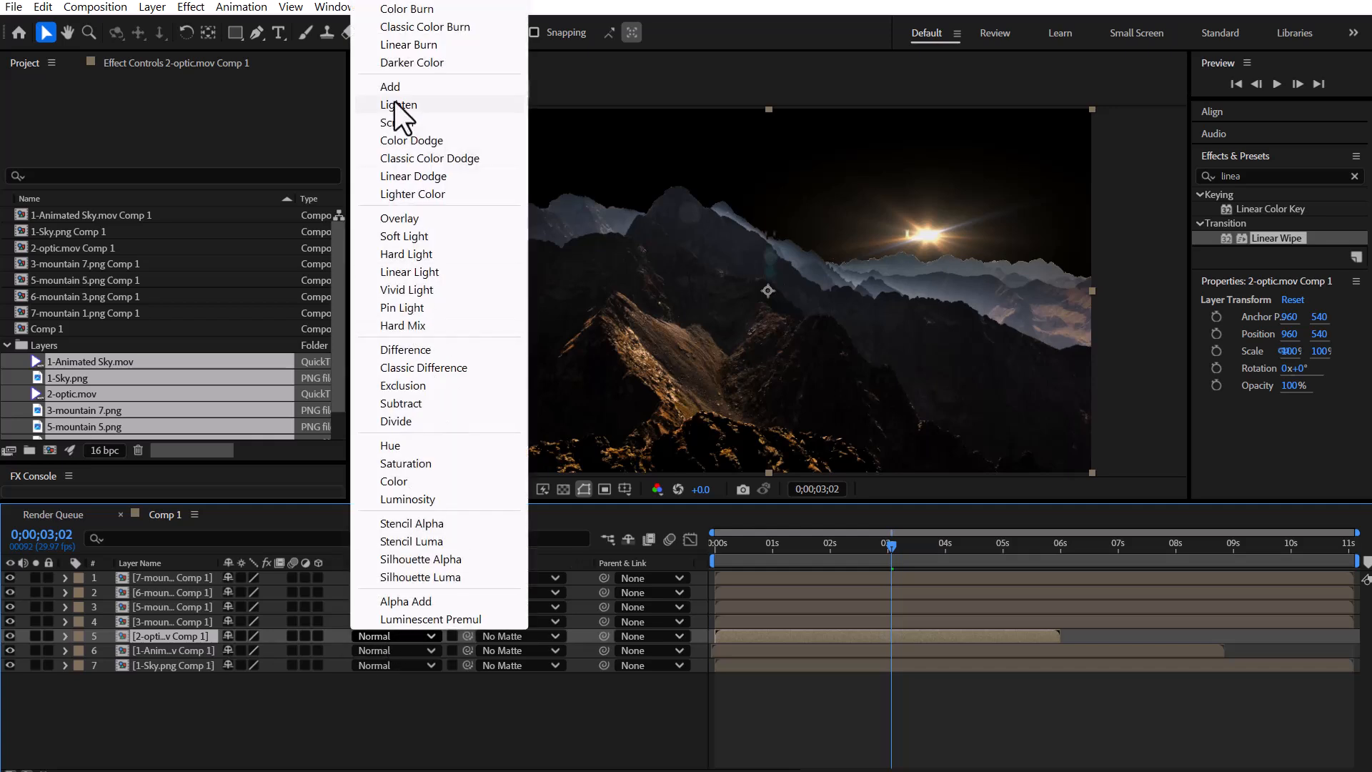
Set the optic pre-comp to Add blending and collapse the Layers footage folder
left_click(390, 86)
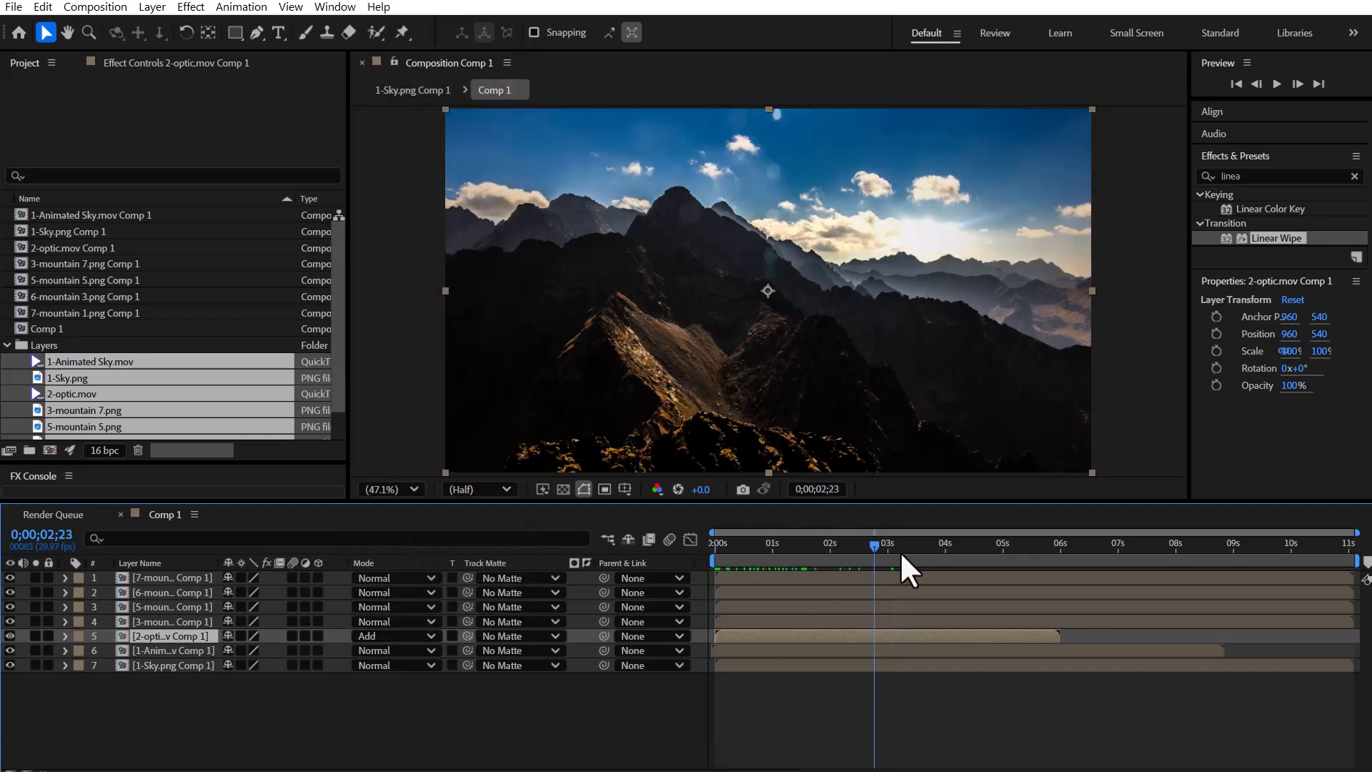
left_click(762, 542)
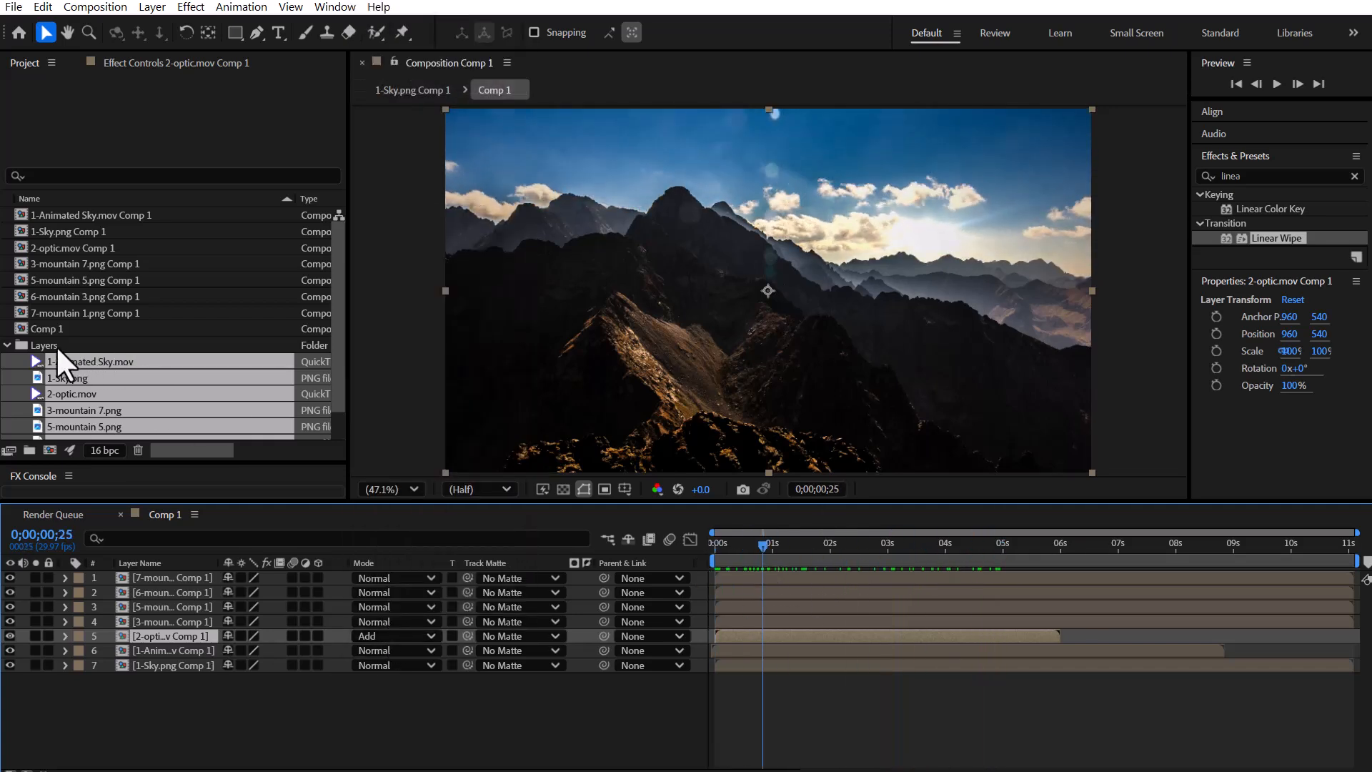
left_click(7, 344)
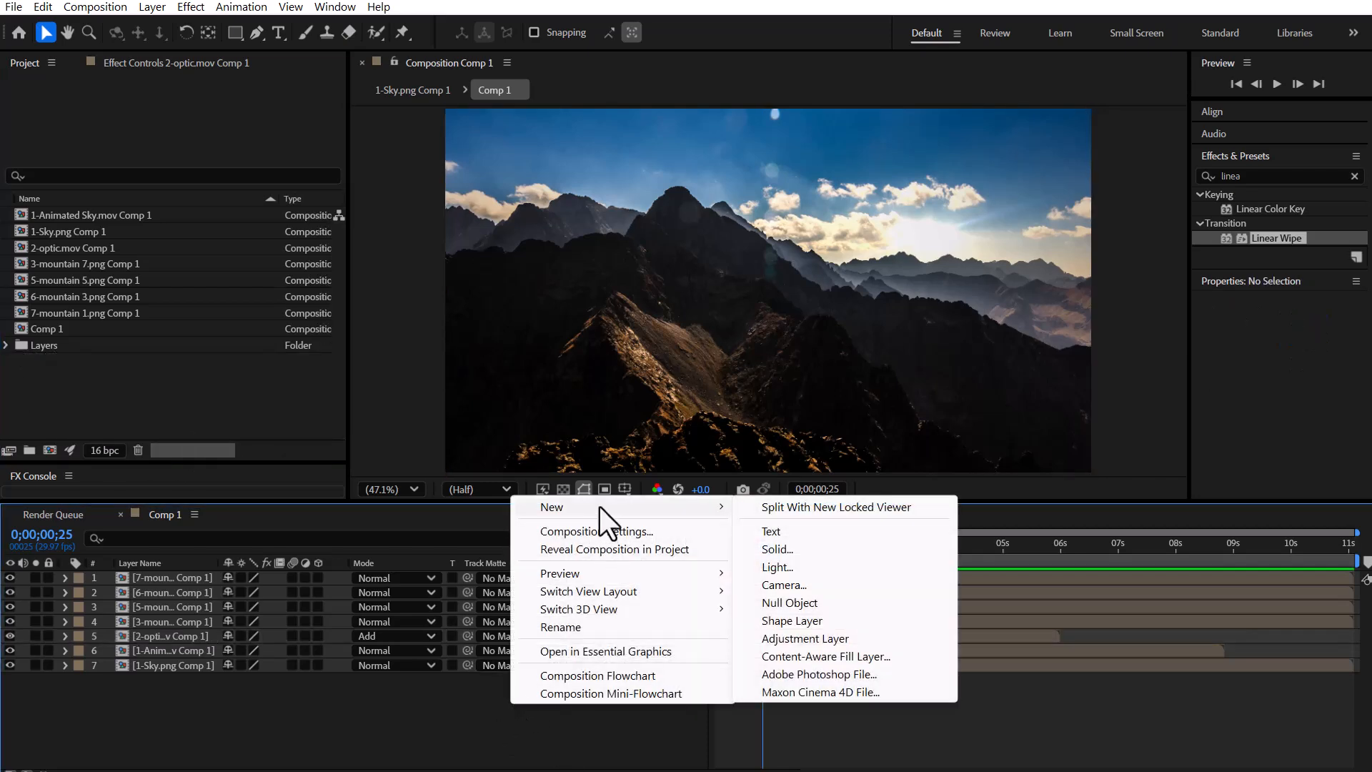
Add a Control null with a Depth Layers slider and separate the 3D layers' X, Y, Z positions
left_click(789, 602)
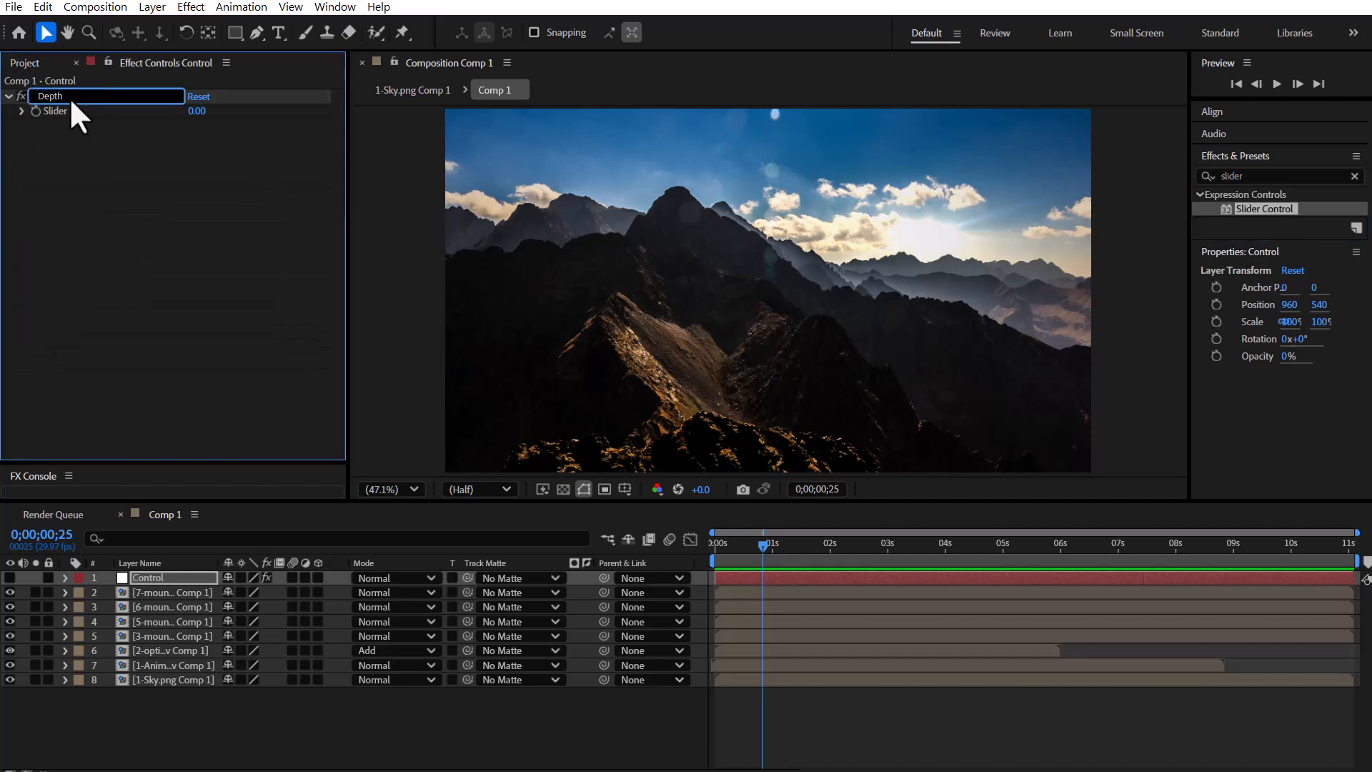
type("Depth Layers")
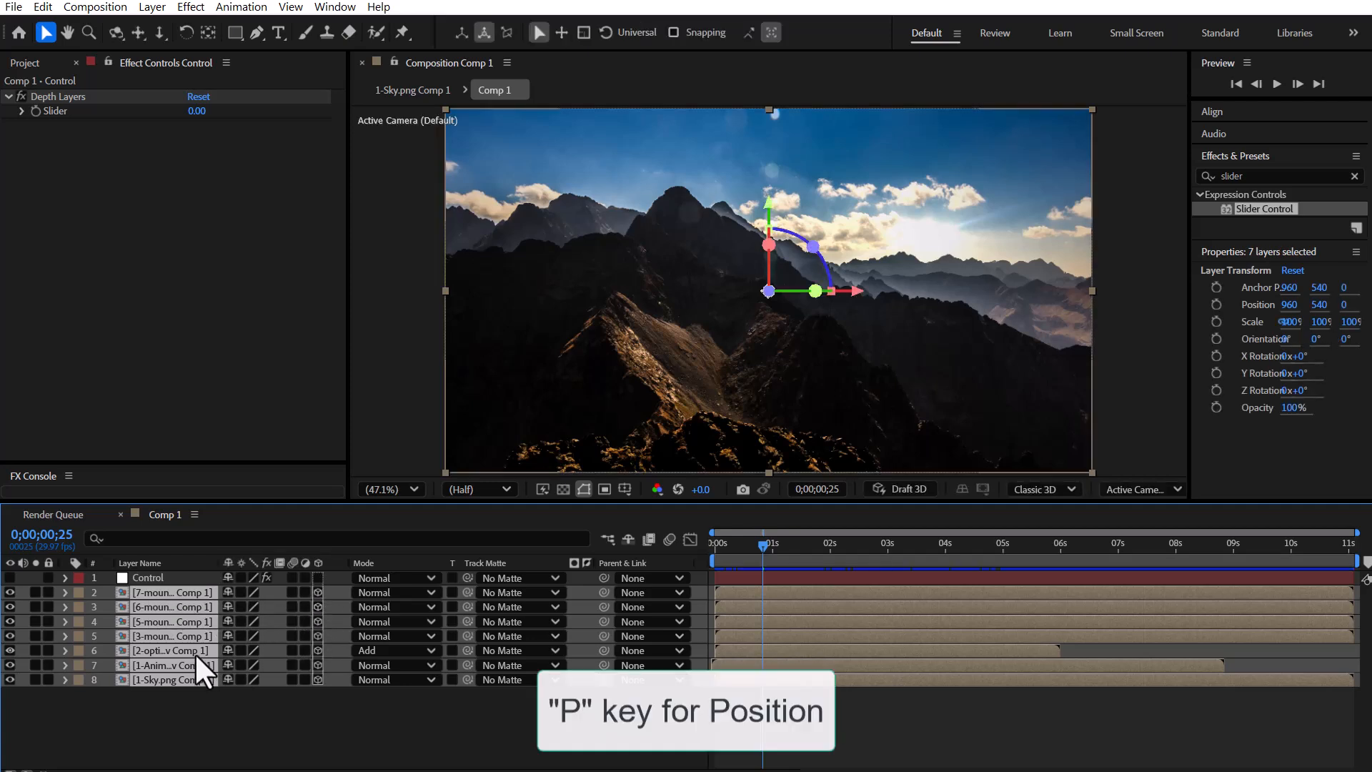
key("p")
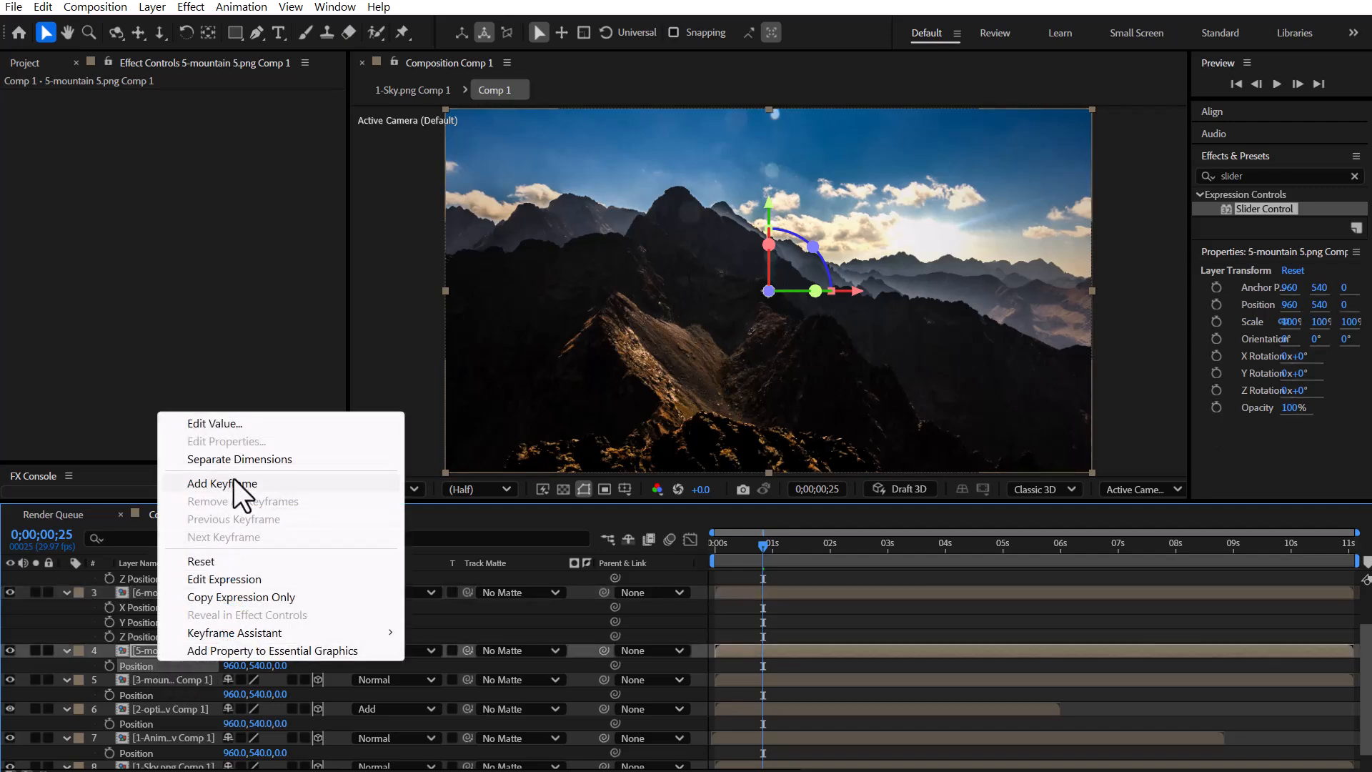
left_click(238, 459)
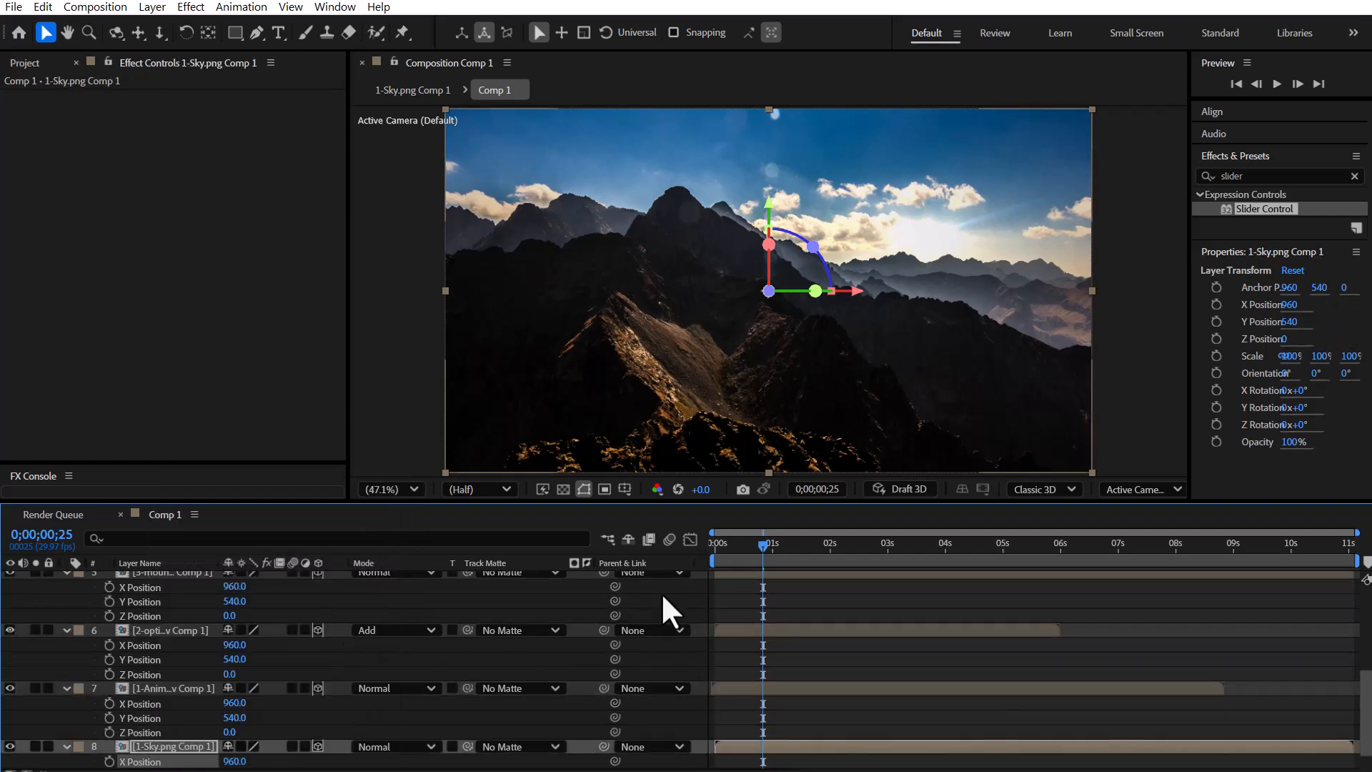
Switch the Composition panel from the active camera to Custom View 1
left_click(1139, 488)
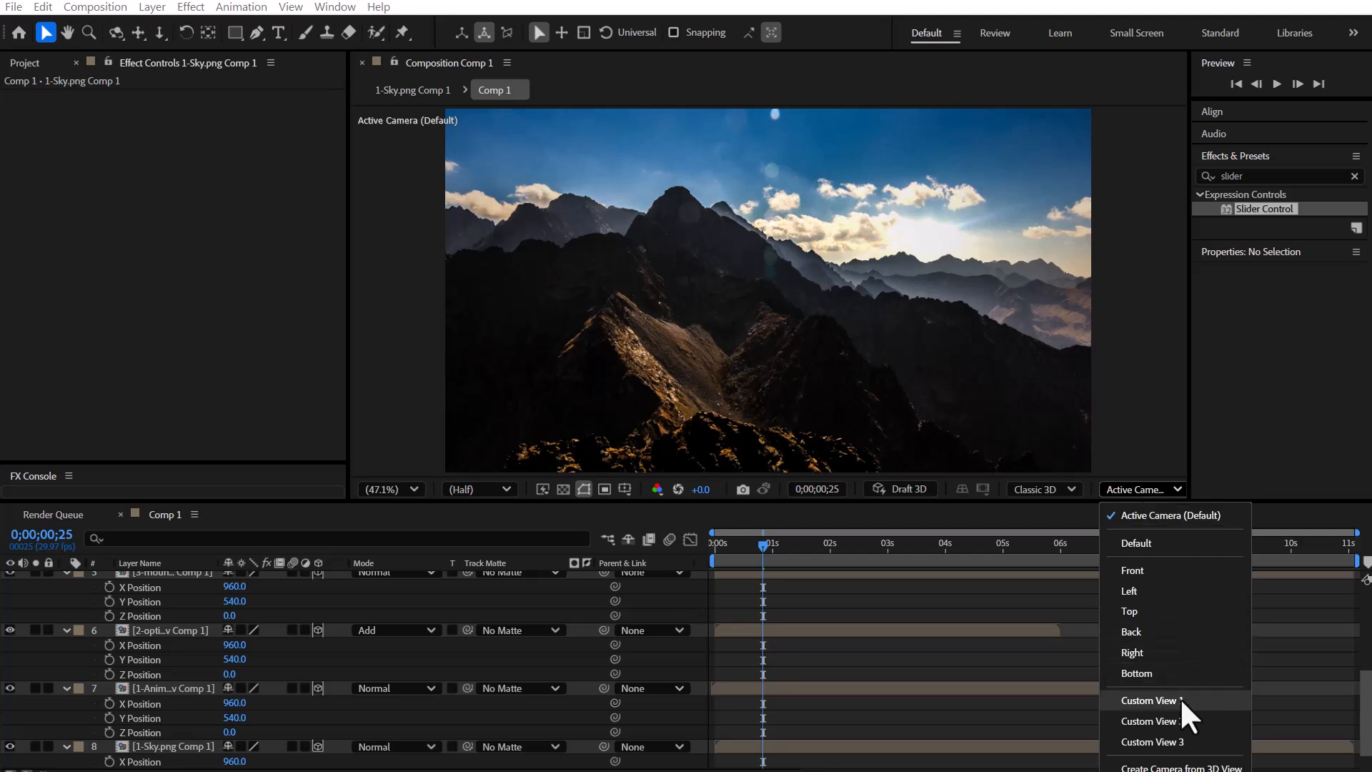
left_click(1150, 700)
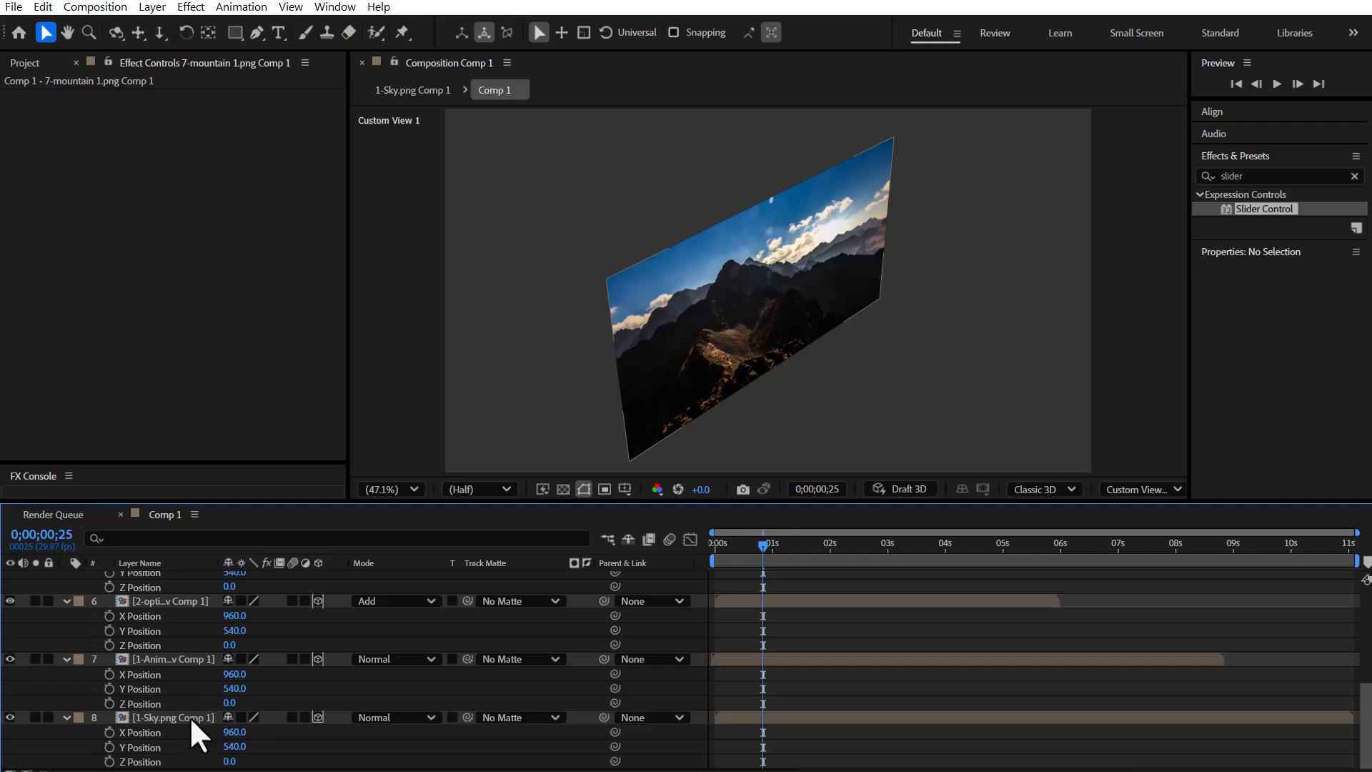
Link each layer's Z Position to the Depth Layers slider with multipliers like -1, -4, -5
left_click(172, 716)
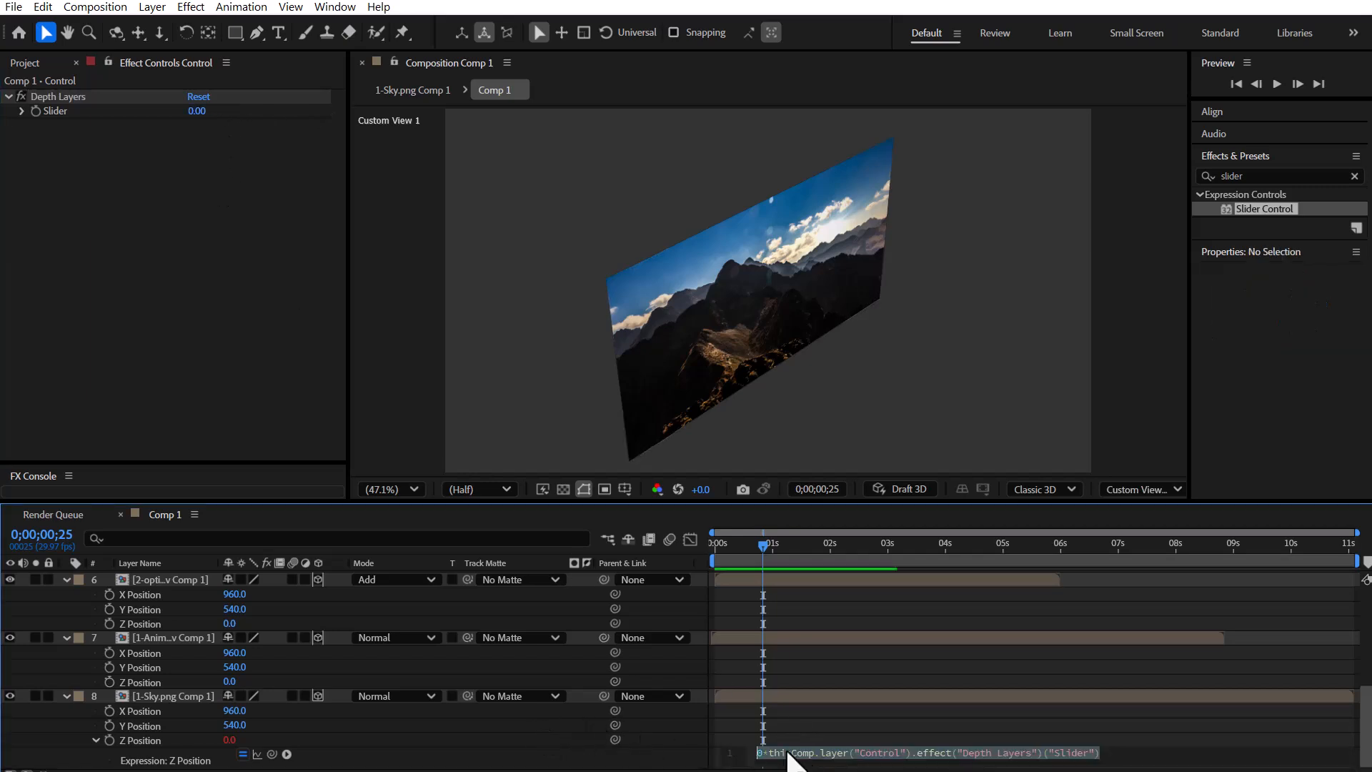
mouse_move(171, 709)
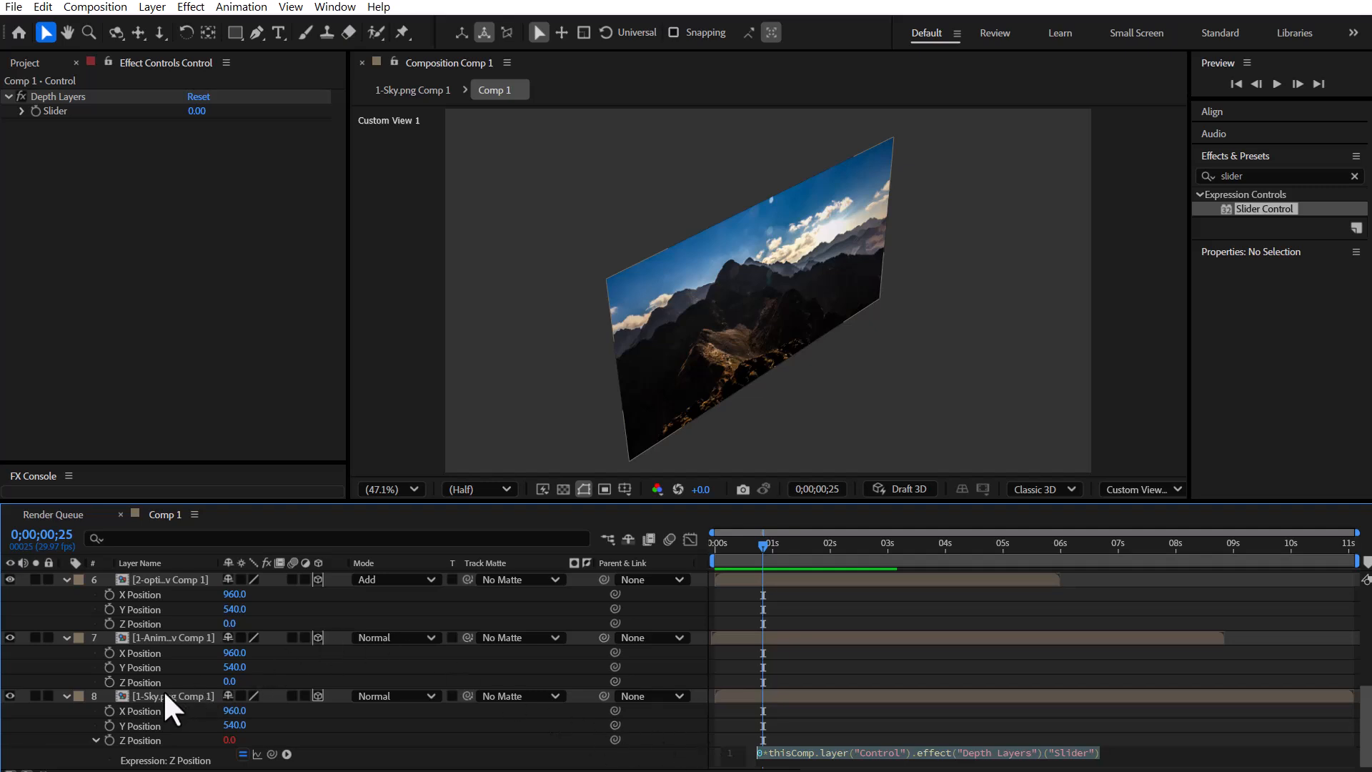
left_click(171, 637)
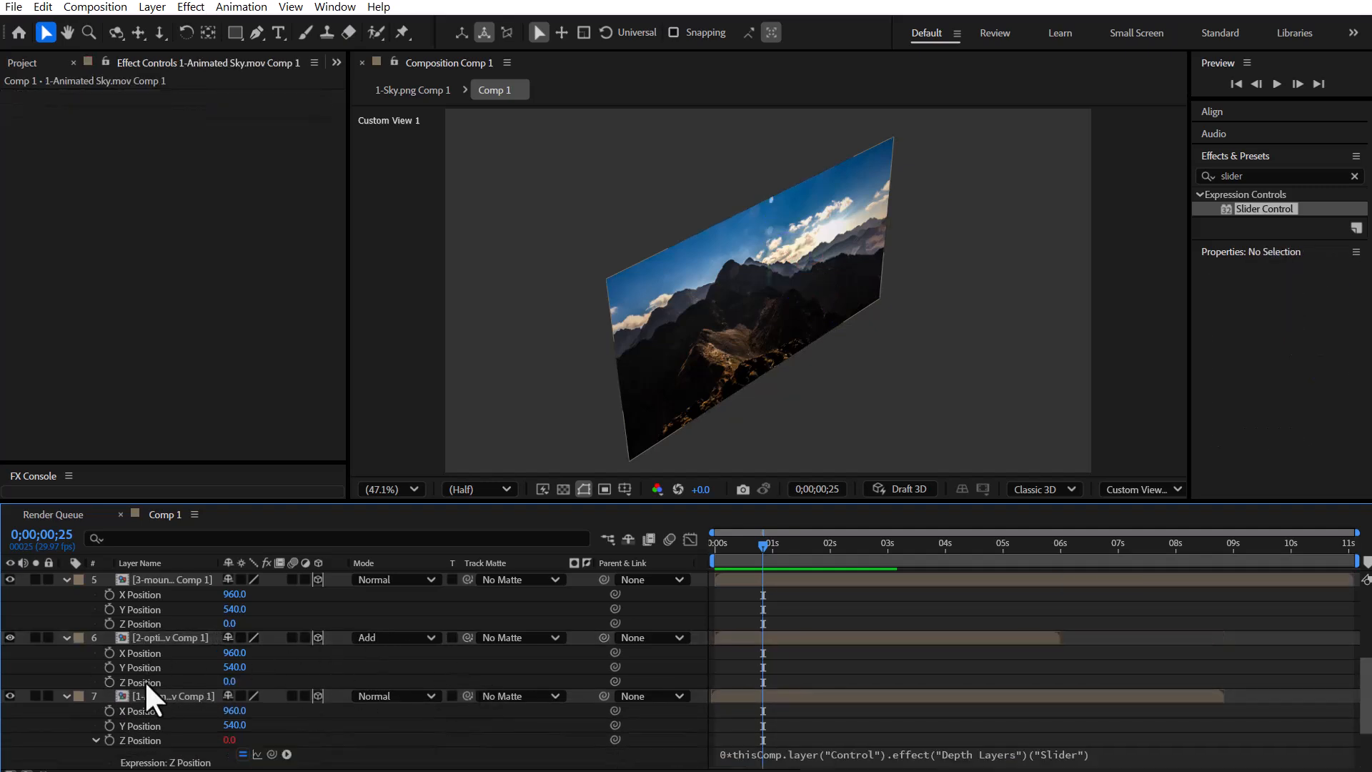
left_click(170, 636)
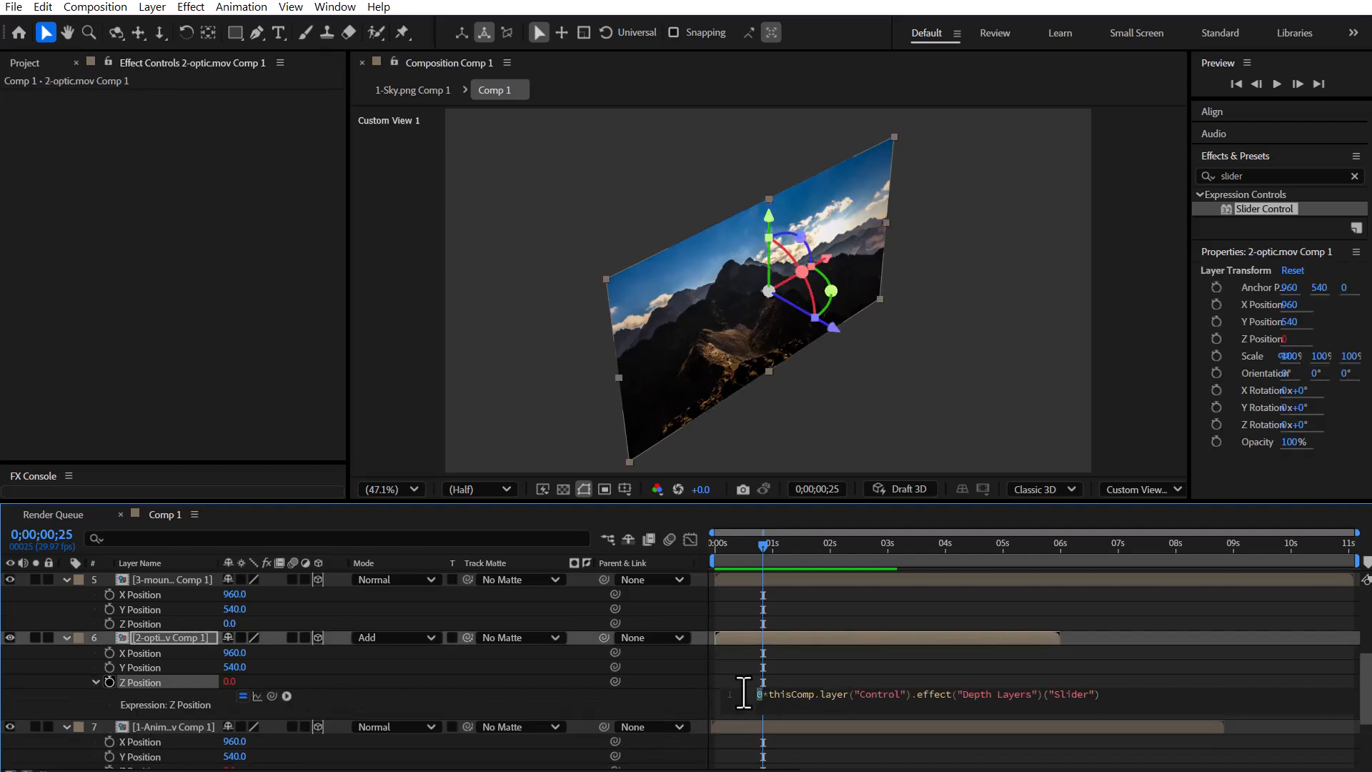
type("-1*")
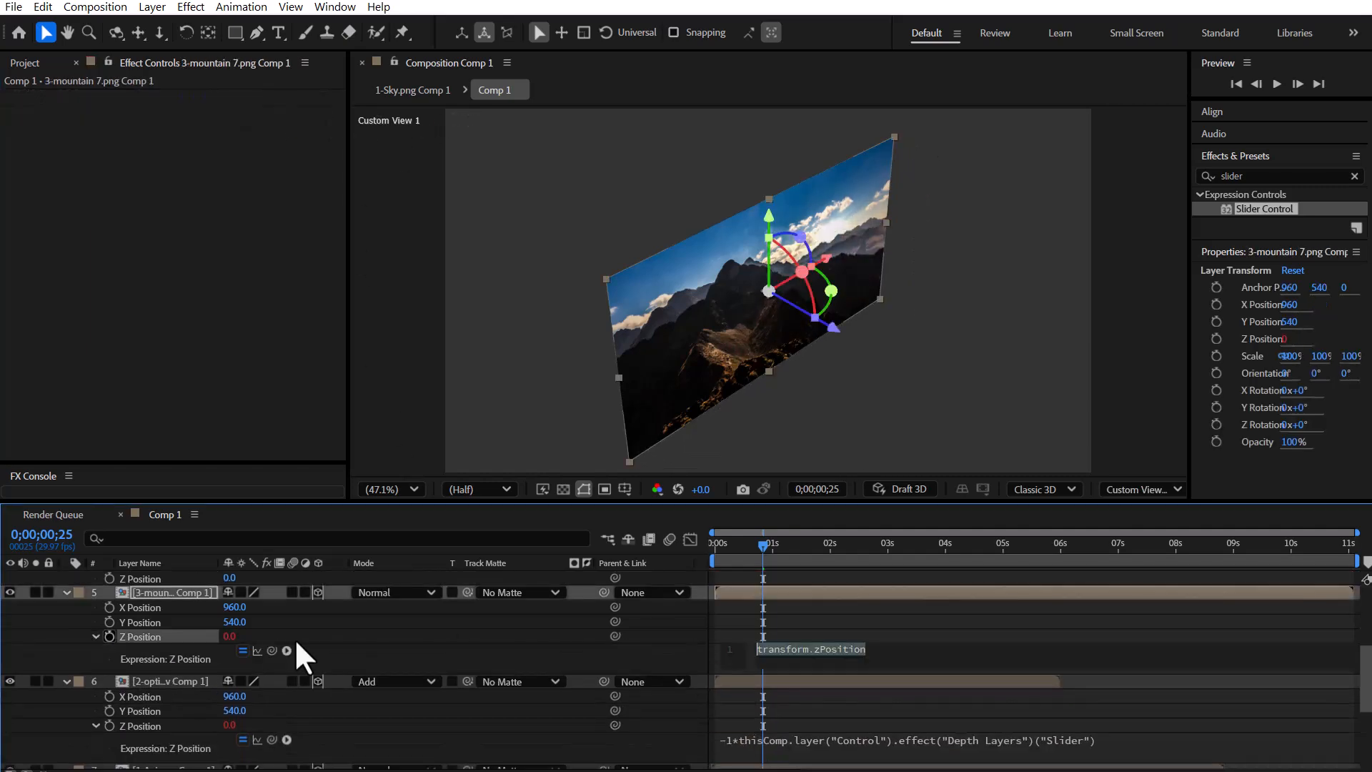
left_click(810, 649)
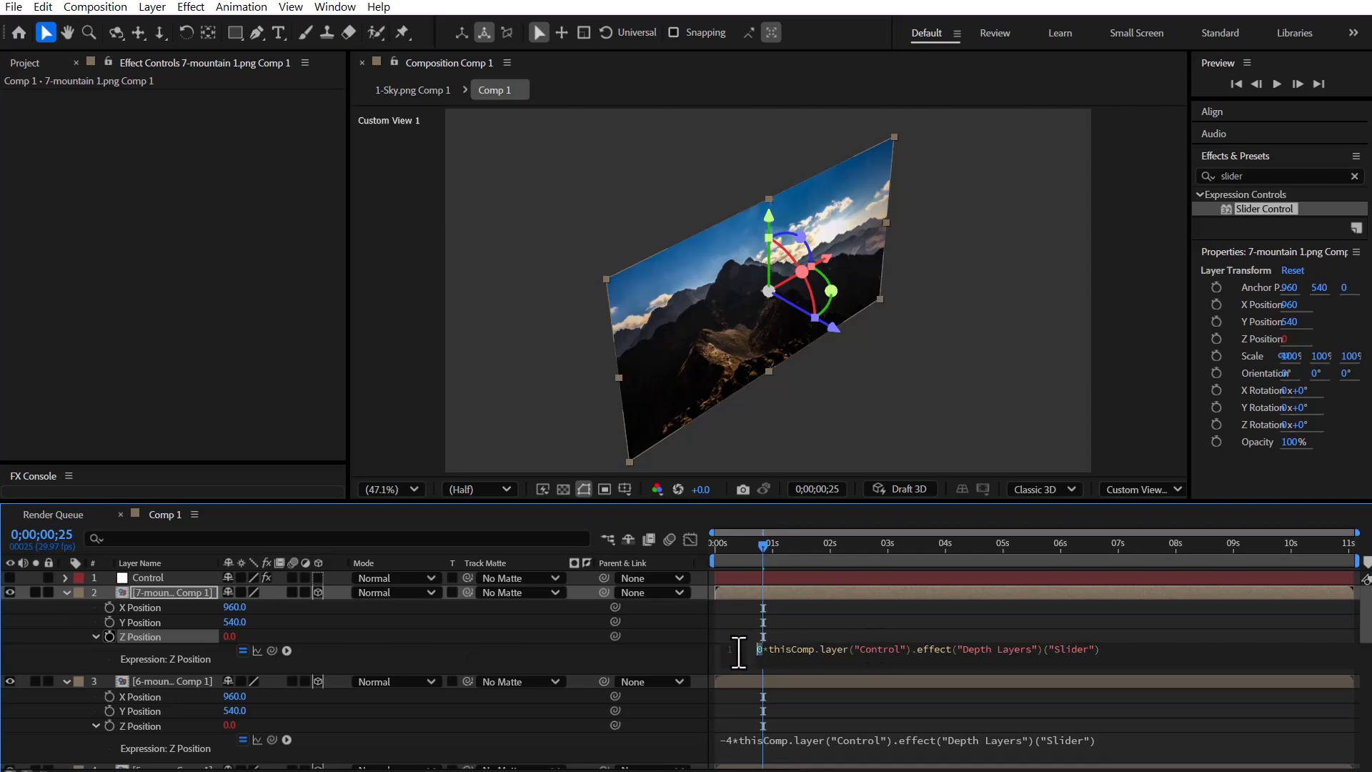
left_click(148, 577)
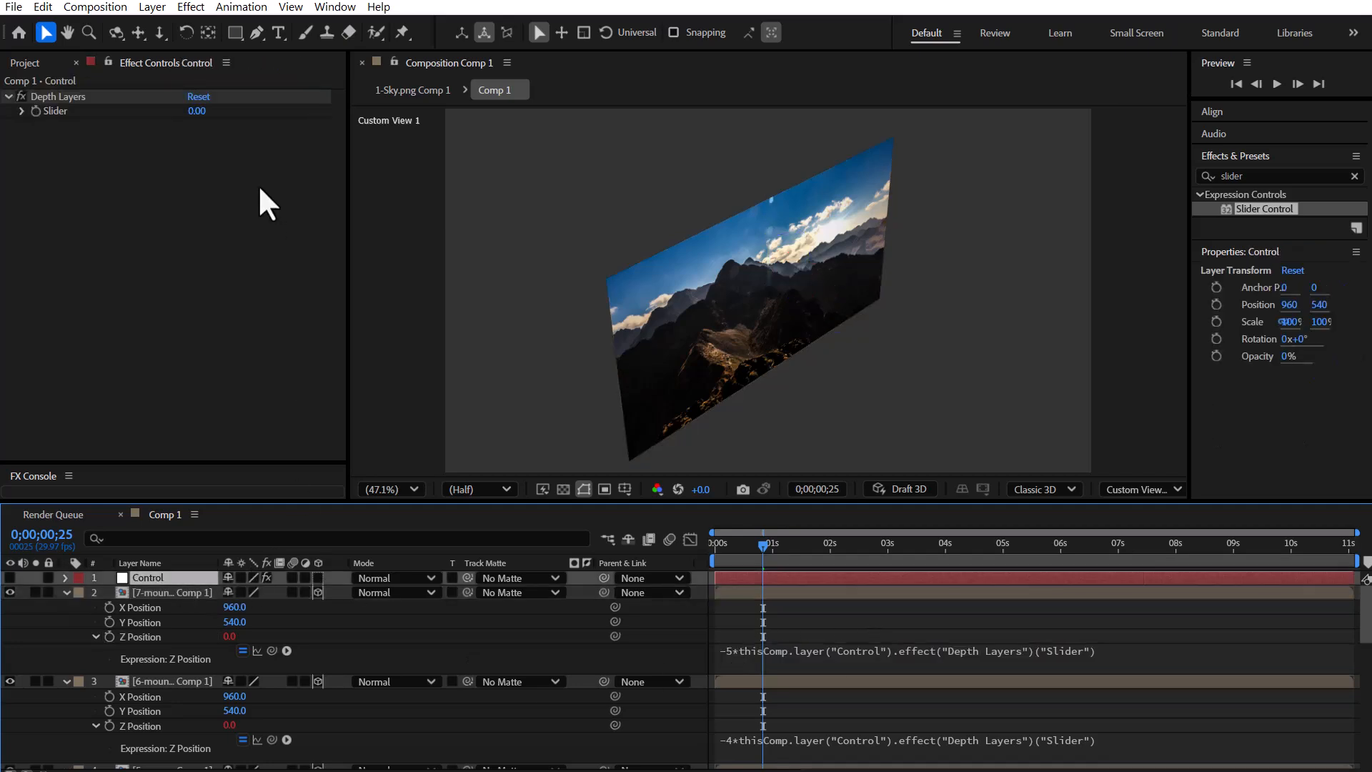
Keyframe the Depth Layers slider from 0 to 400 so the mountains spread apart in depth
left_click_drag(197, 110, 218, 110)
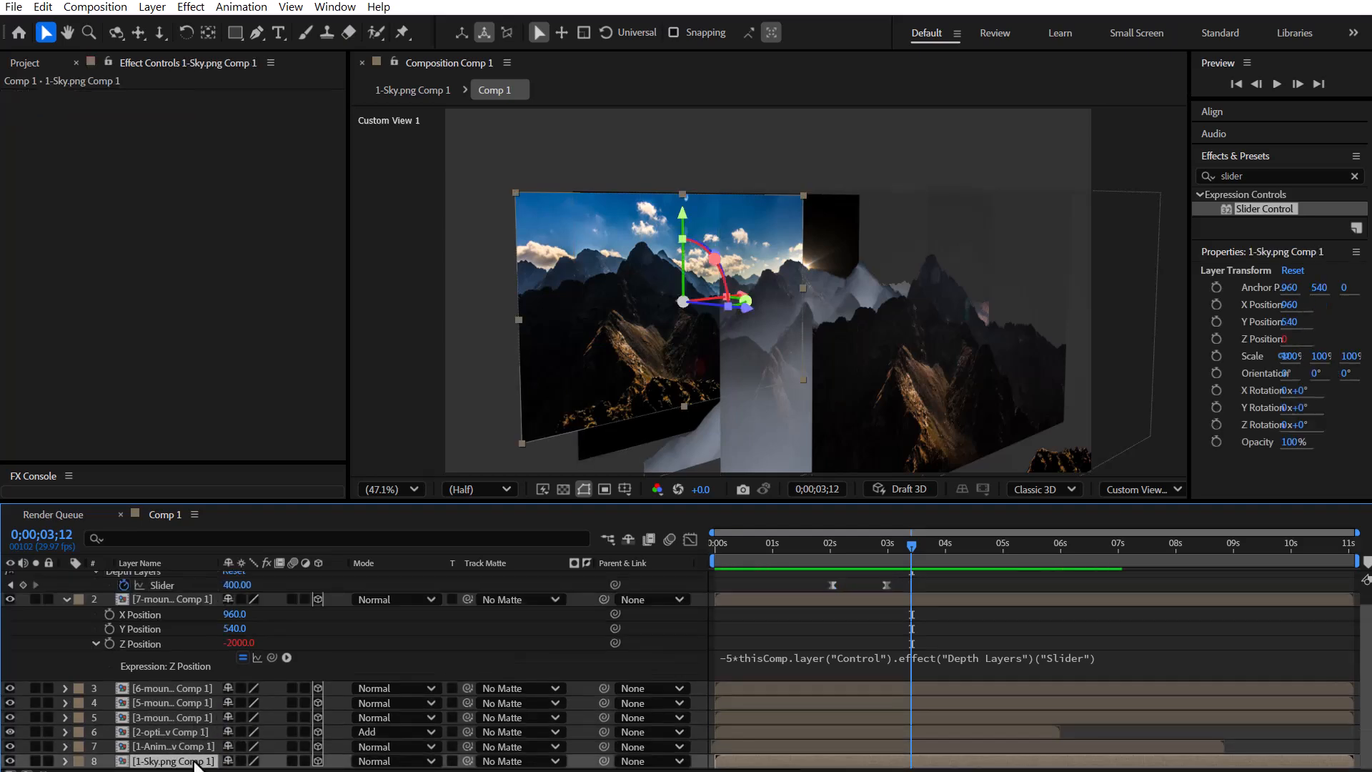
Return to the timeline start and orbit Custom View 1 to inspect the layer spacing
left_click(172, 746)
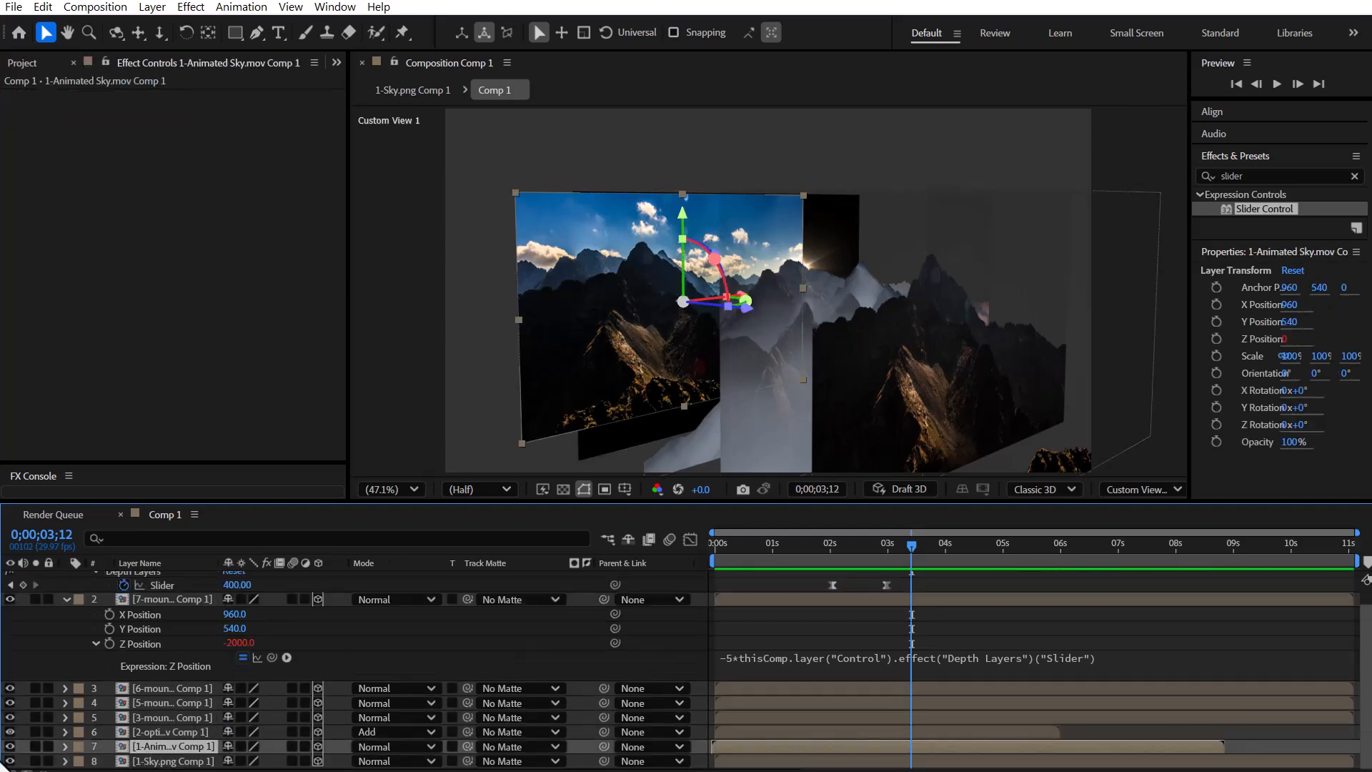
left_click(713, 542)
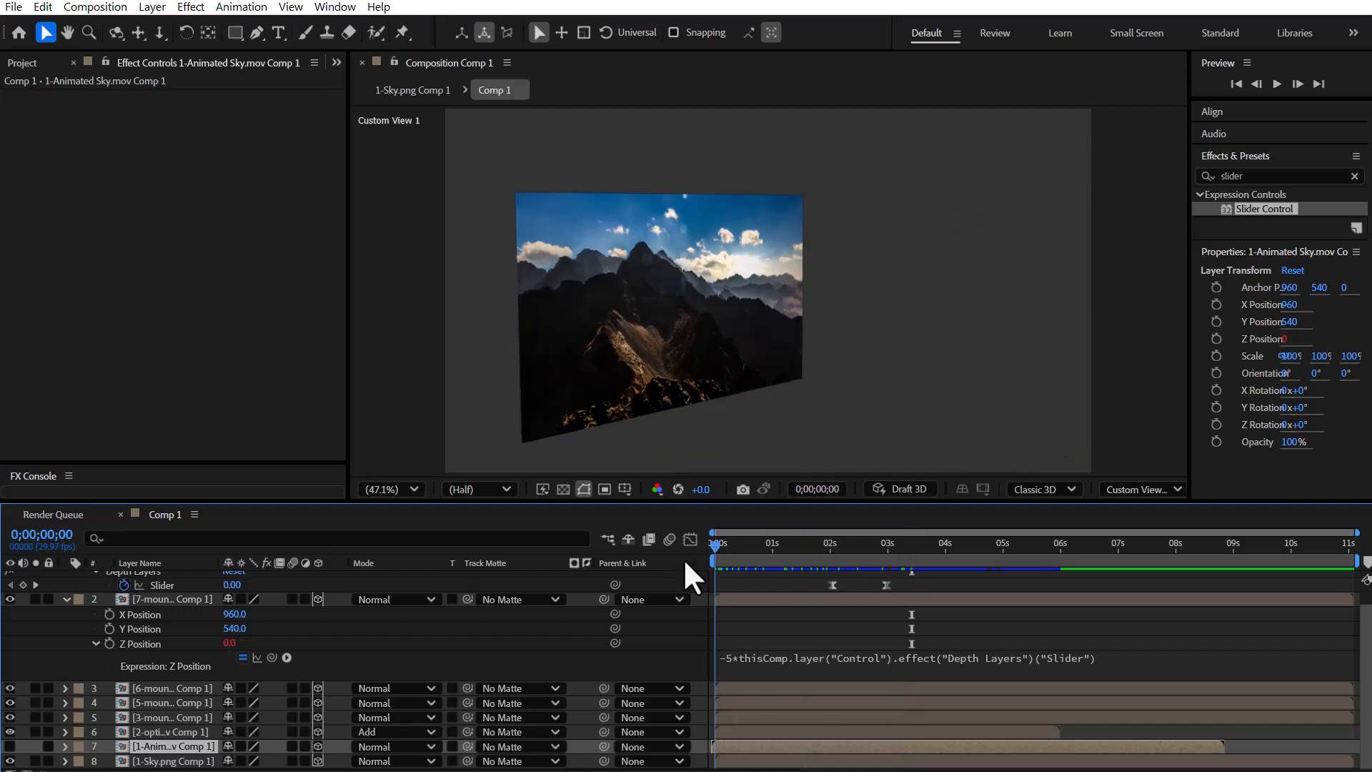
left_click(831, 543)
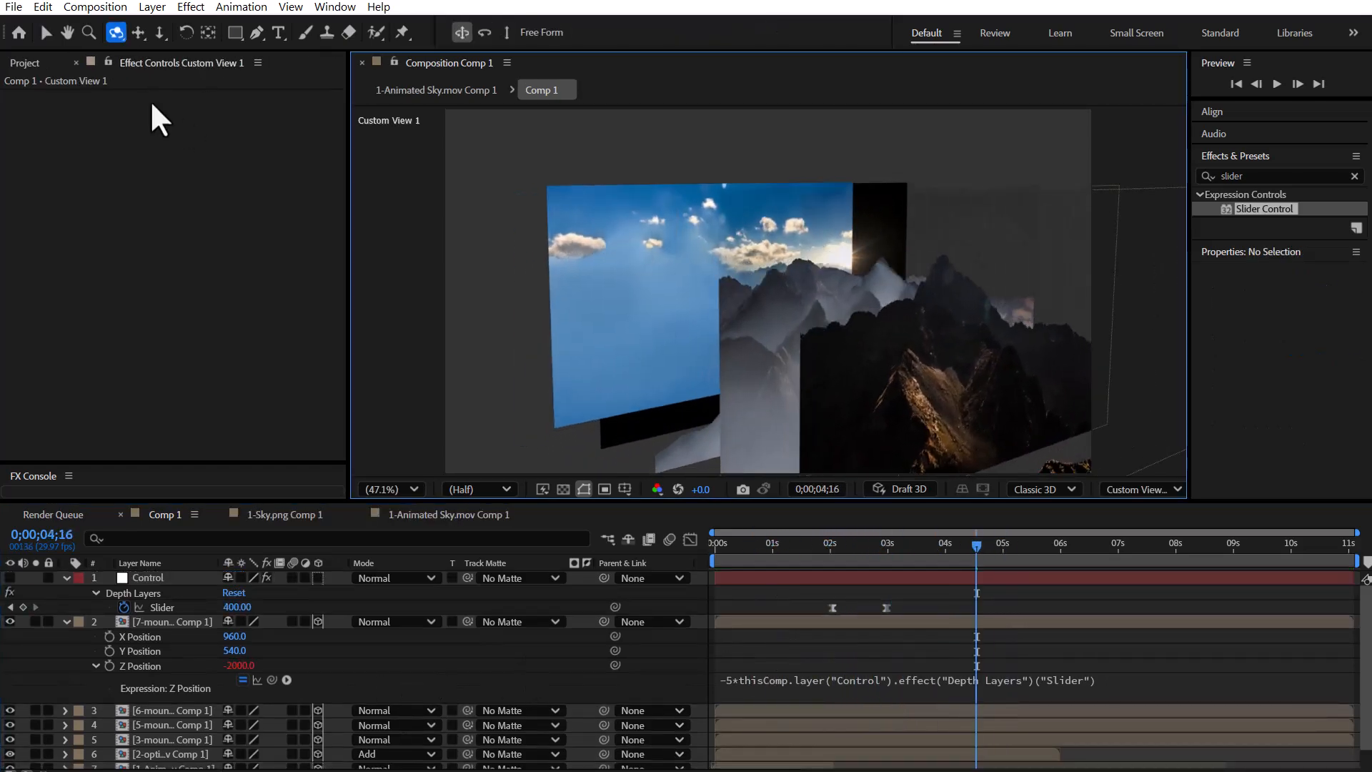
Create a new 2000-pixel-wide black solid for the grid wall
left_click(137, 32)
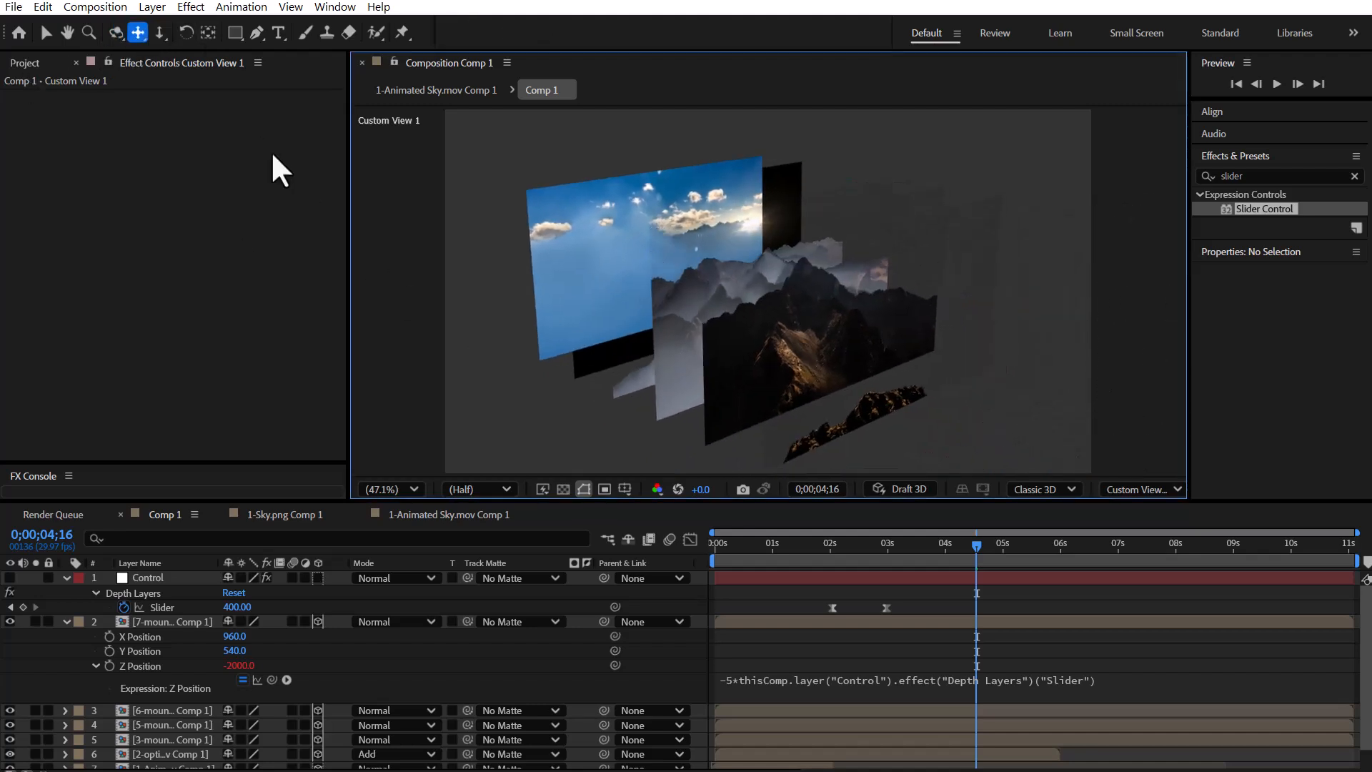
right_click(669, 656)
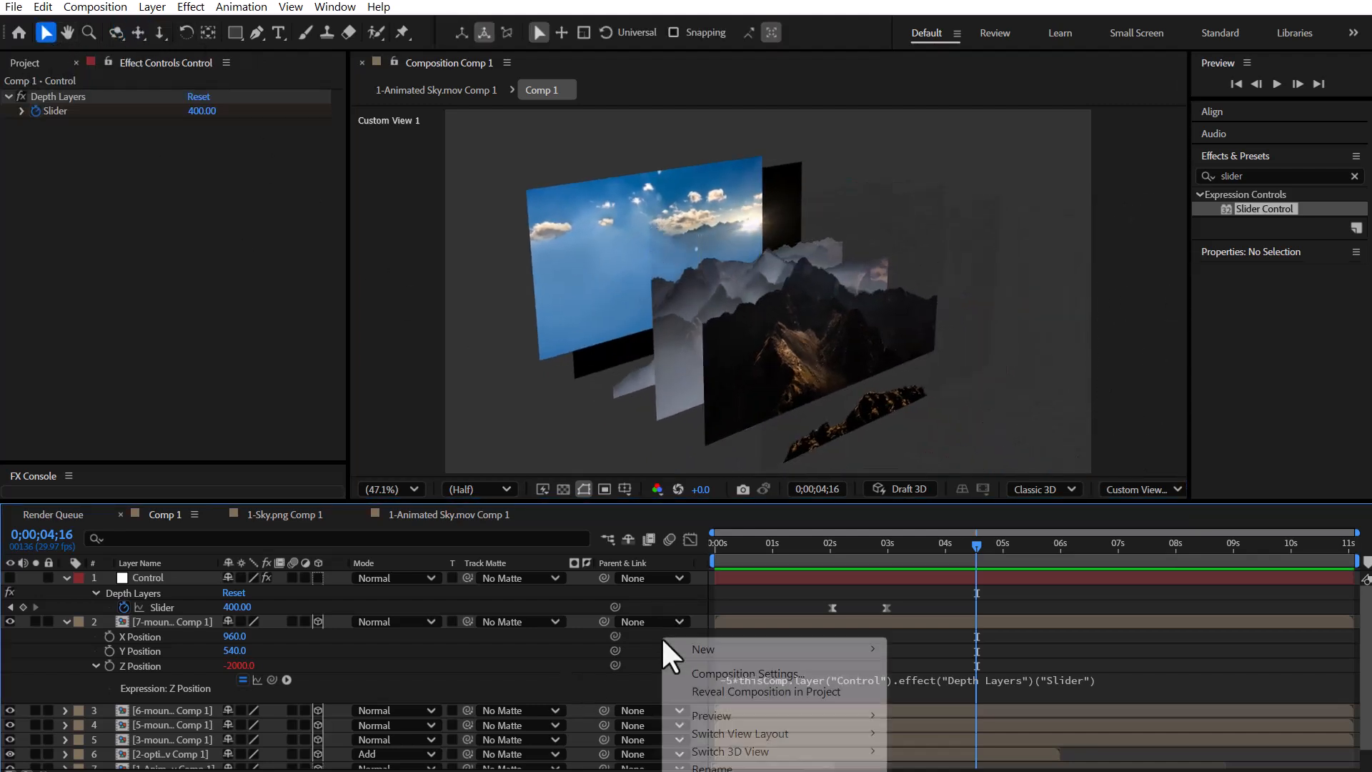
left_click(703, 649)
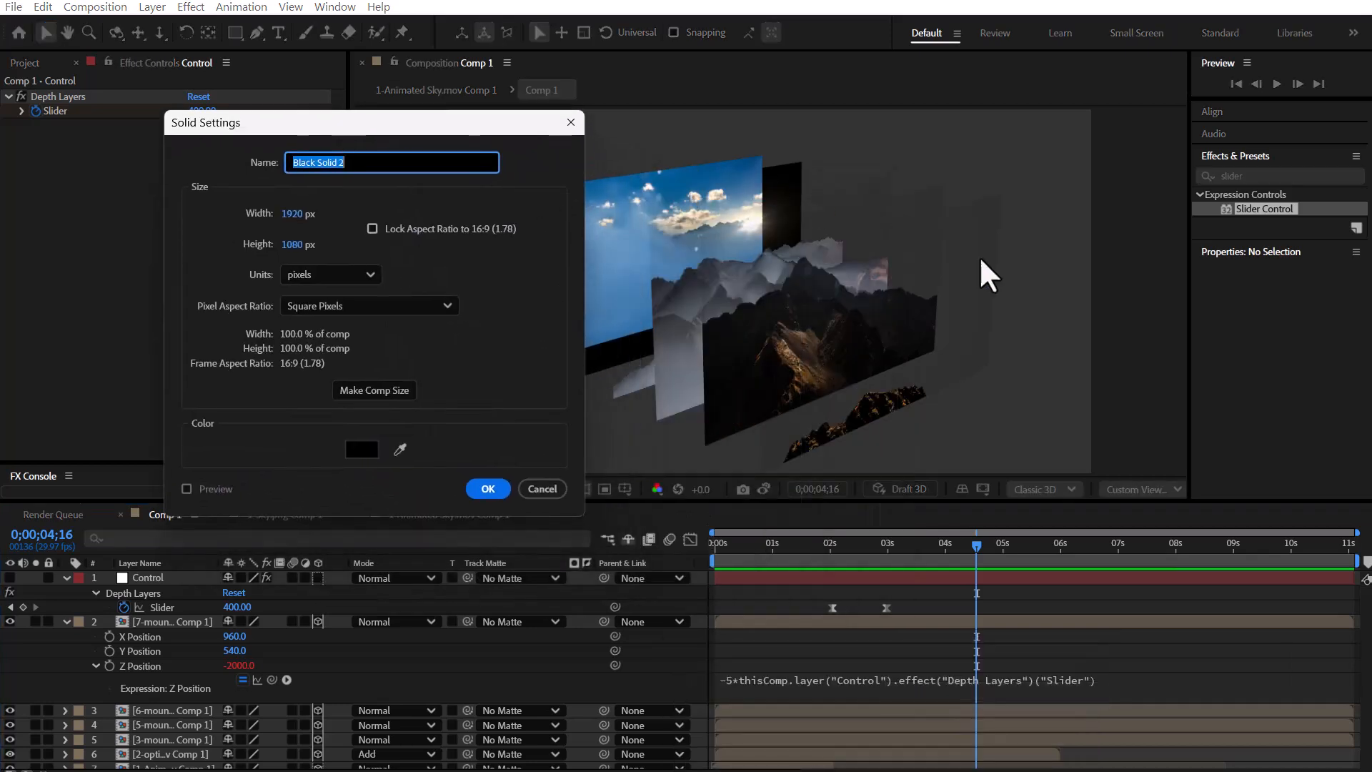
mouse_move(156, 637)
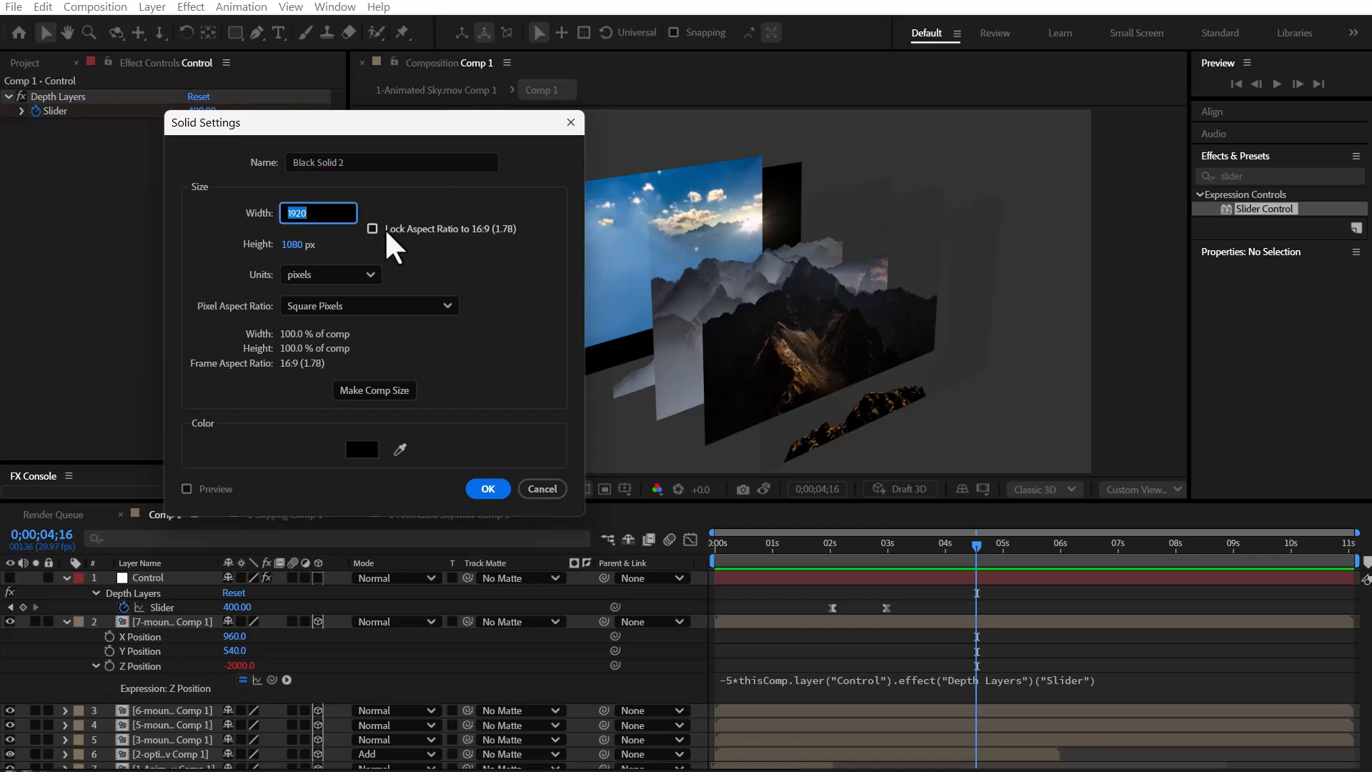
type("2000")
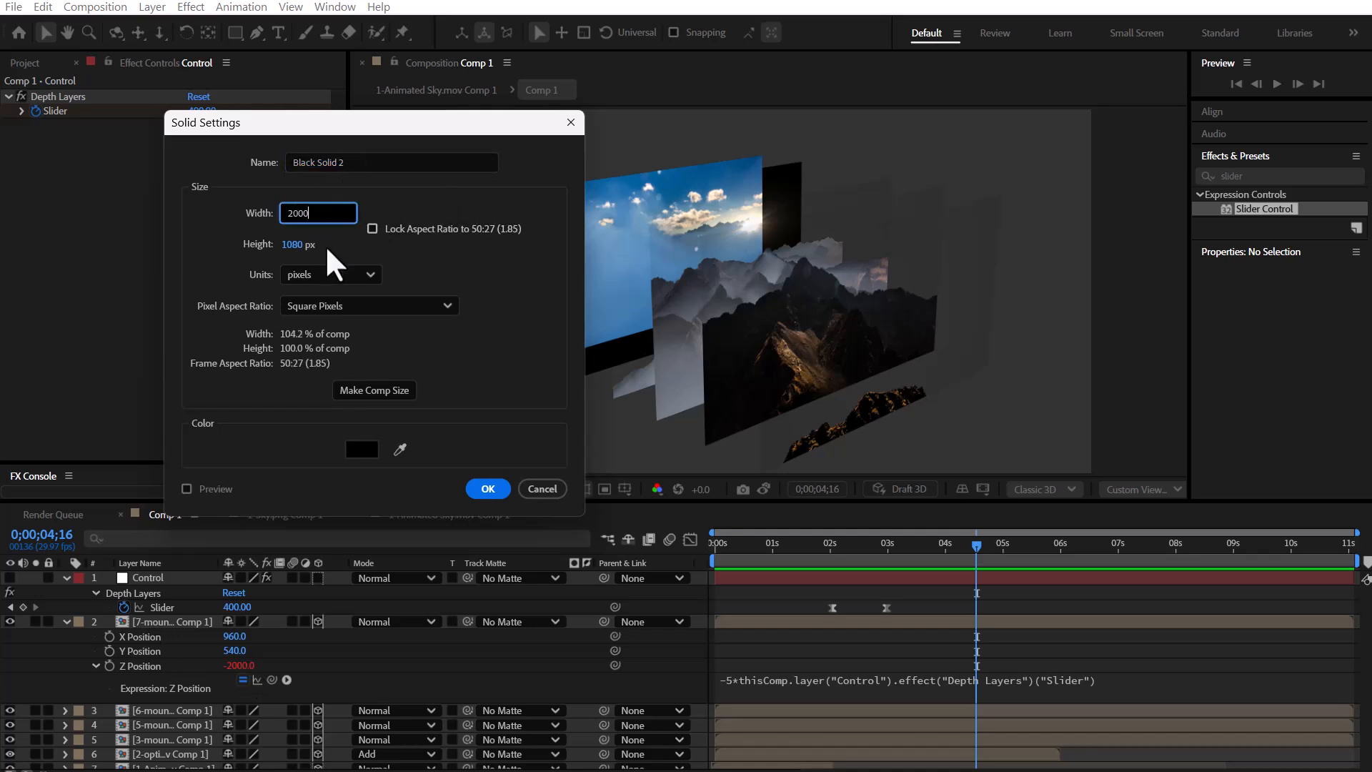
left_click(488, 488)
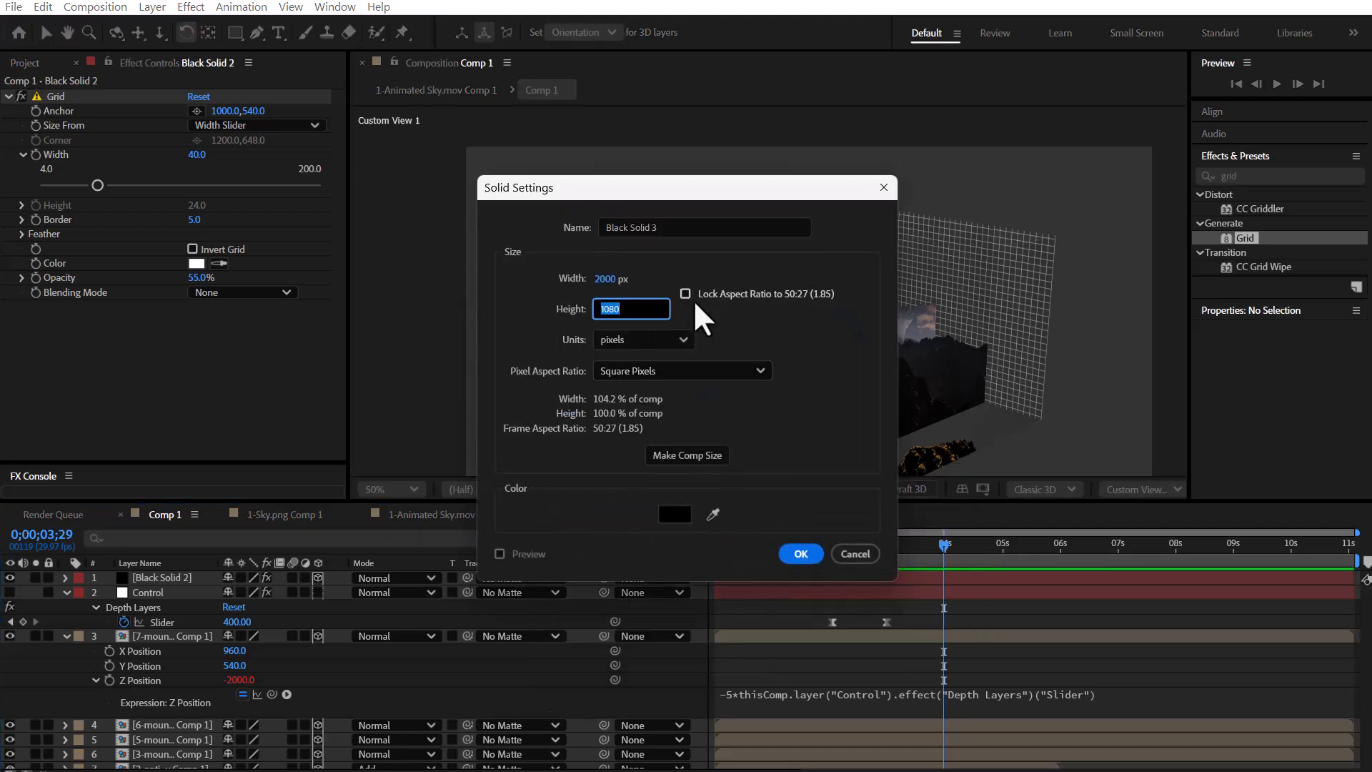
Create a 2000×2000 solid and give it the wall solid's Grid effect
type("2000")
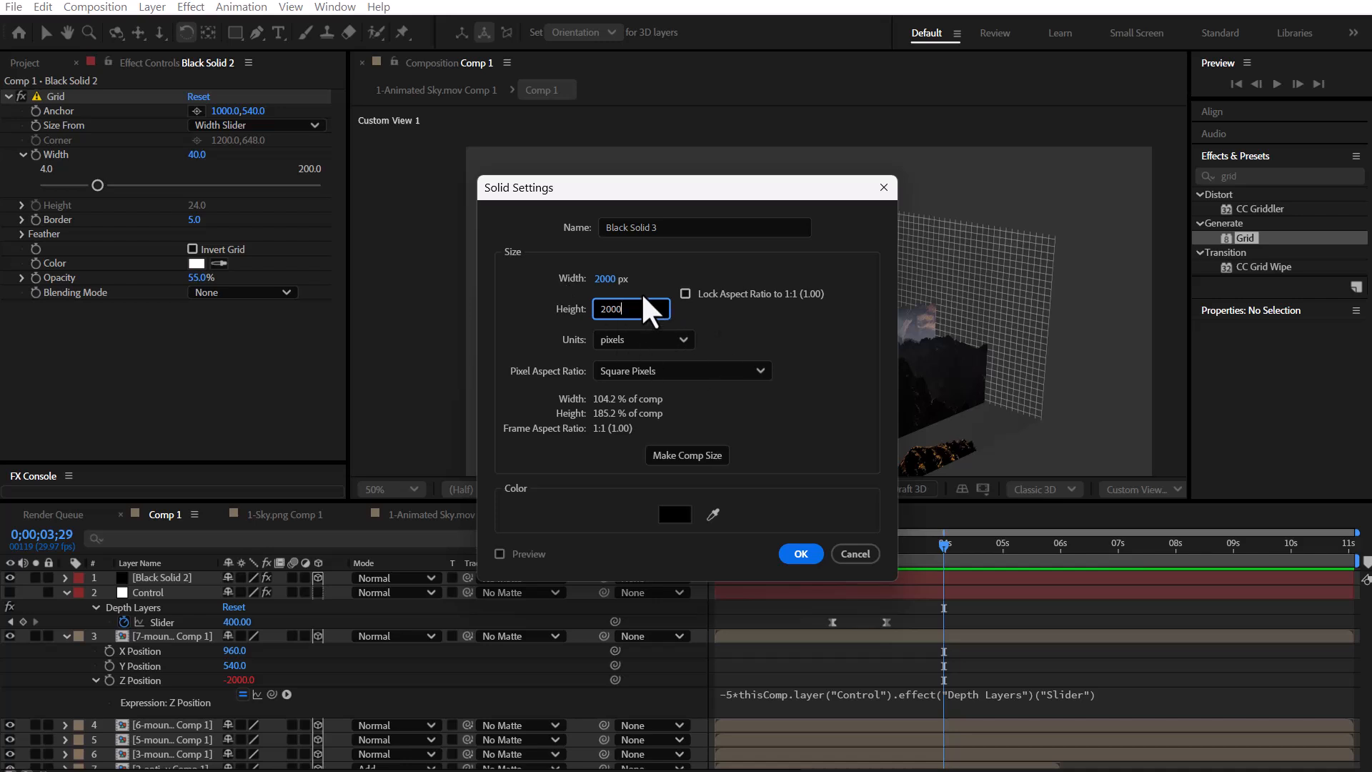
left_click(798, 553)
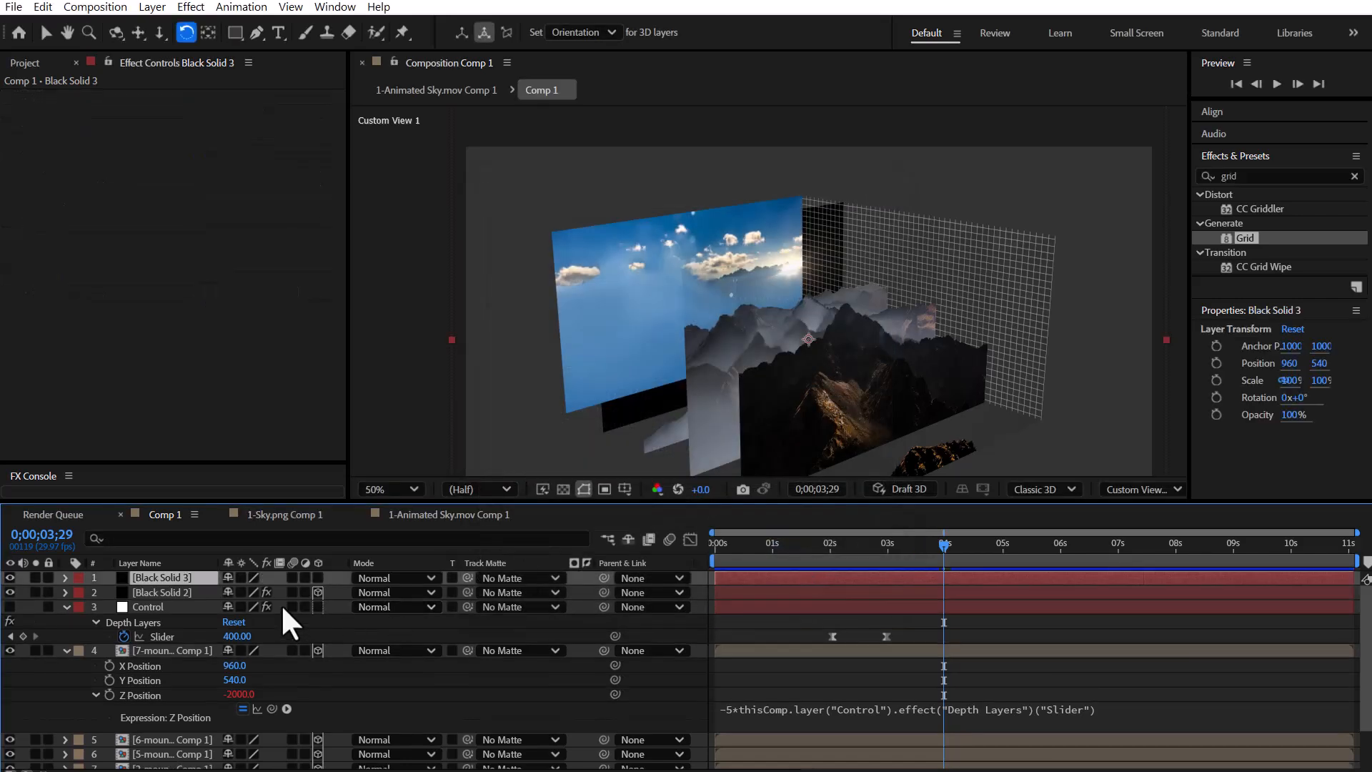
left_click(161, 592)
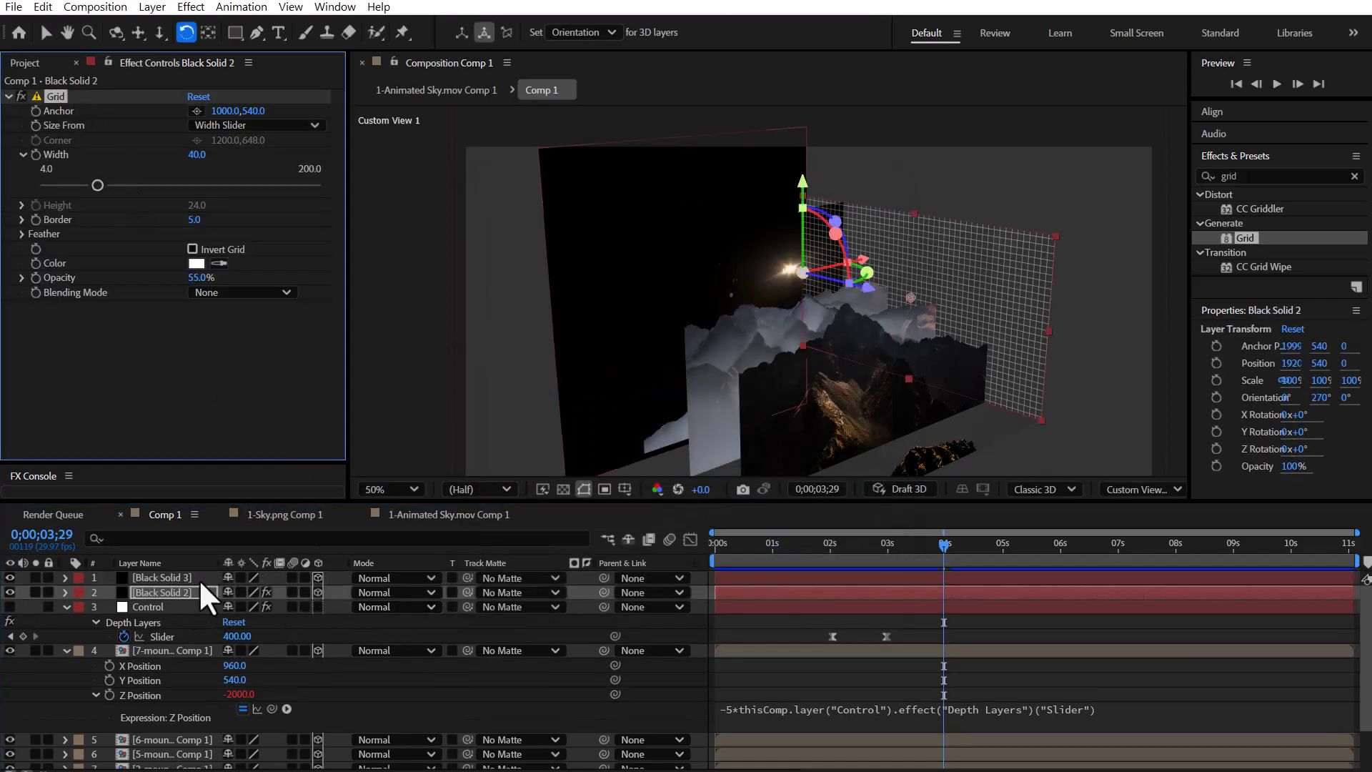
left_click(160, 577)
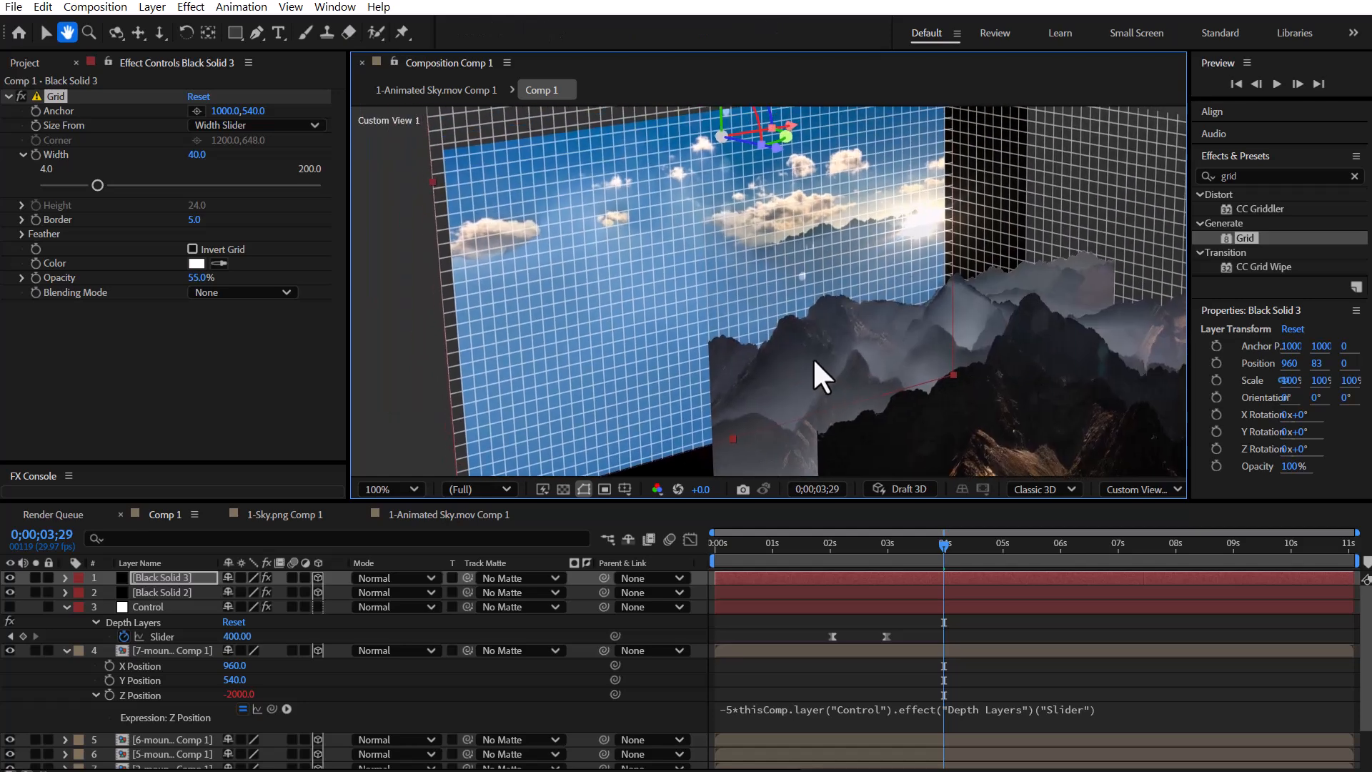
Move the square solid's anchor point and rotate it flat into a floor
left_click(208, 32)
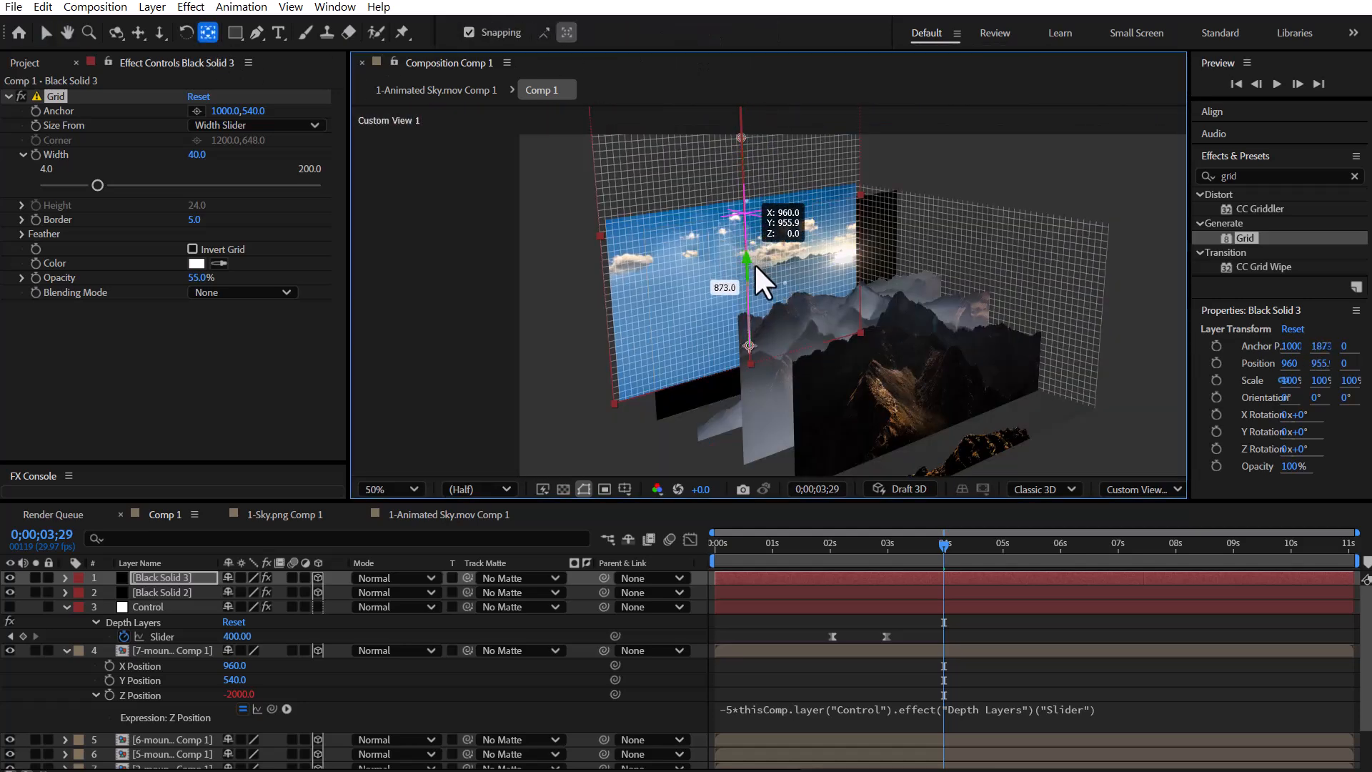
left_click(185, 32)
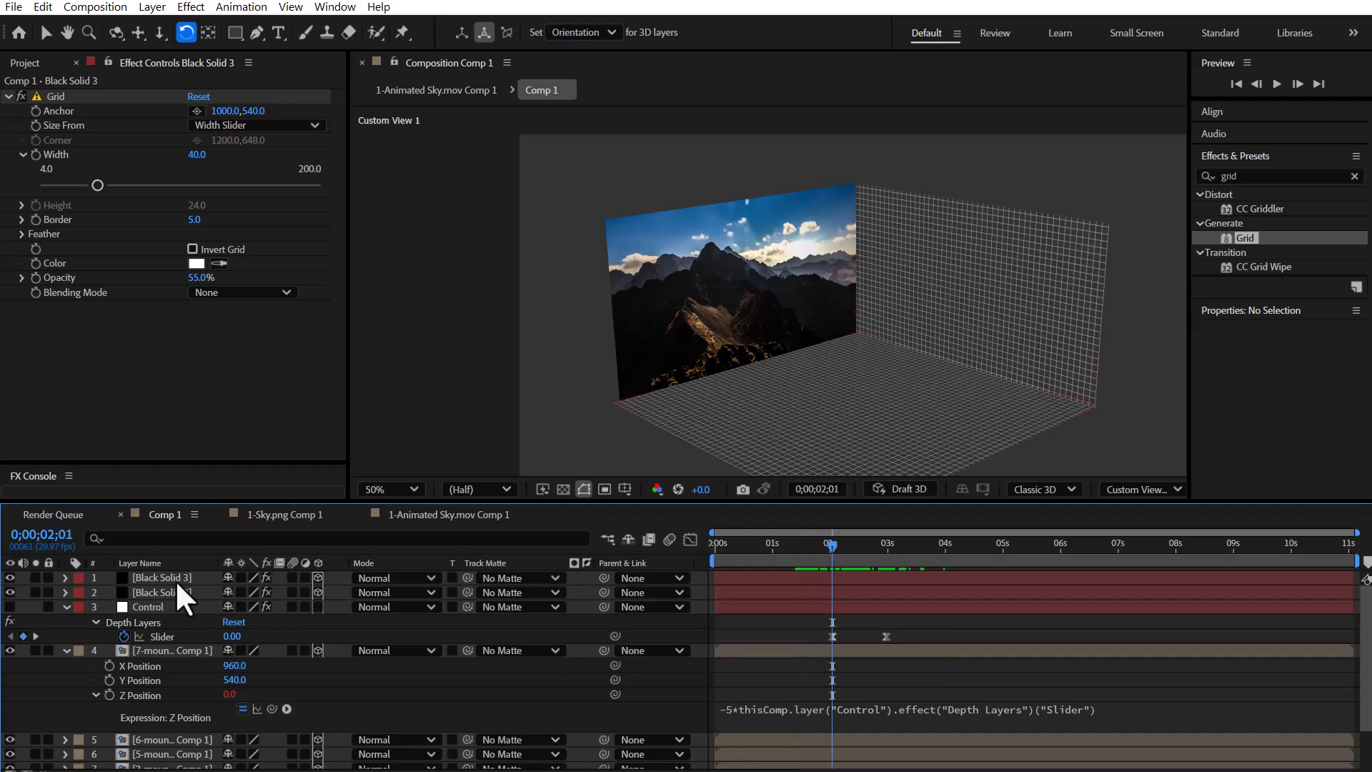
Add Linear Wipe to Black Solid 2 and keyframe Transition Completion from 100% to 0% with the spread
left_click(160, 593)
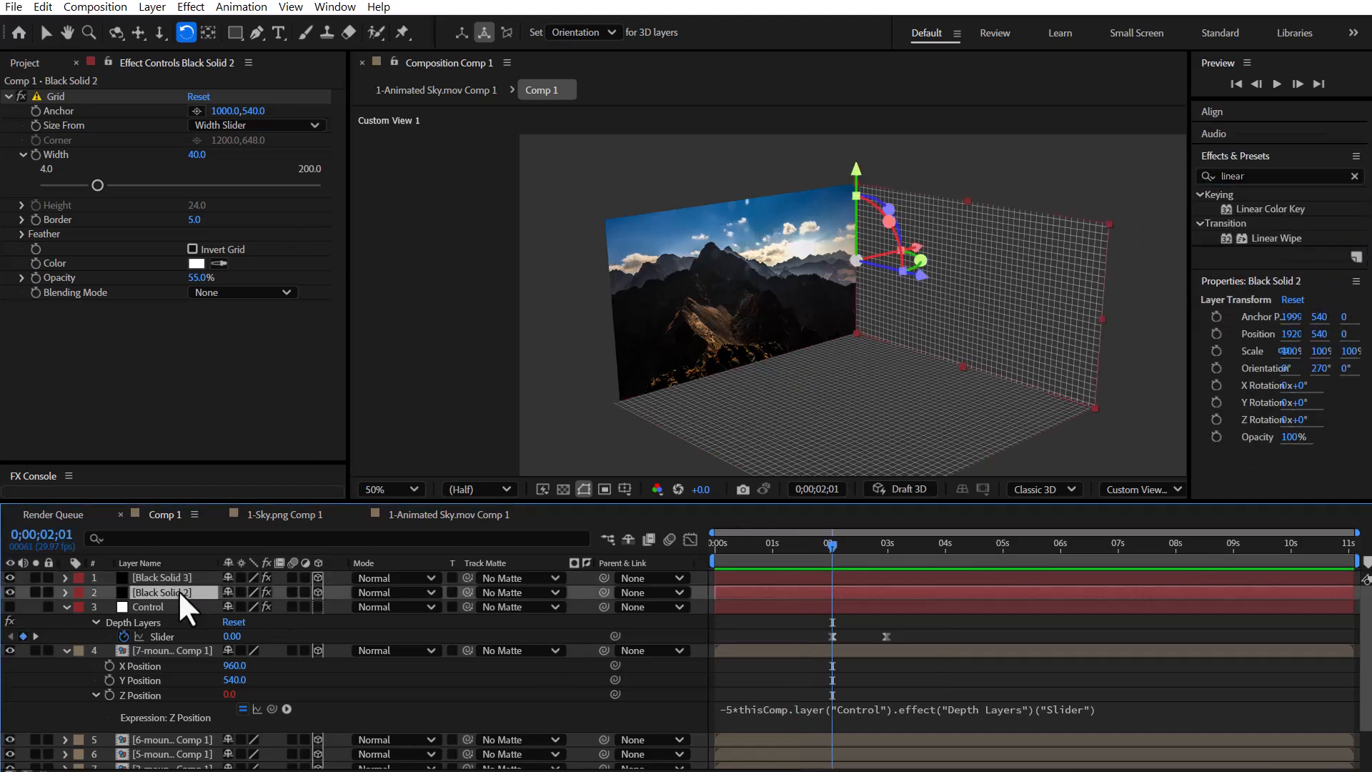
mouse_move(1277, 238)
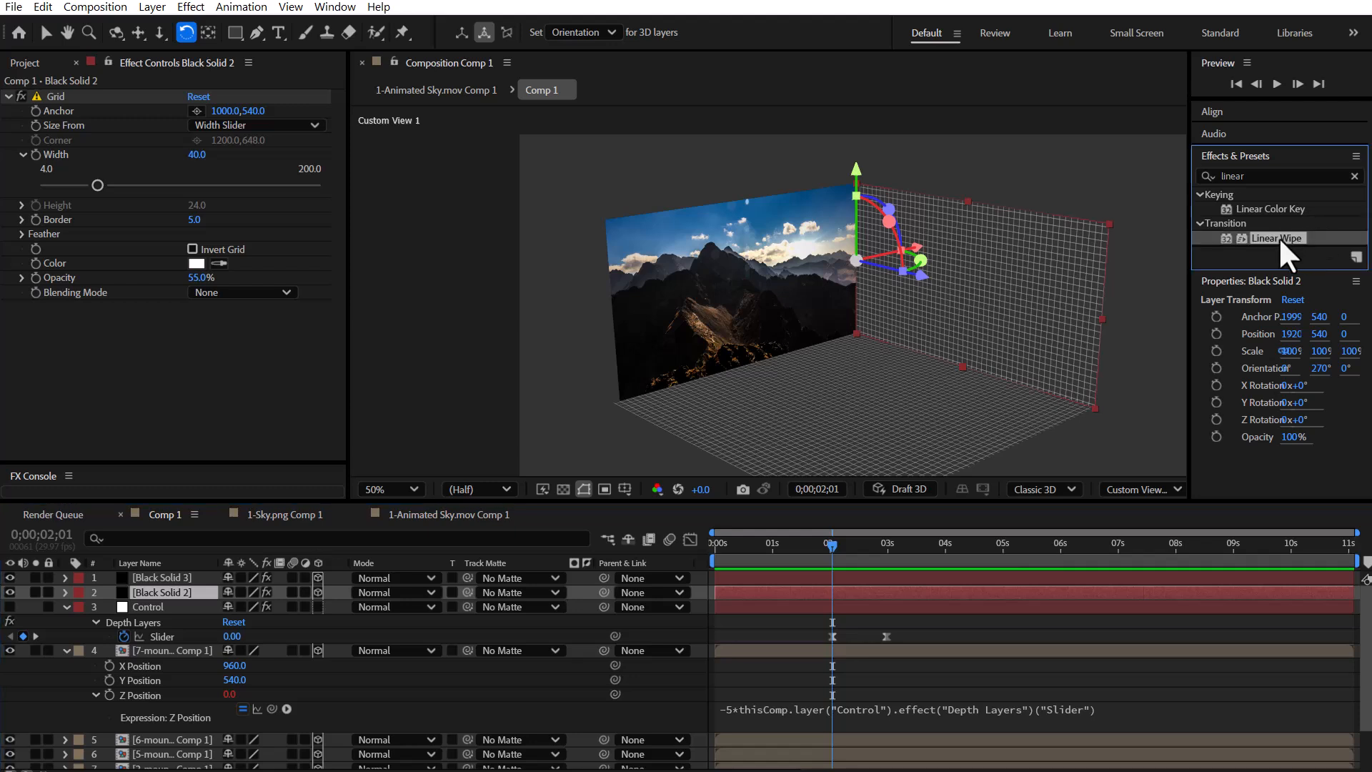
double_click(1277, 238)
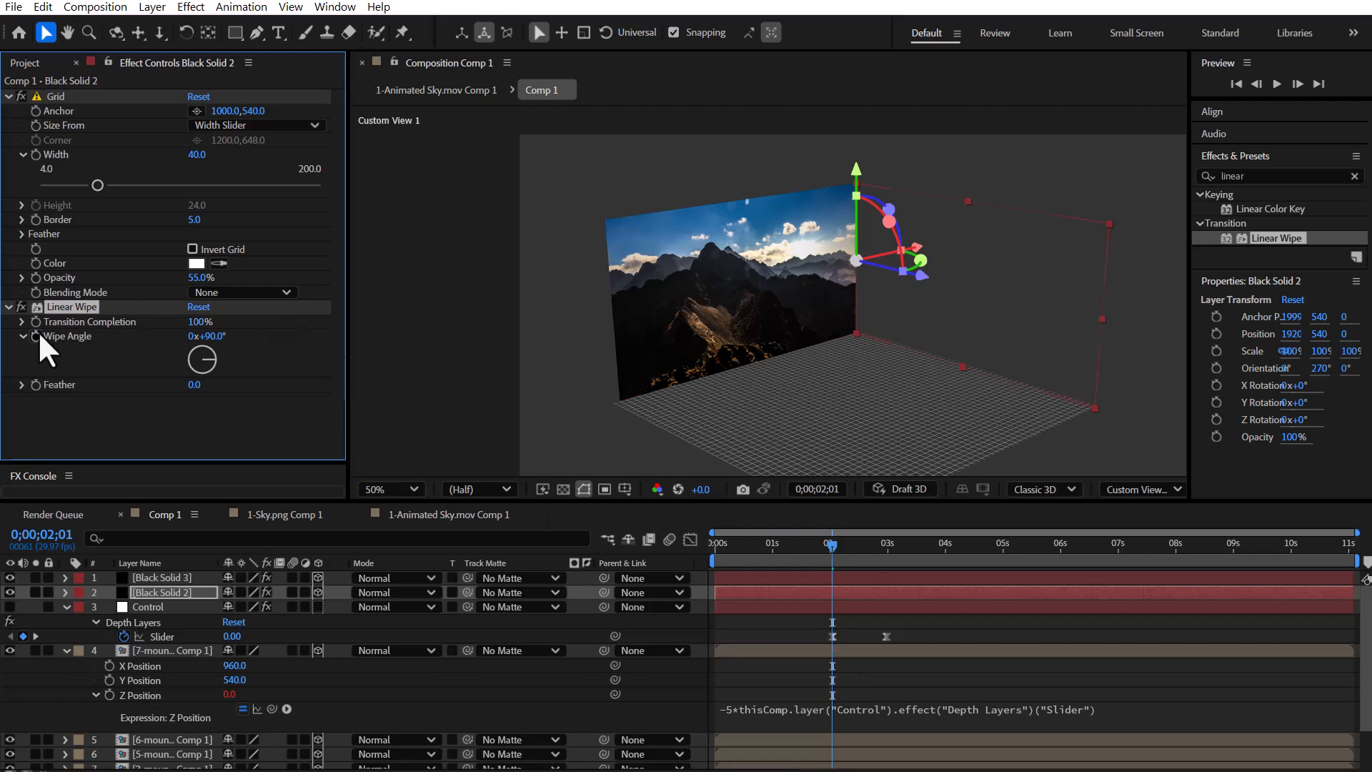
left_click(849, 545)
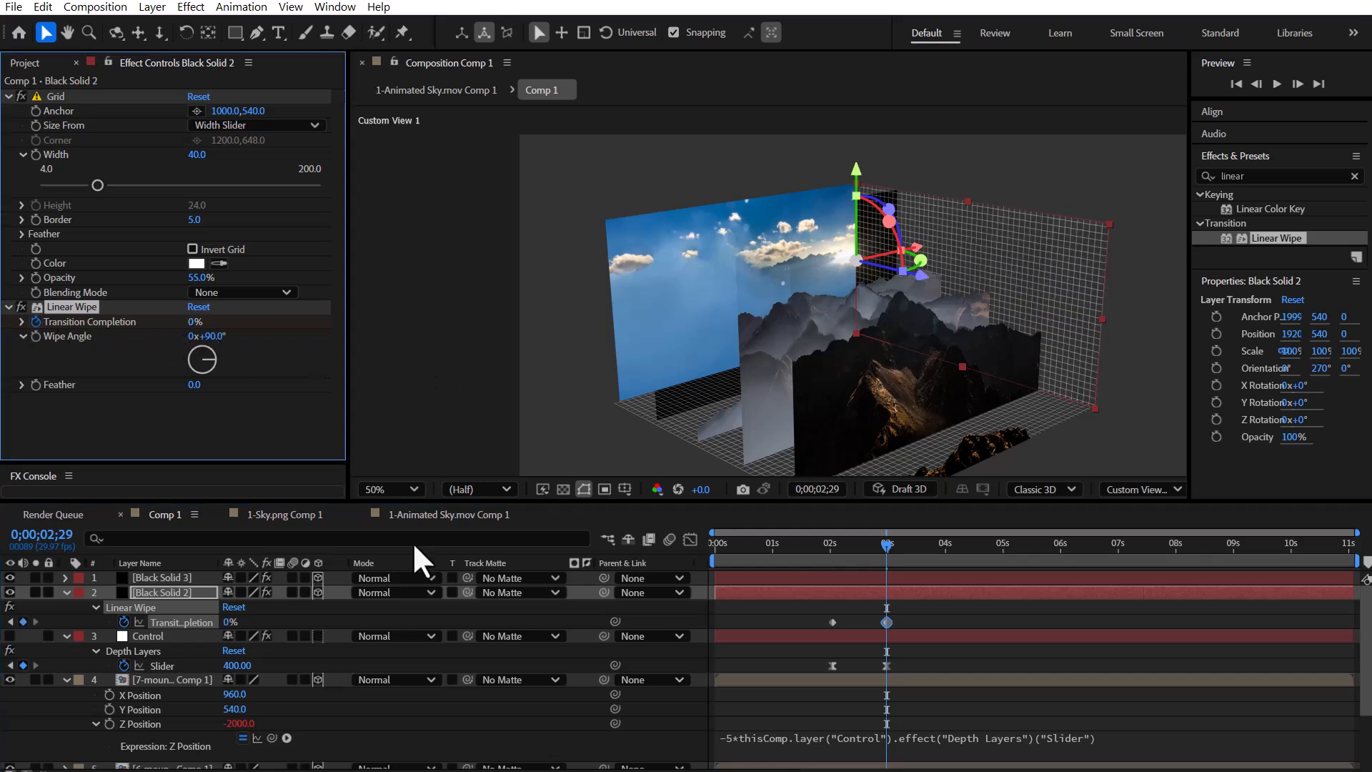
right_click(886, 623)
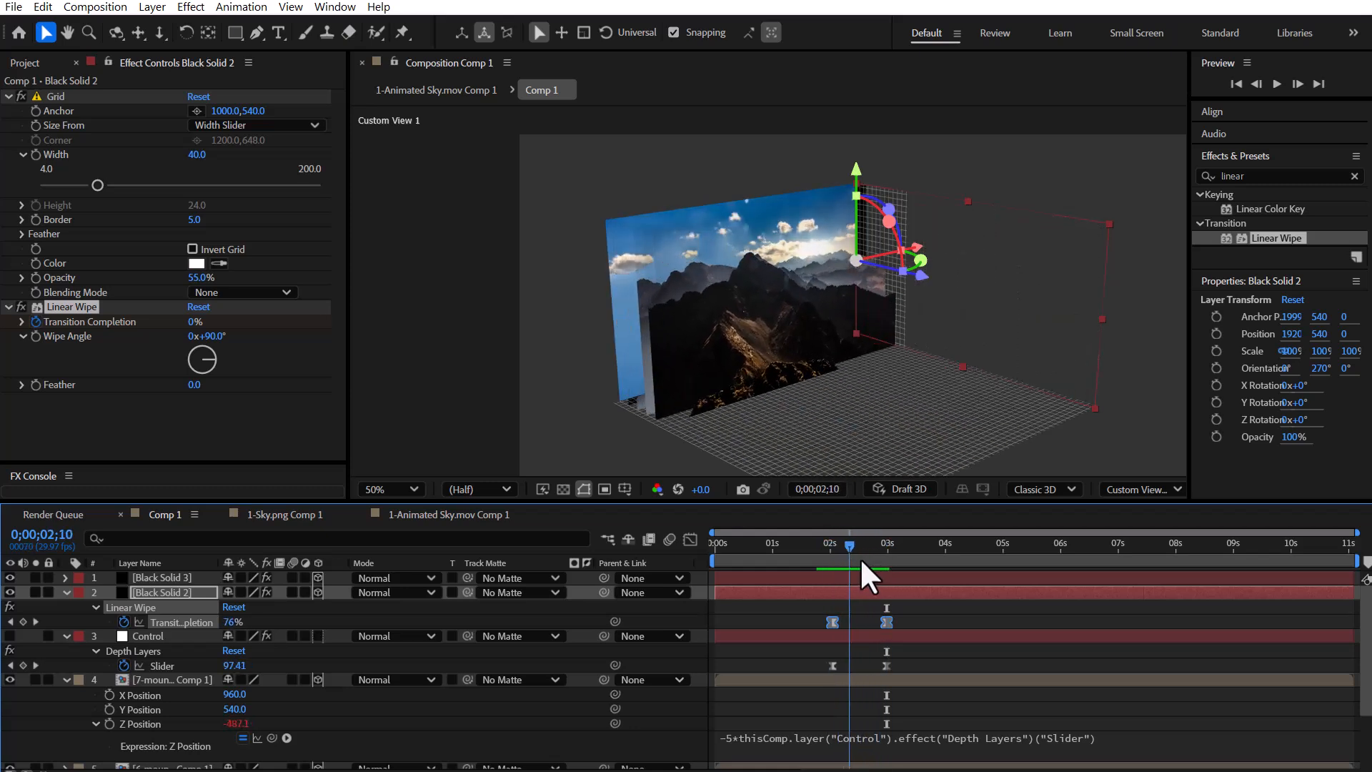
left_click(832, 543)
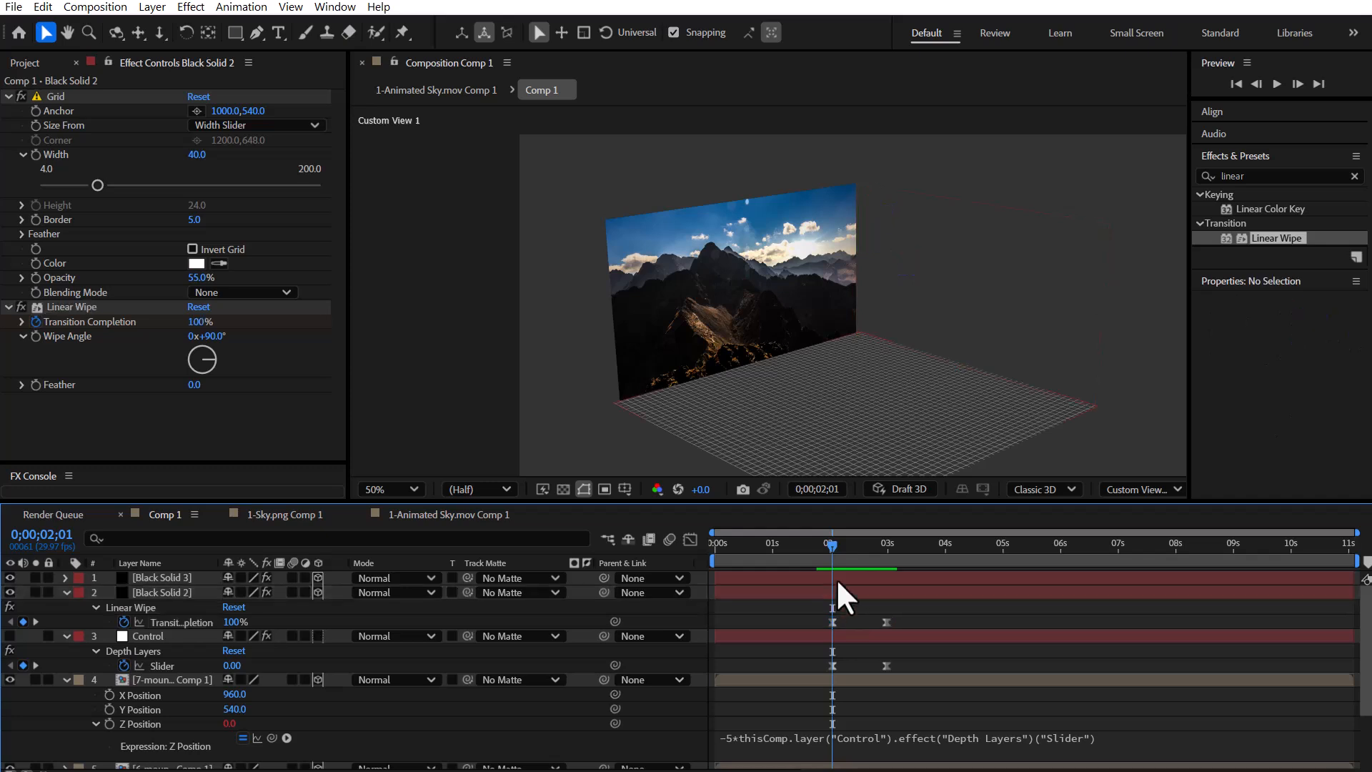
Add Linear Wipe to Black Solid 3 at 180° Wipe Angle, keyframed 100% to 0%
left_click(162, 578)
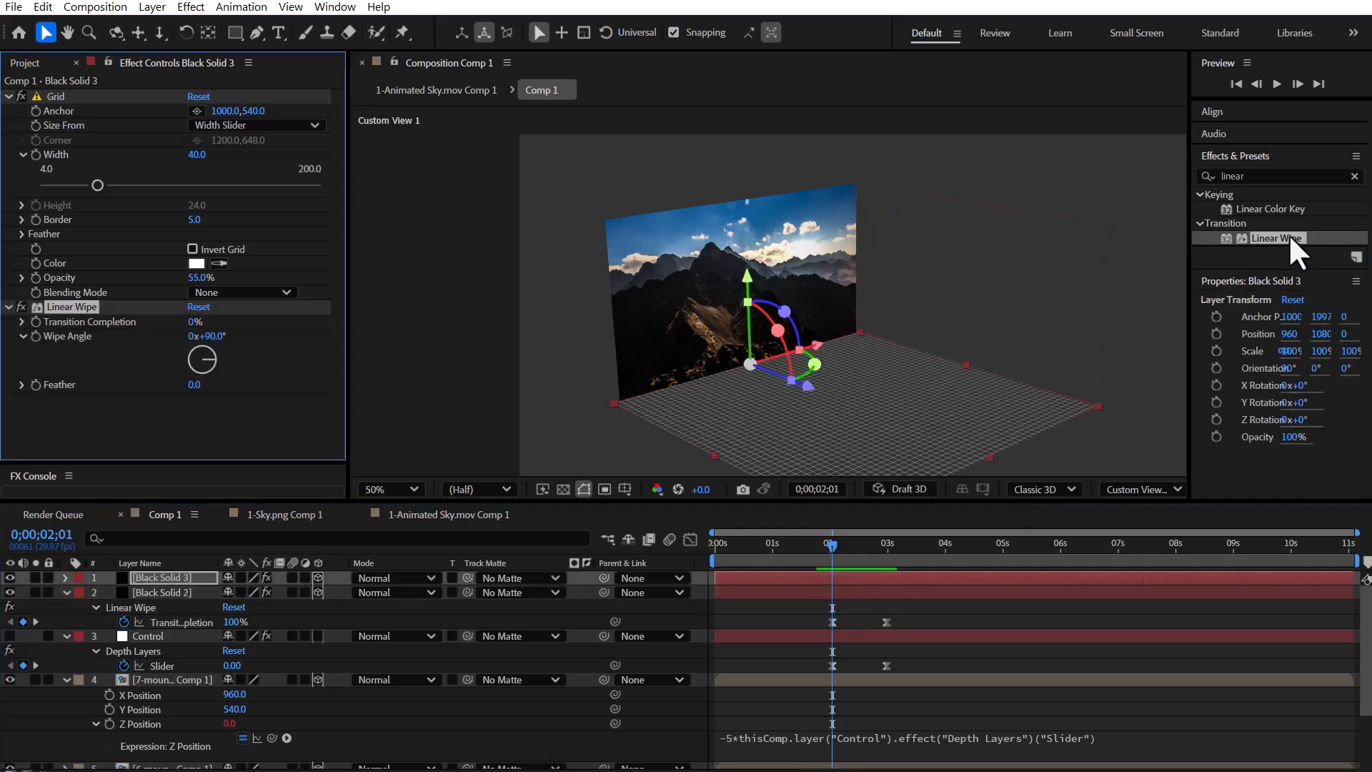
left_click(195, 321)
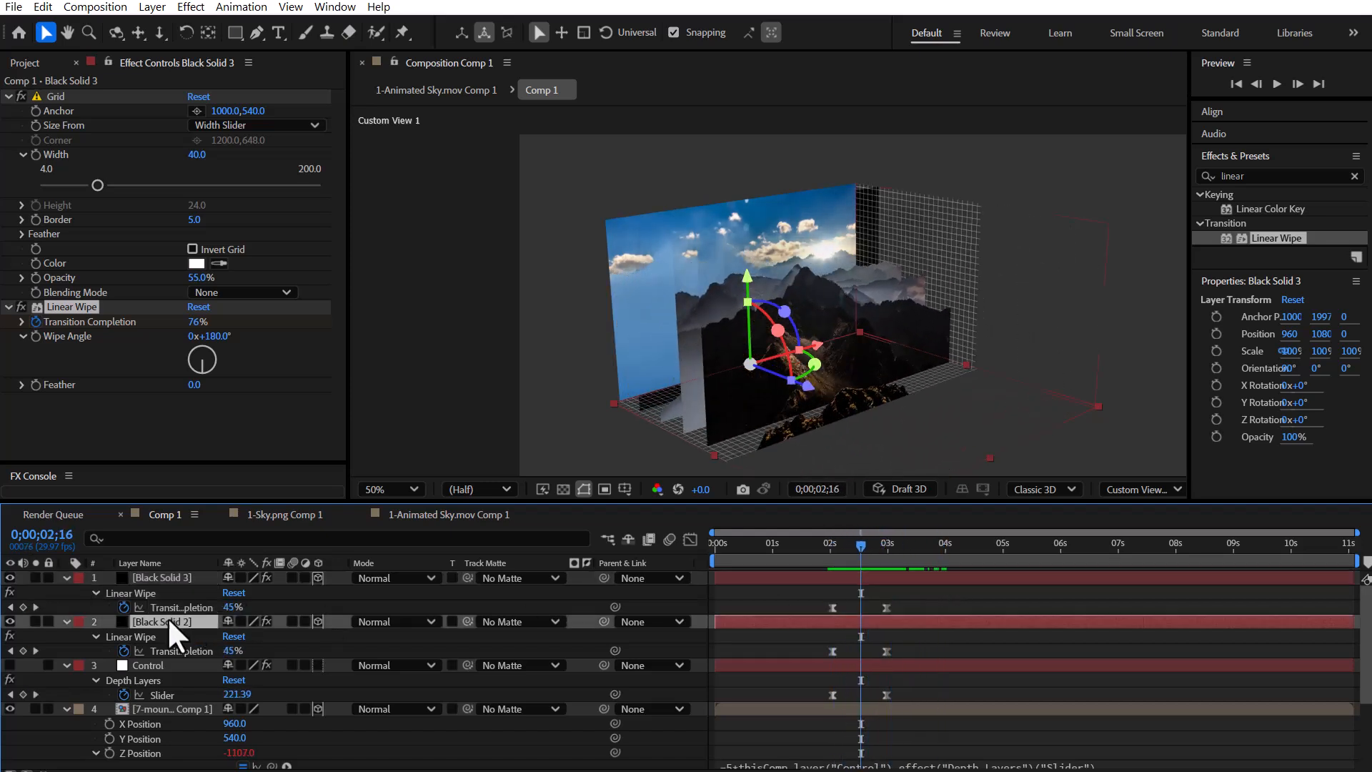
left_click(173, 650)
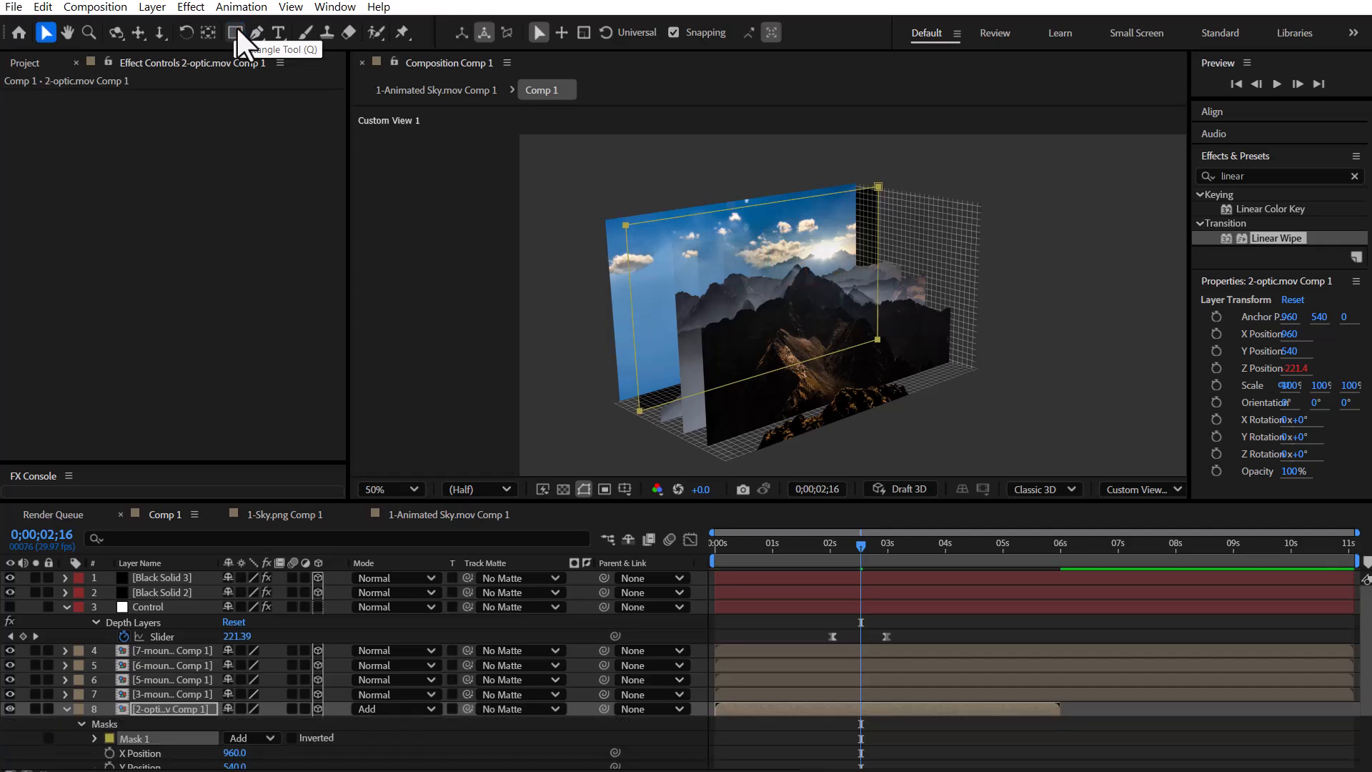
Find the Stroke effect and trace the mountain masks in white at brush size 3
type("stro")
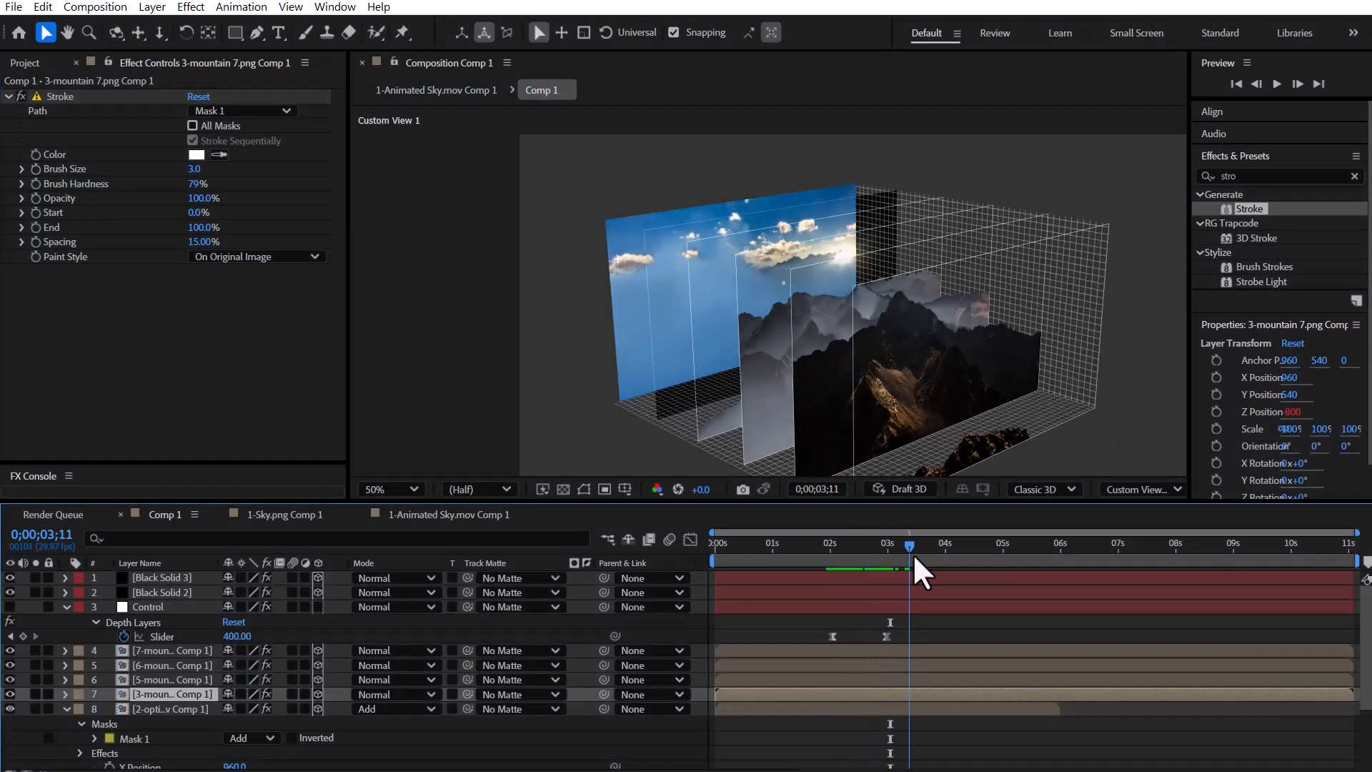
Create Camera 1 from the current 3D view and park the playhead before the animation
left_click(1142, 488)
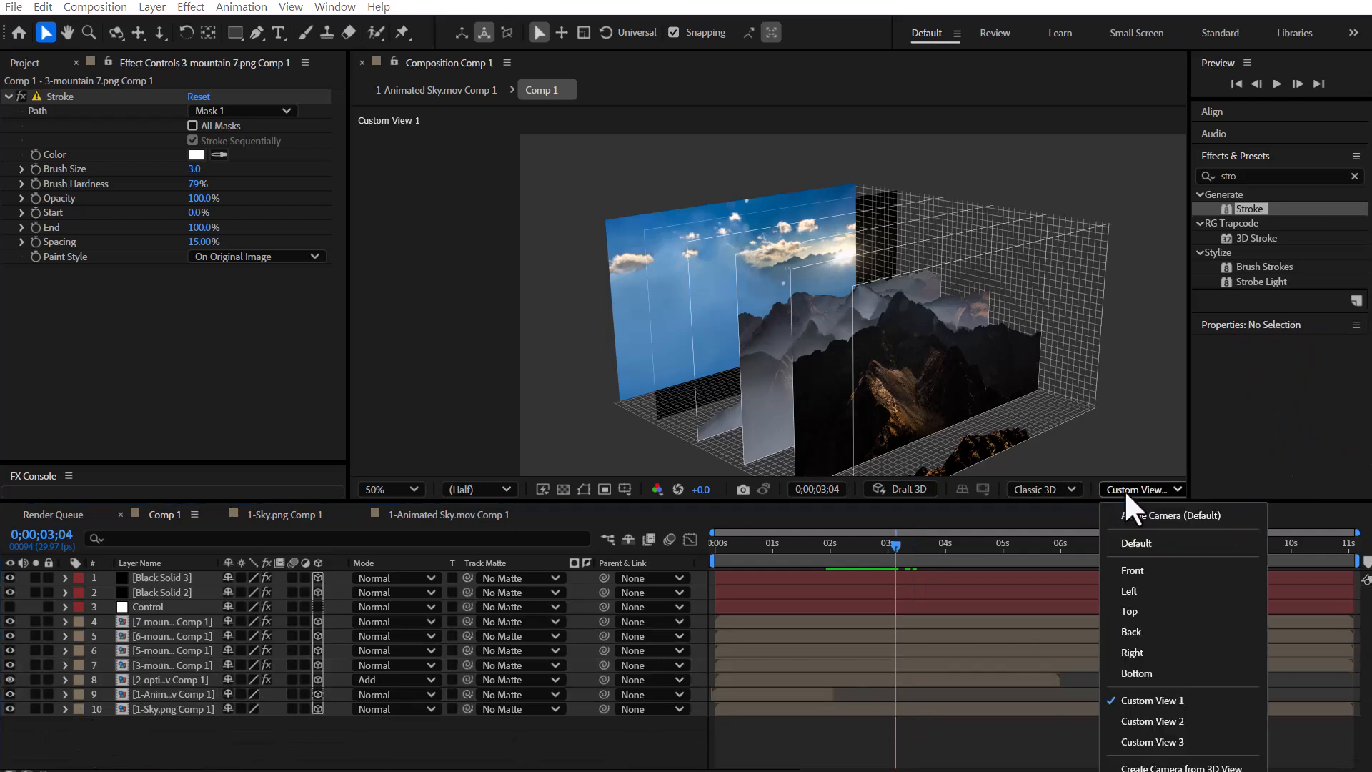
left_click(1172, 514)
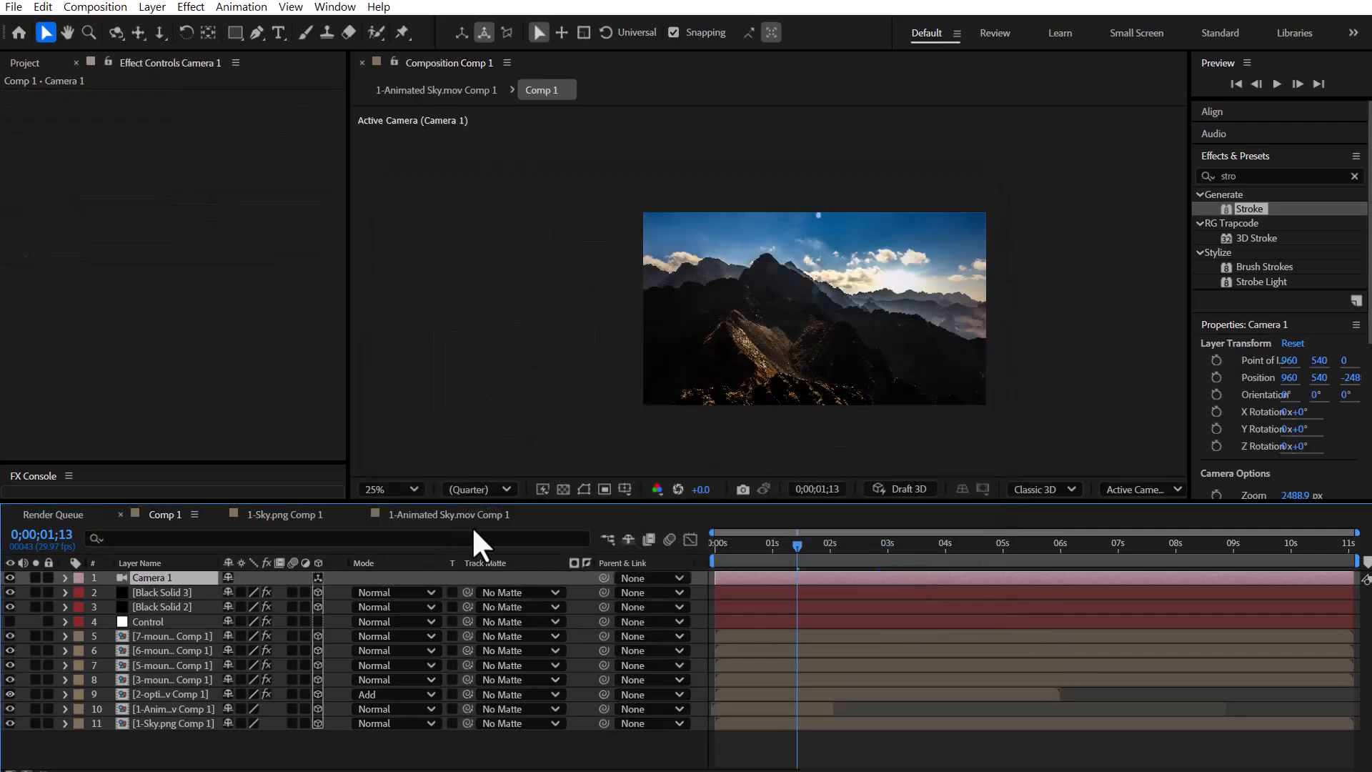
left_click(149, 620)
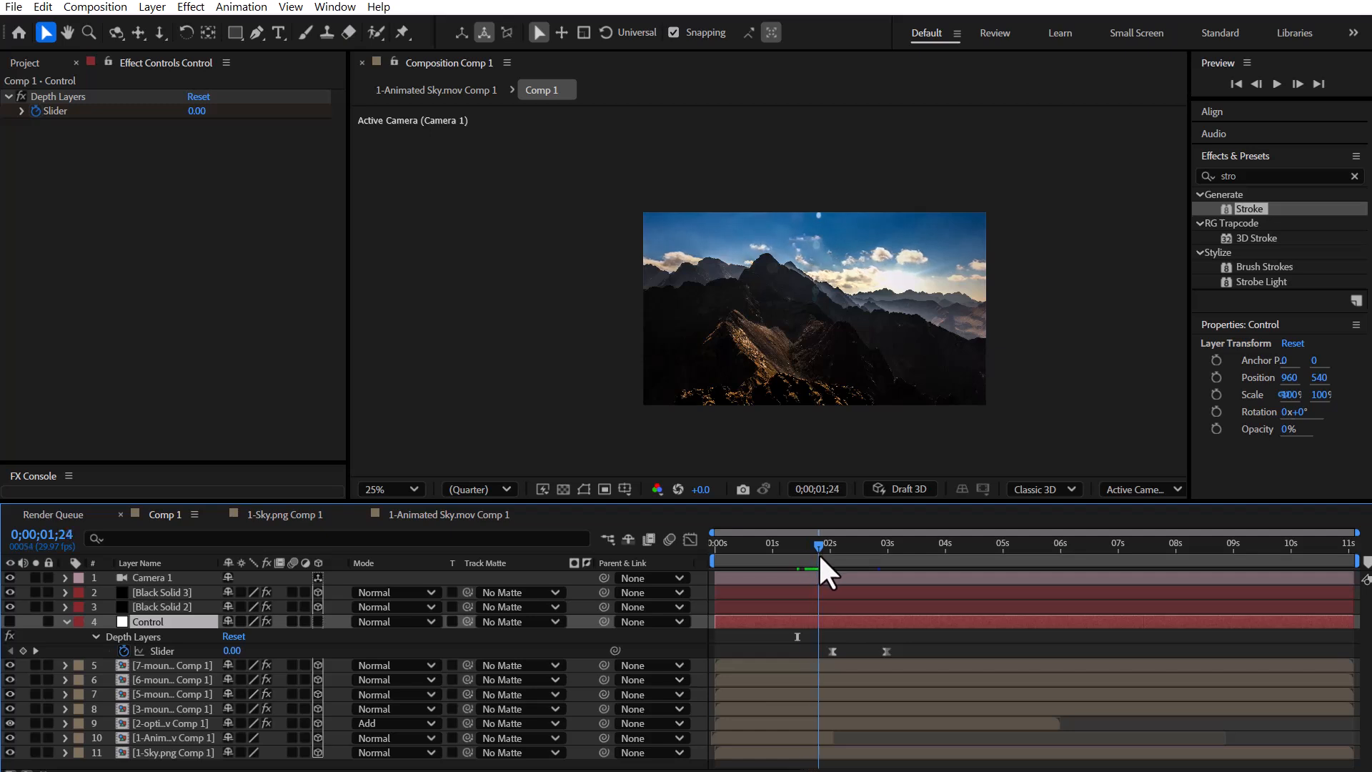
Enable keyframes for Camera 1's Position and Point of Interest in its Transform group
left_click(152, 576)
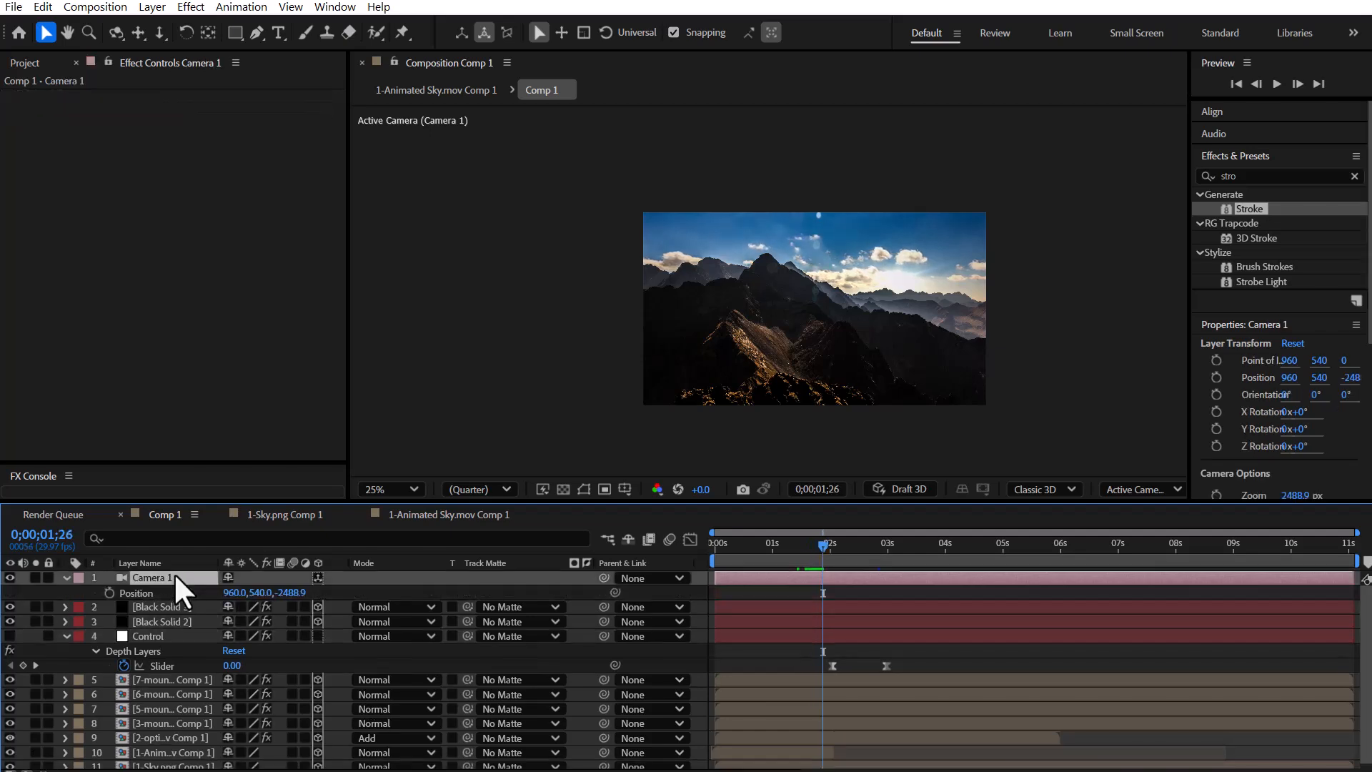
left_click(66, 577)
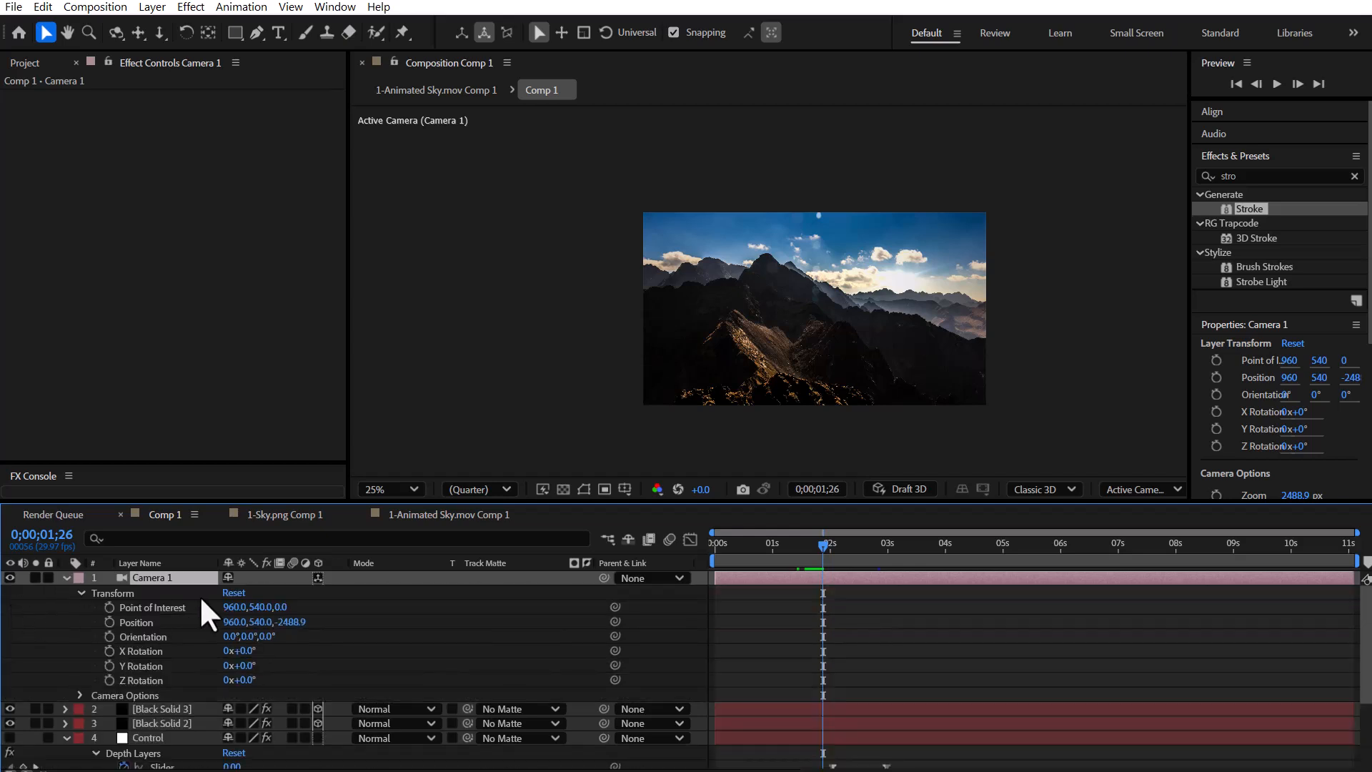
left_click(110, 623)
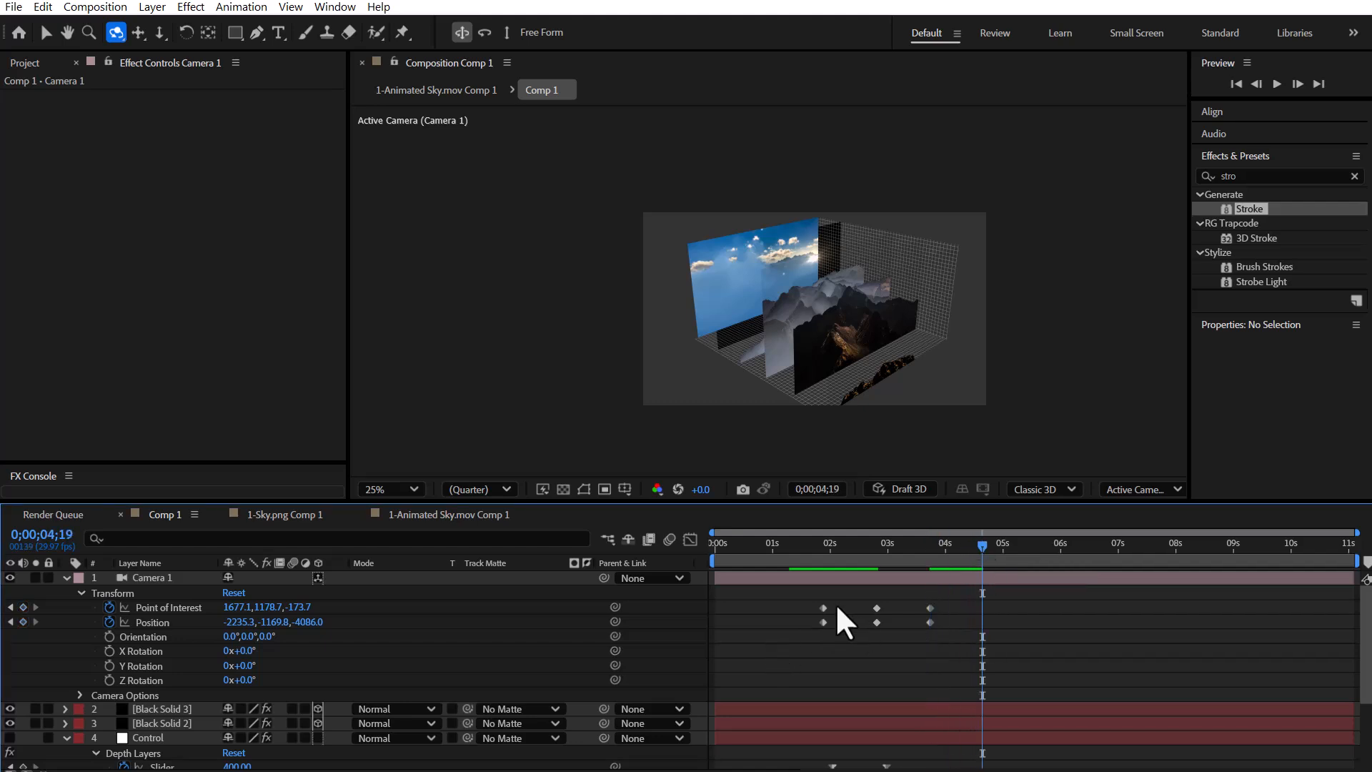
Apply Easy Ease to all Camera 1 keyframes and scrub to the middle of the move
left_click(153, 577)
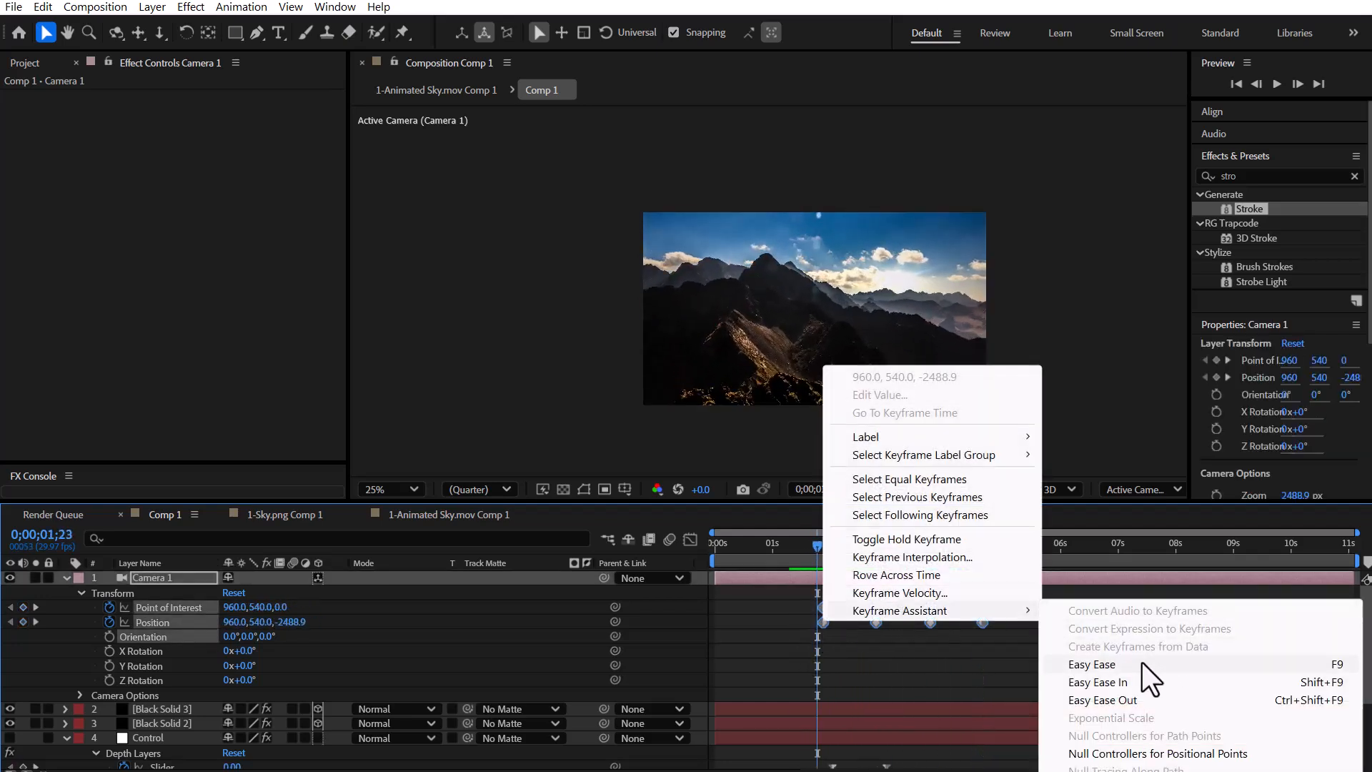
left_click(1091, 663)
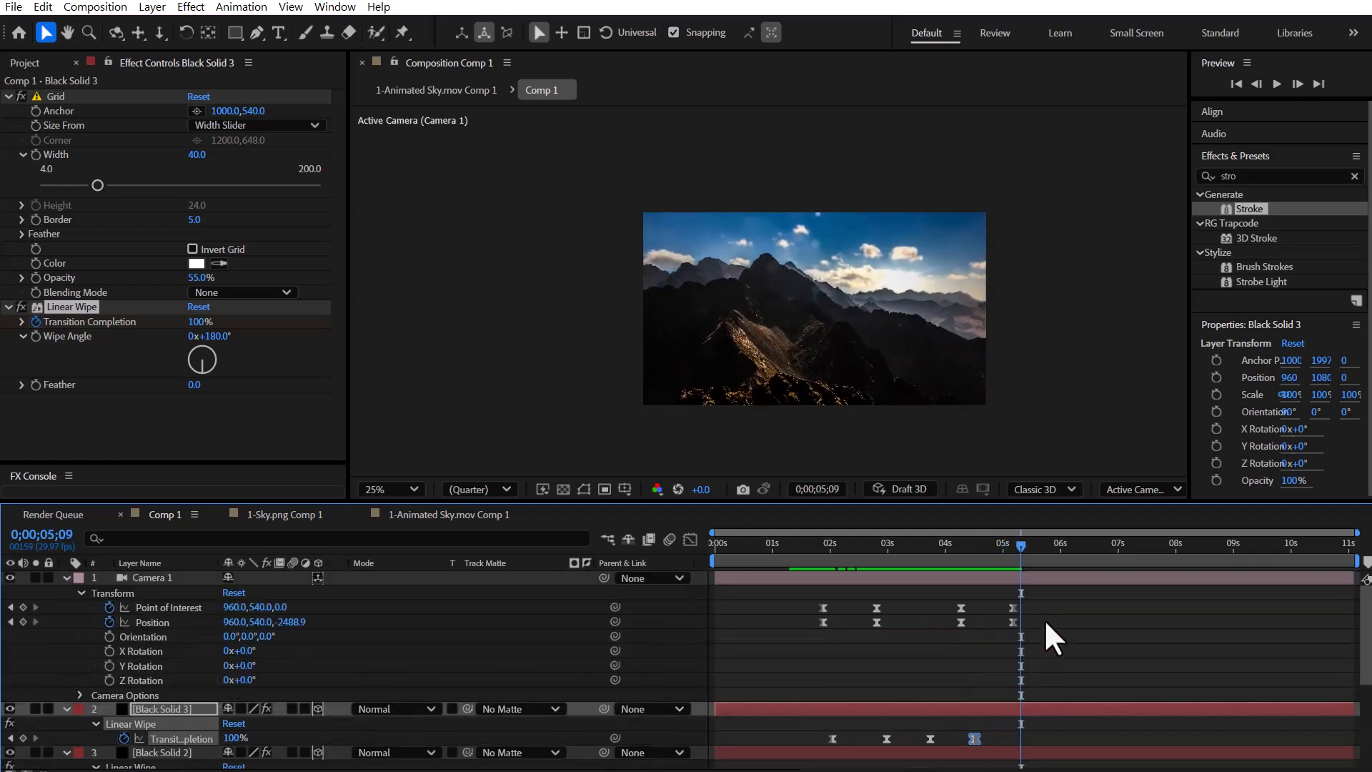
left_click(153, 577)
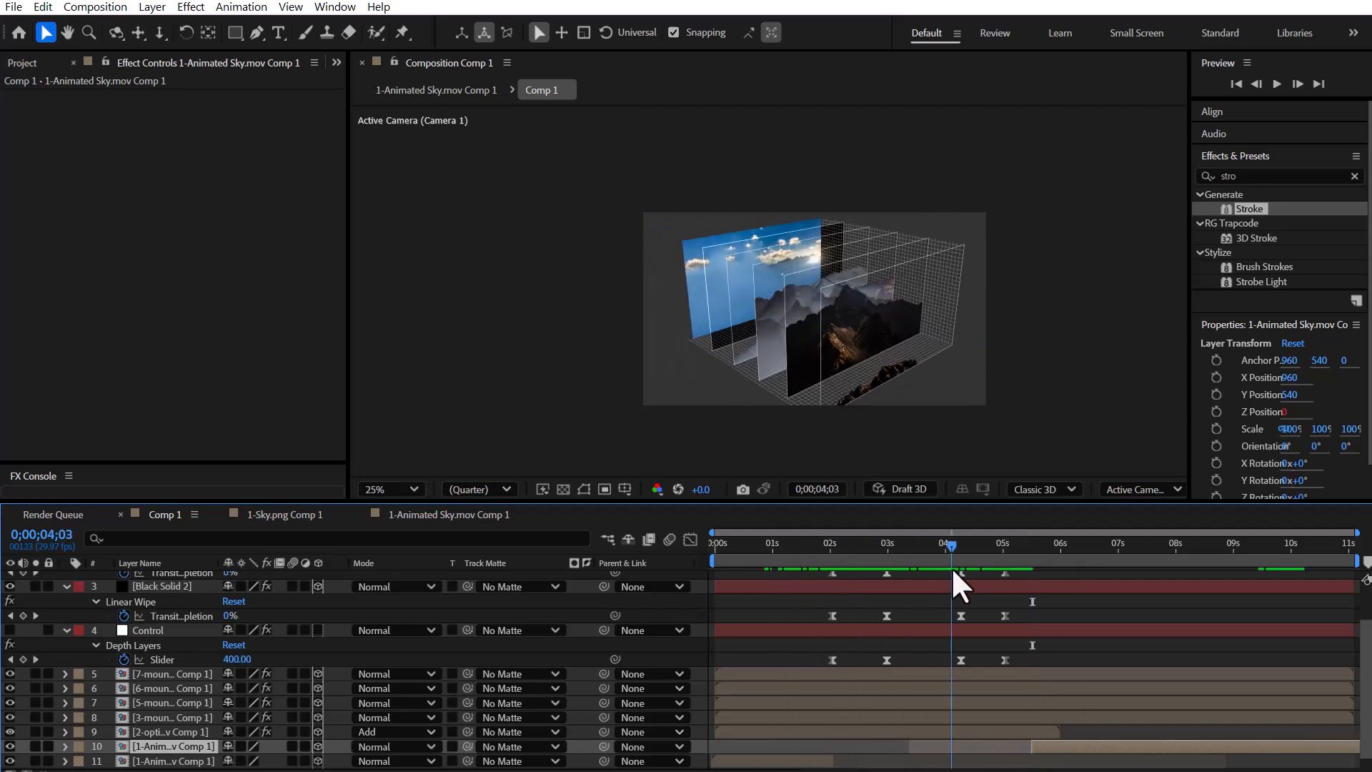
left_click(1122, 543)
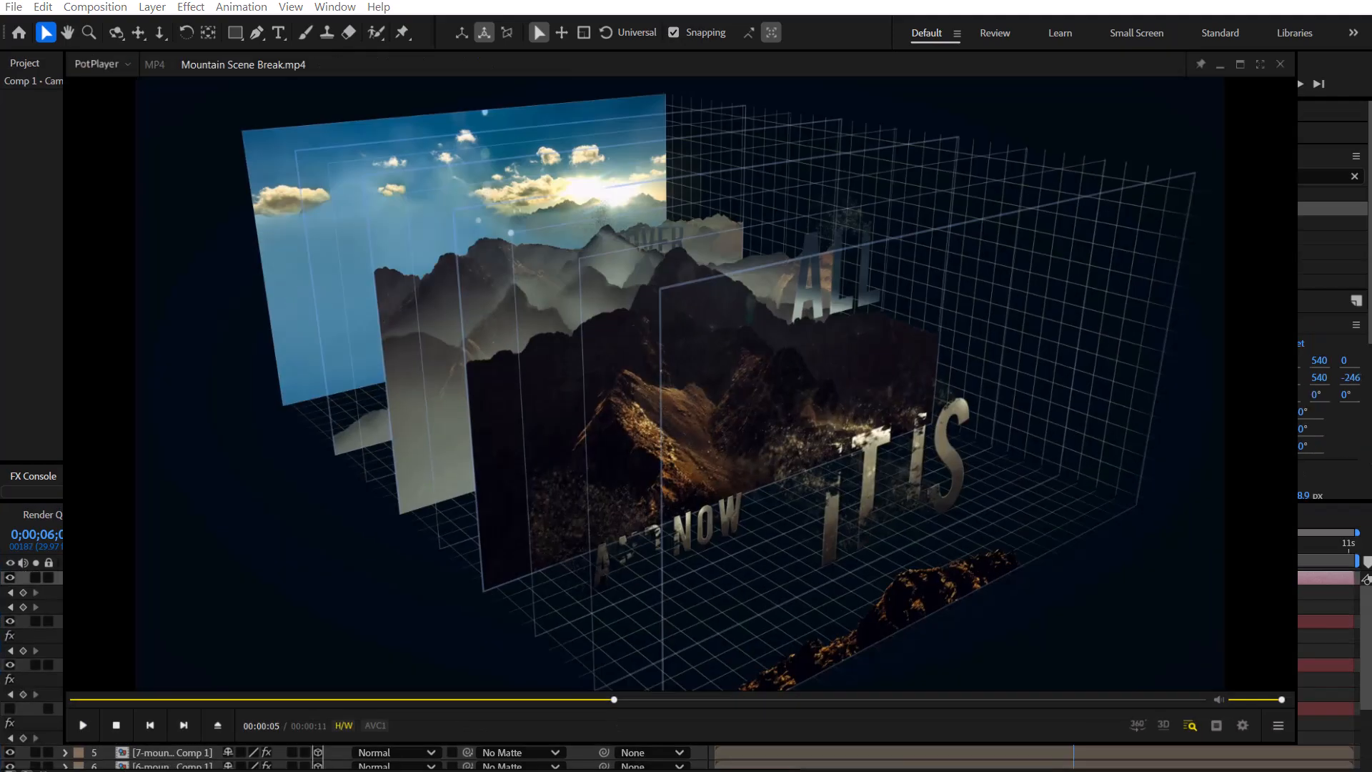
Play Mountain Scene Break.mp4 and pause it partway through
left_click(82, 724)
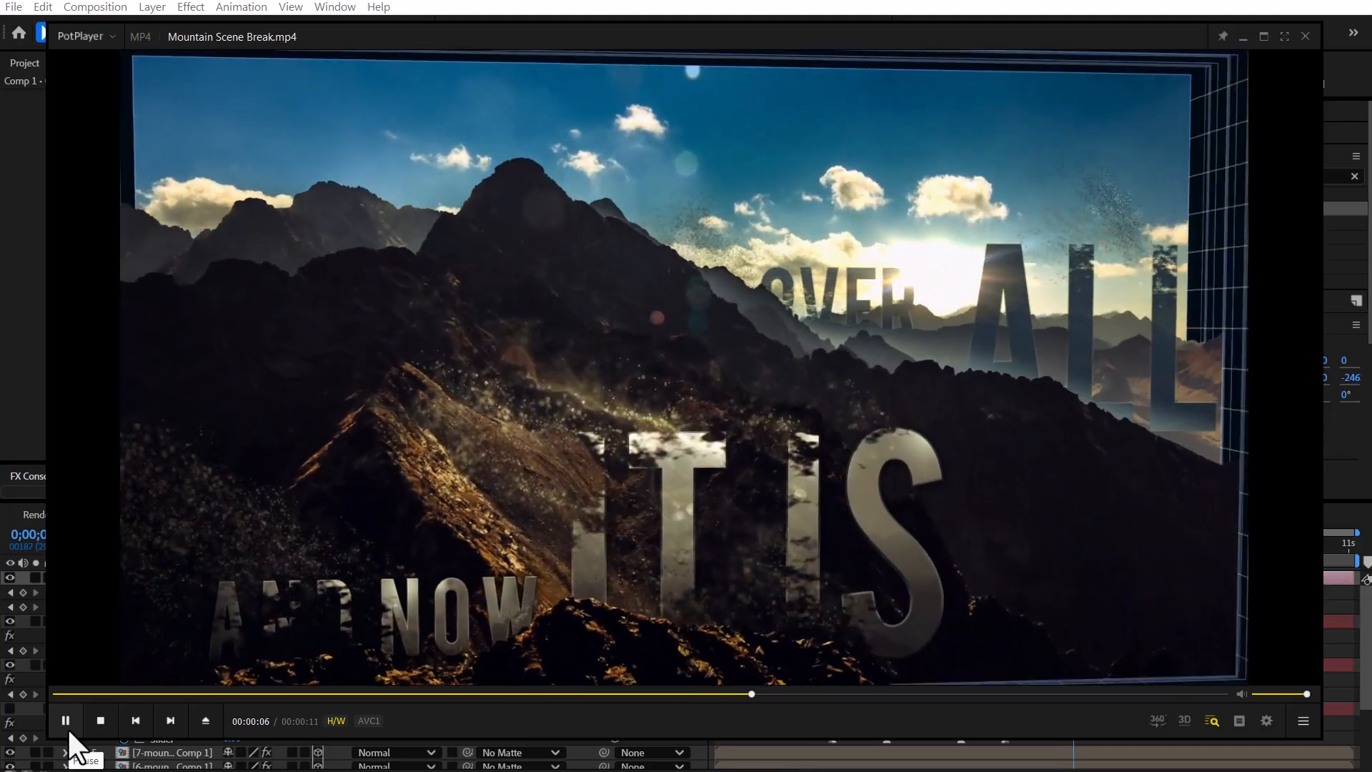
left_click(65, 721)
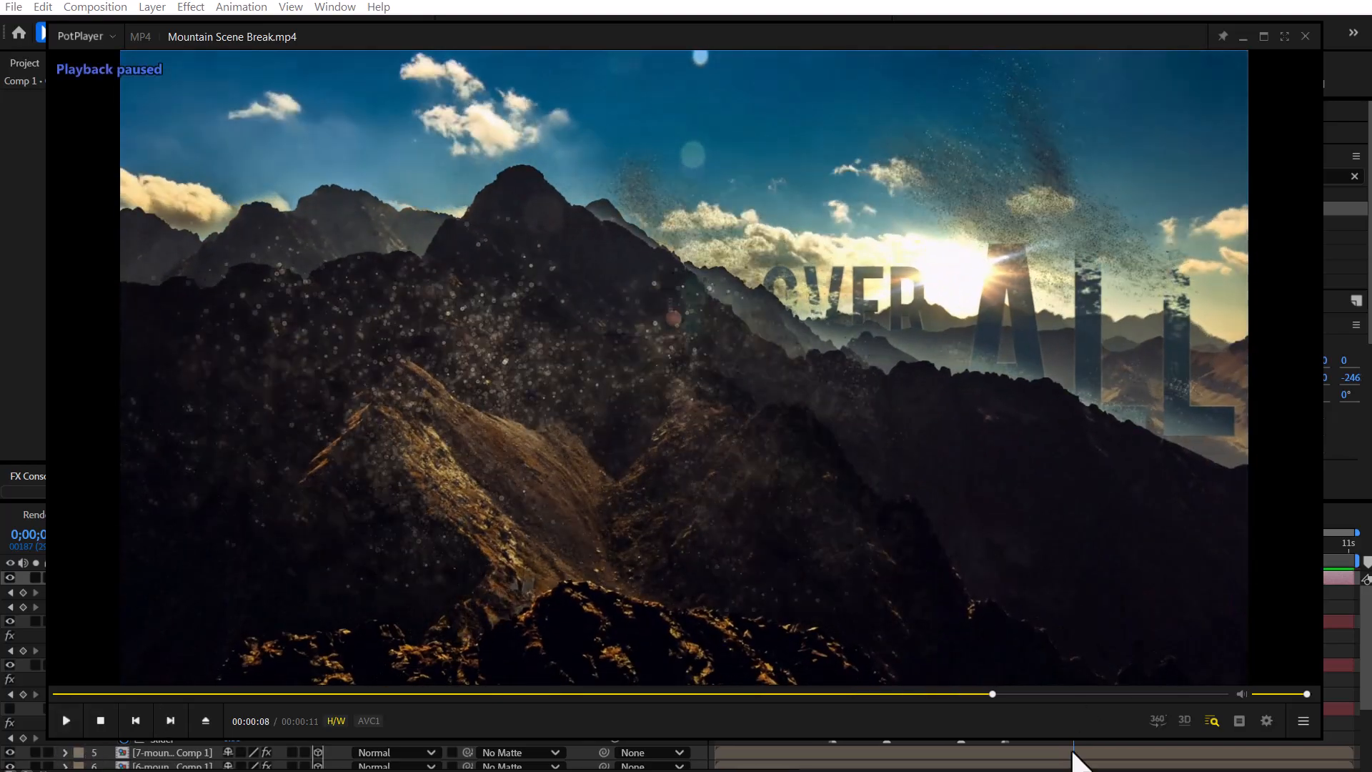